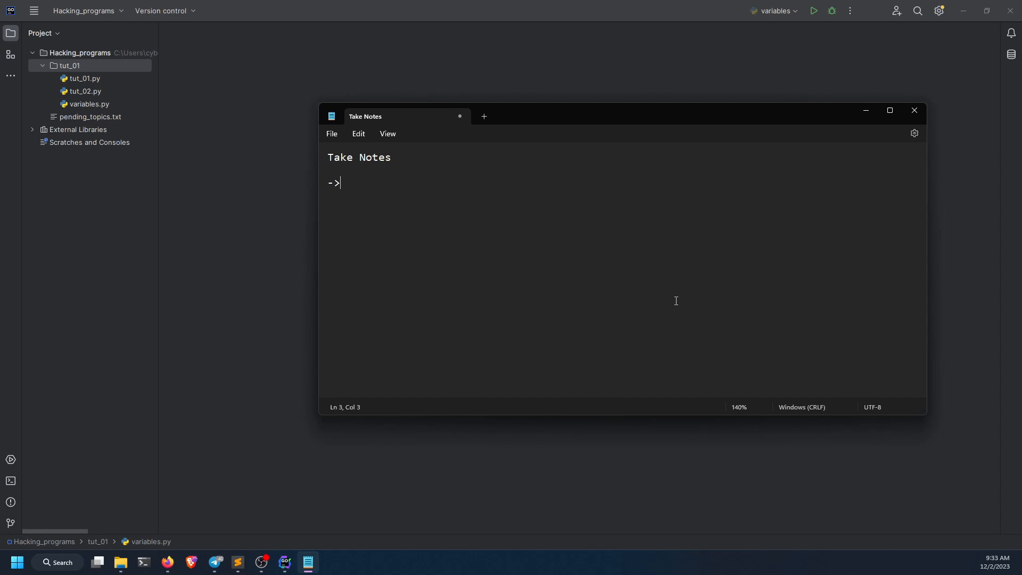
List Arithmetic, Comparison and Logical operators under Take Notes and highlight the Arithmetic entry.
text(Arithm)
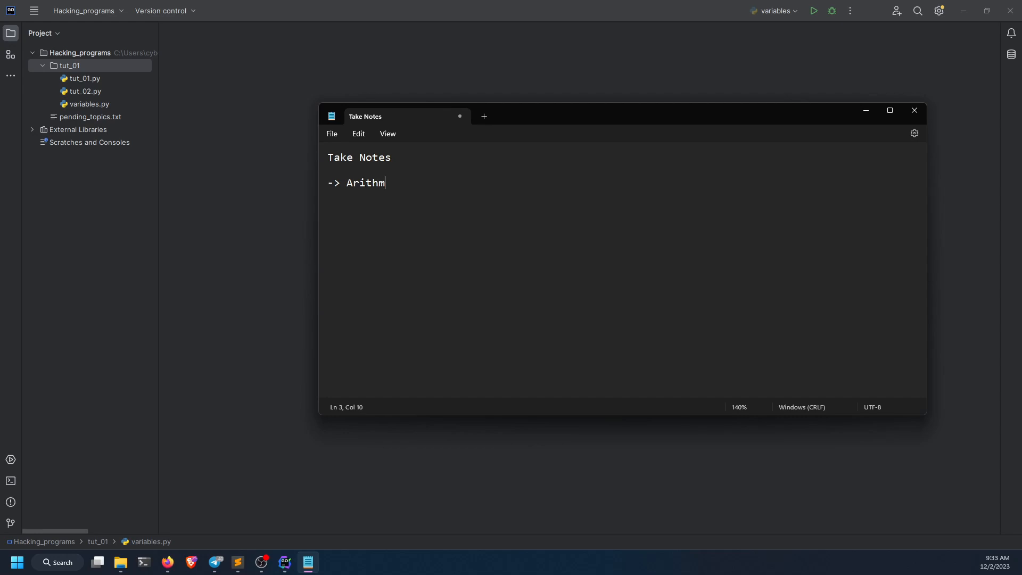
text(etic)
text(->)
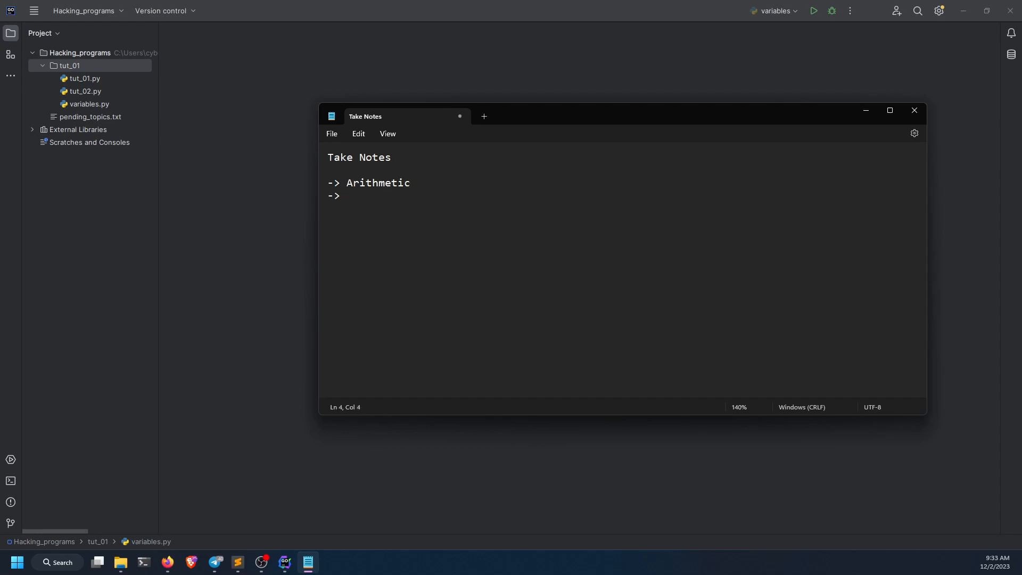
text(Cop)
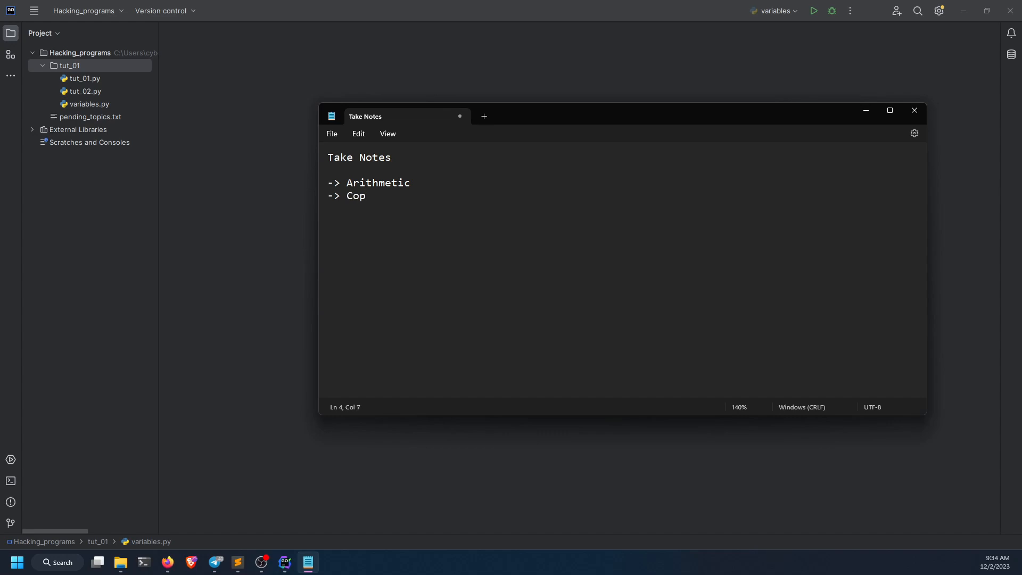
text(arison)
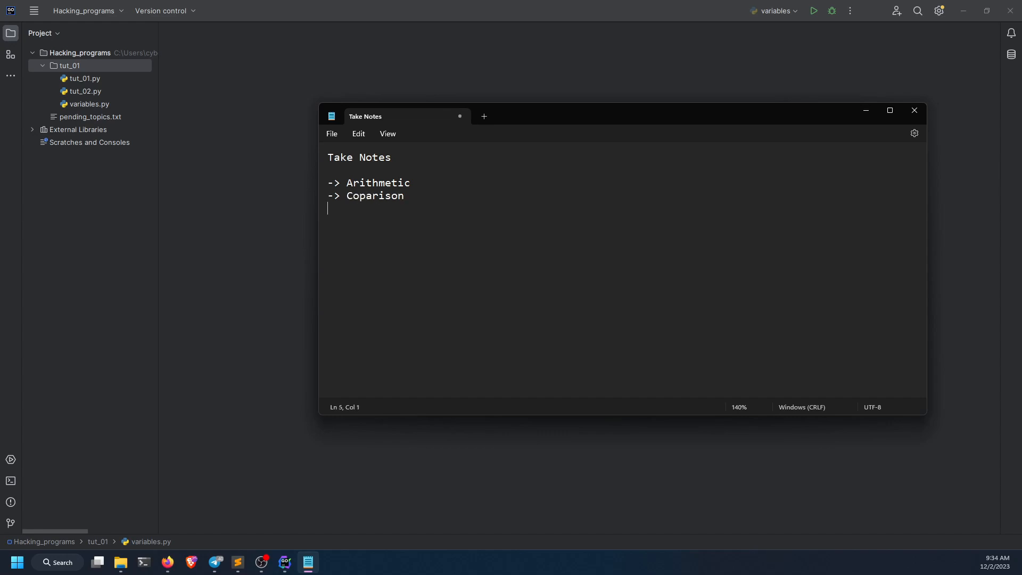
text(->)
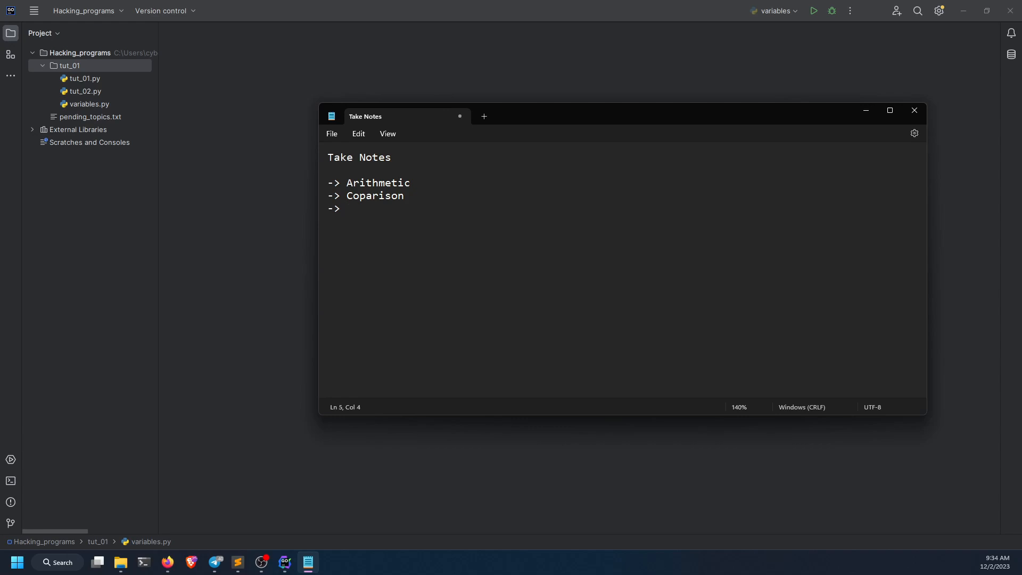
text(Logical)
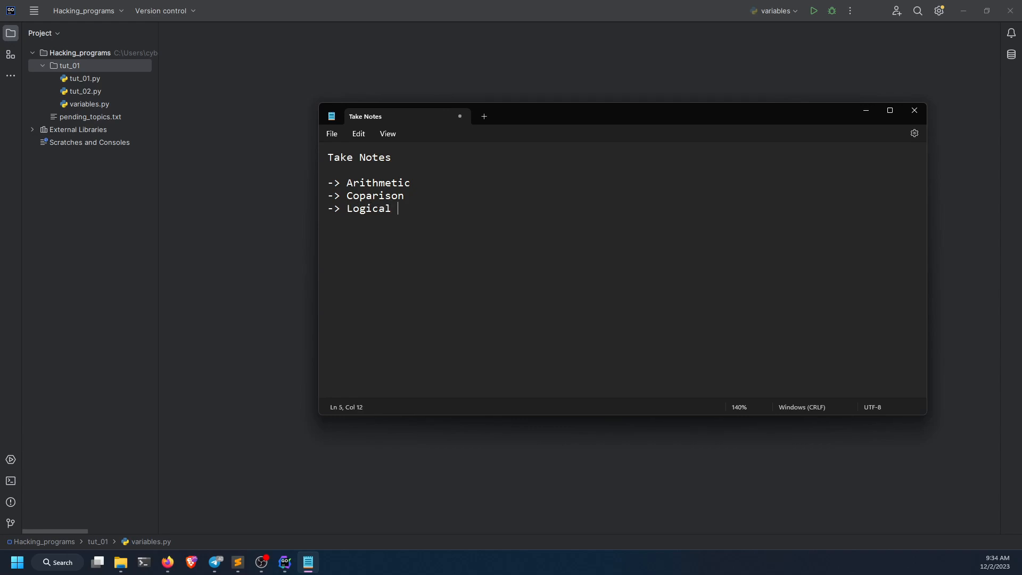
text(operators)
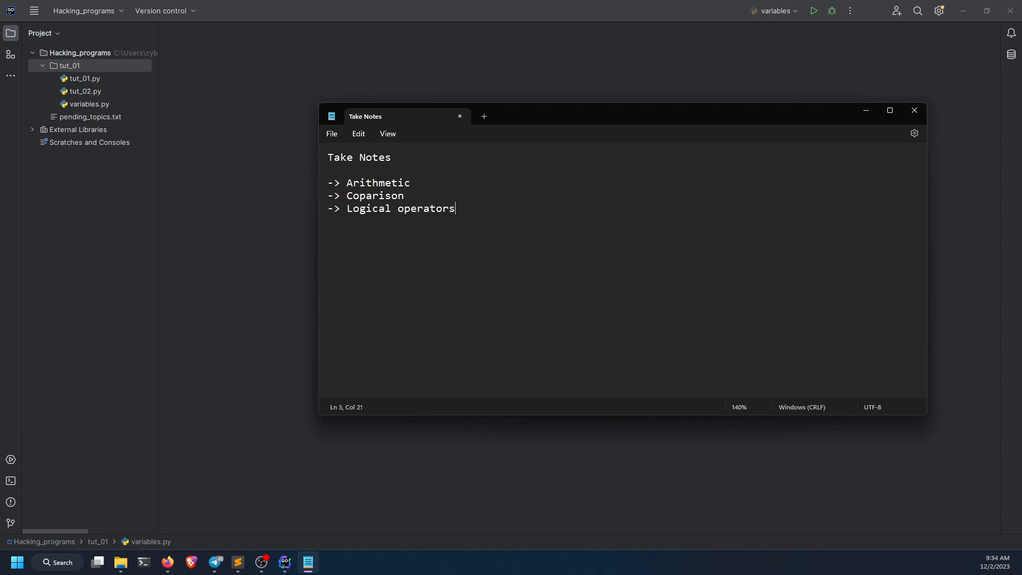
double_click(377, 182)
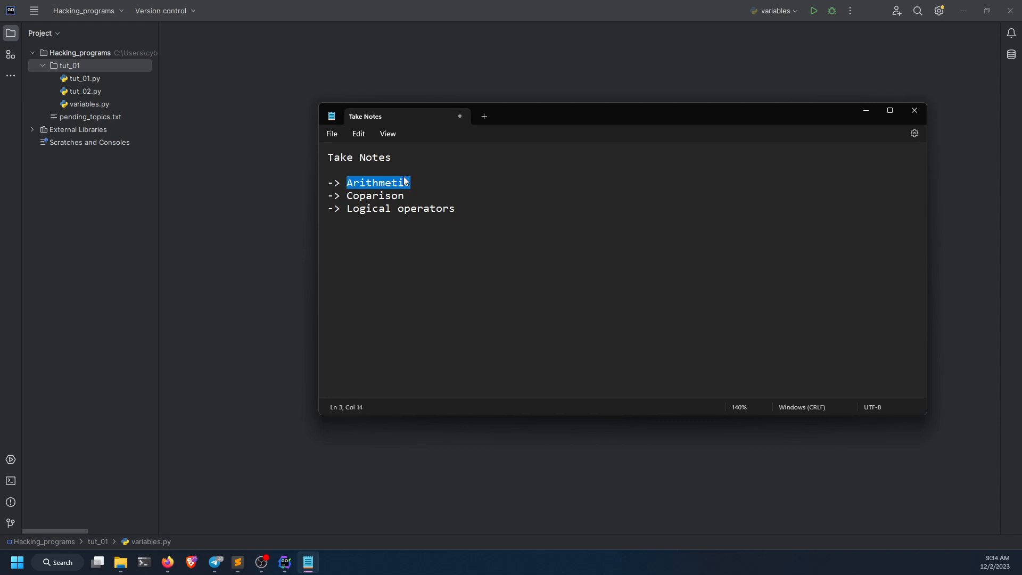
double_click(374, 196)
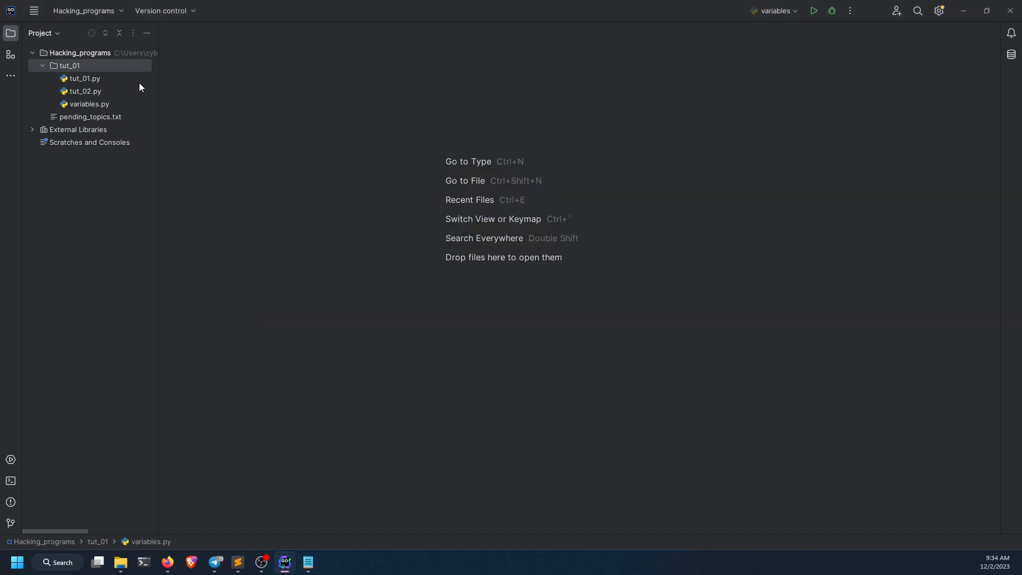
Create operator.py in tut_01 with an '# Arithmetic Operators' comment and a docstring listing +, -, *, /.
right_click(83, 78)
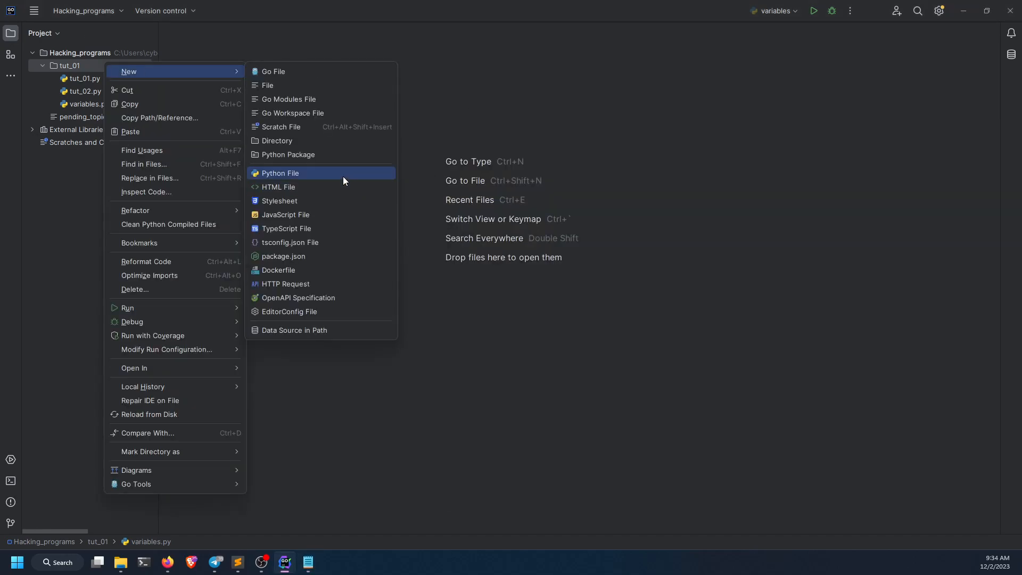
click(280, 172)
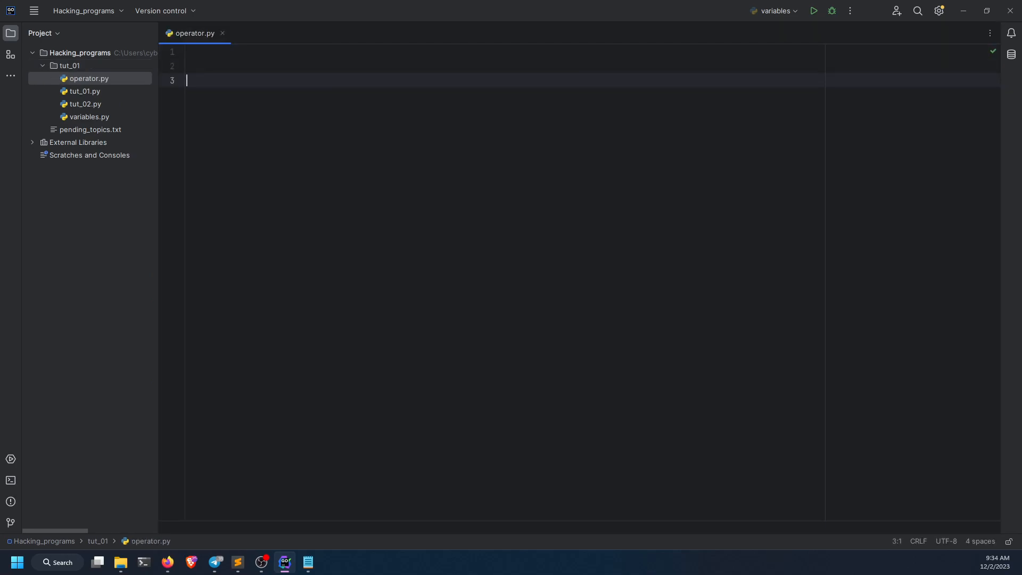
text(# Arithemetic Operators)
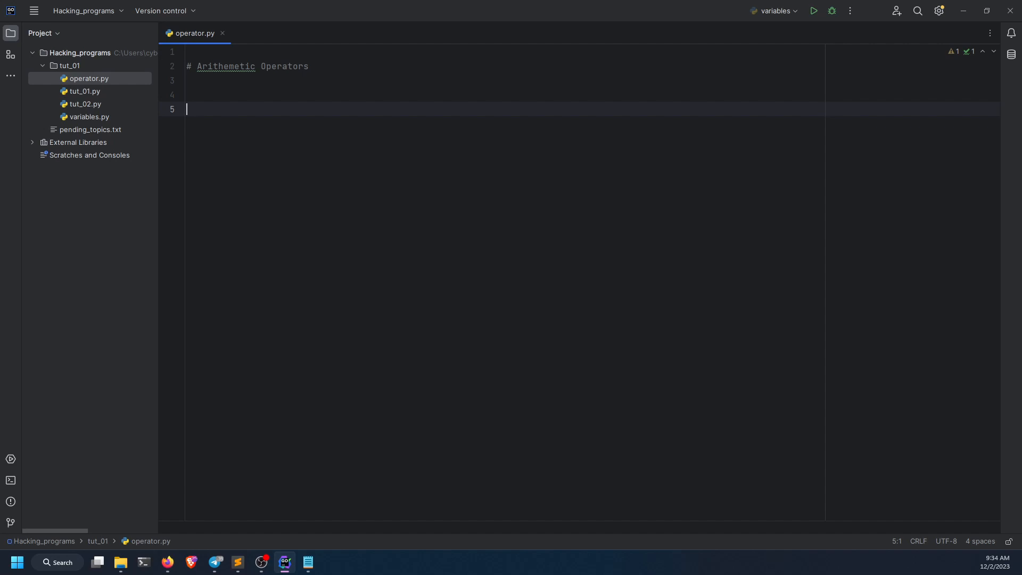
text(#)
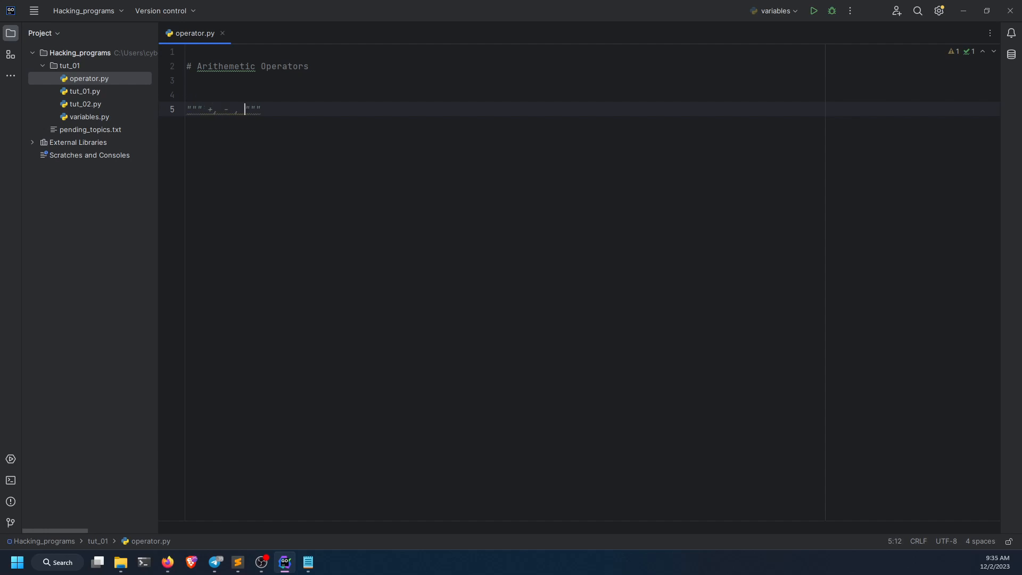
right_click(262, 102)
text(* , / )
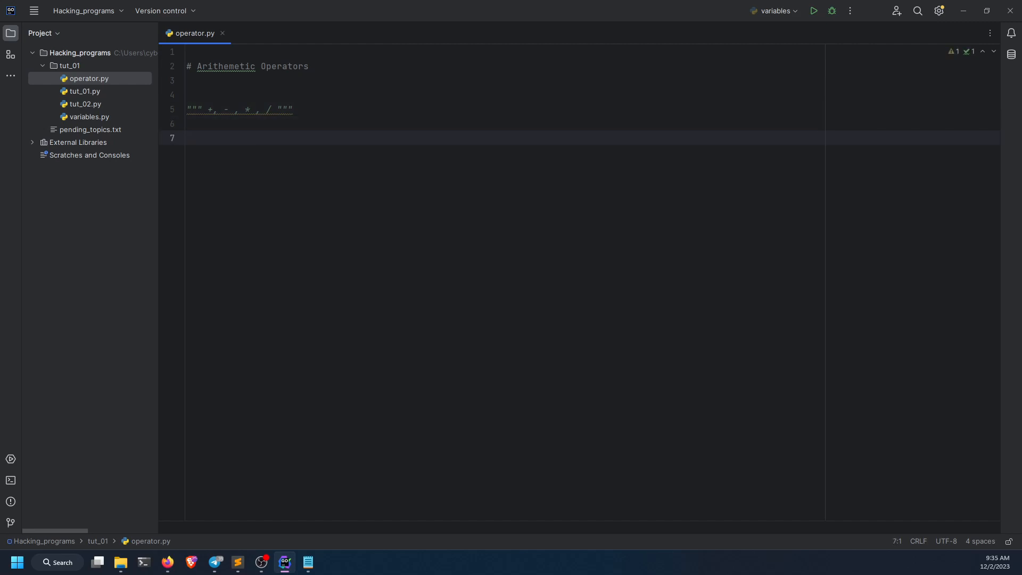
Write print(5+5) and run the script to output 10.
text(pr)
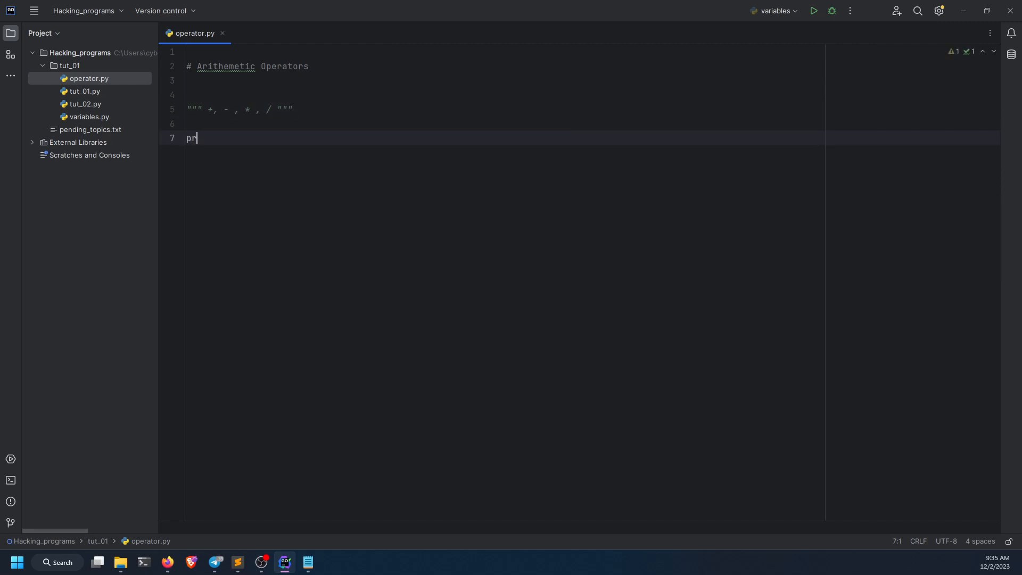
text(int())
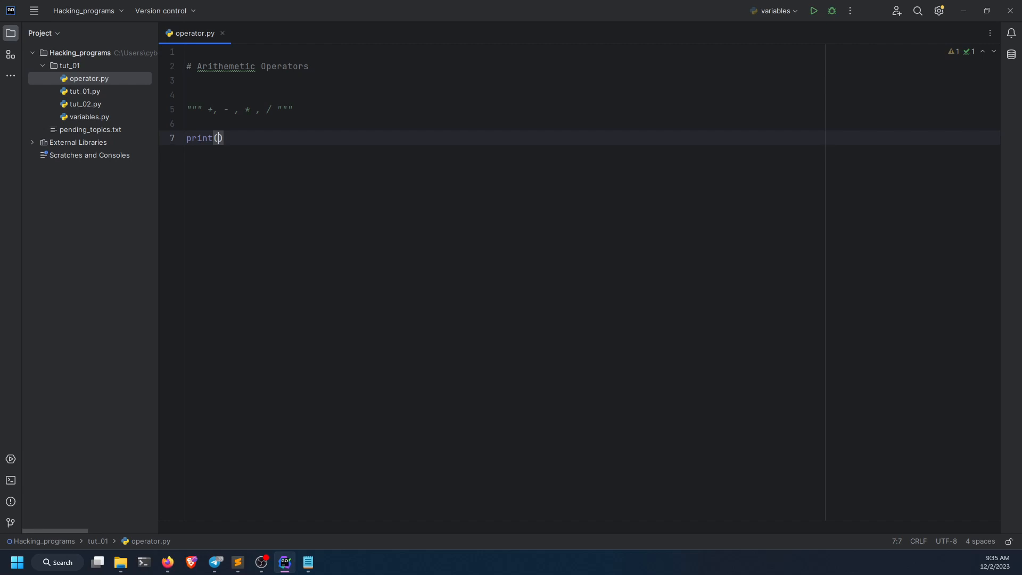
text(5+5)
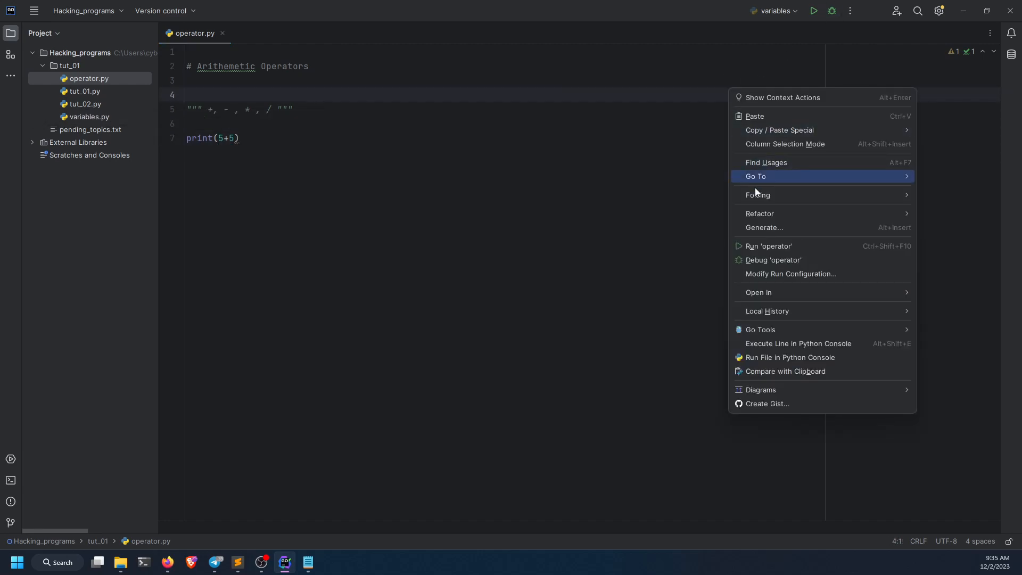
click(770, 246)
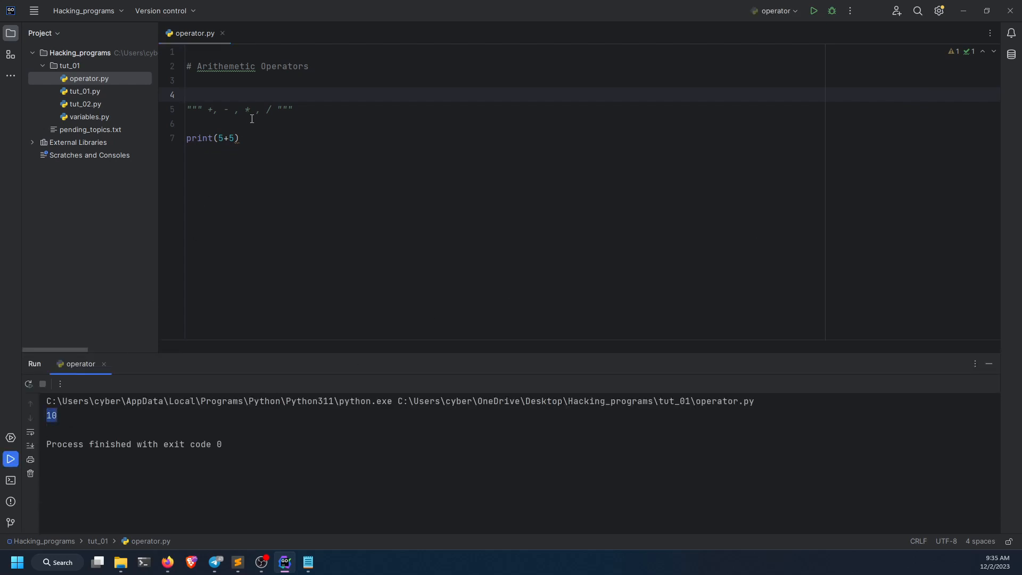
Change the sum to 5.6 + 5.6.
click(230, 137)
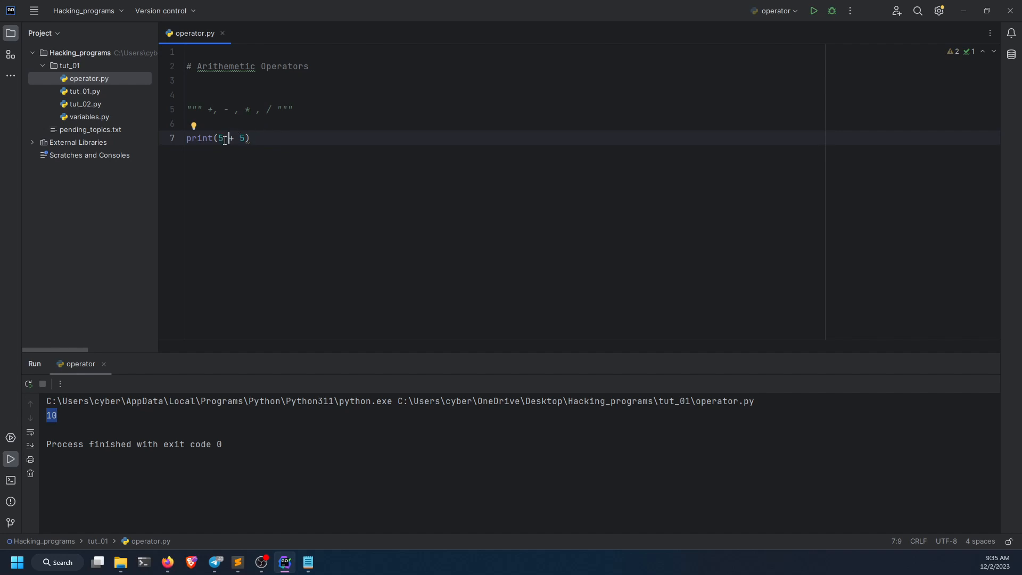
text(.6)
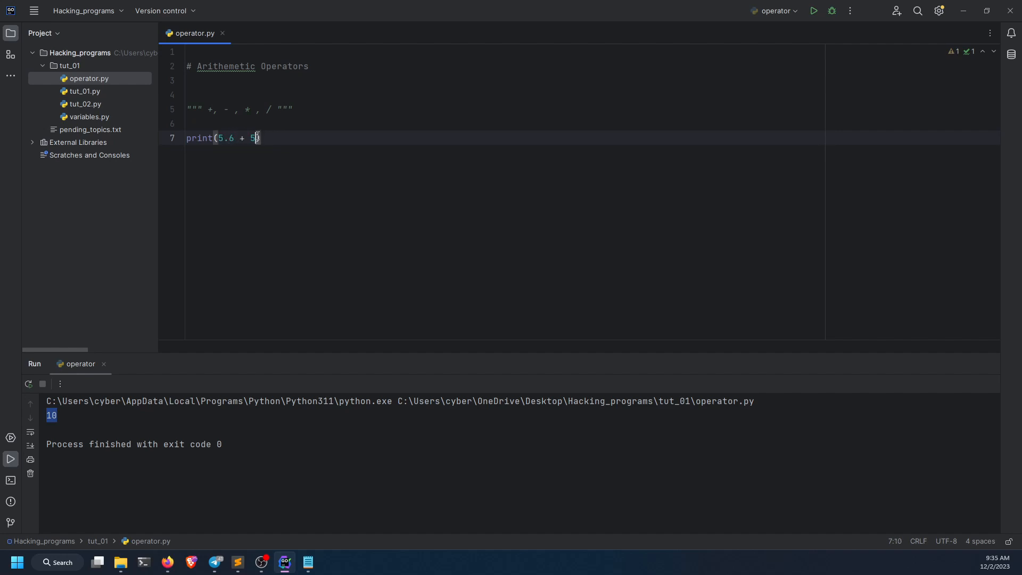
text(.6)
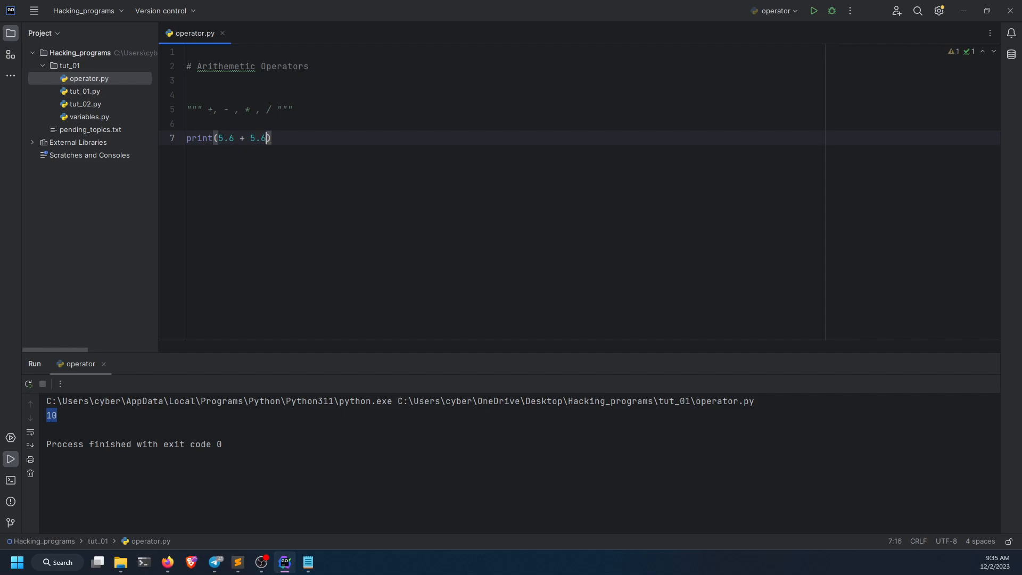
mouse_move(814, 11)
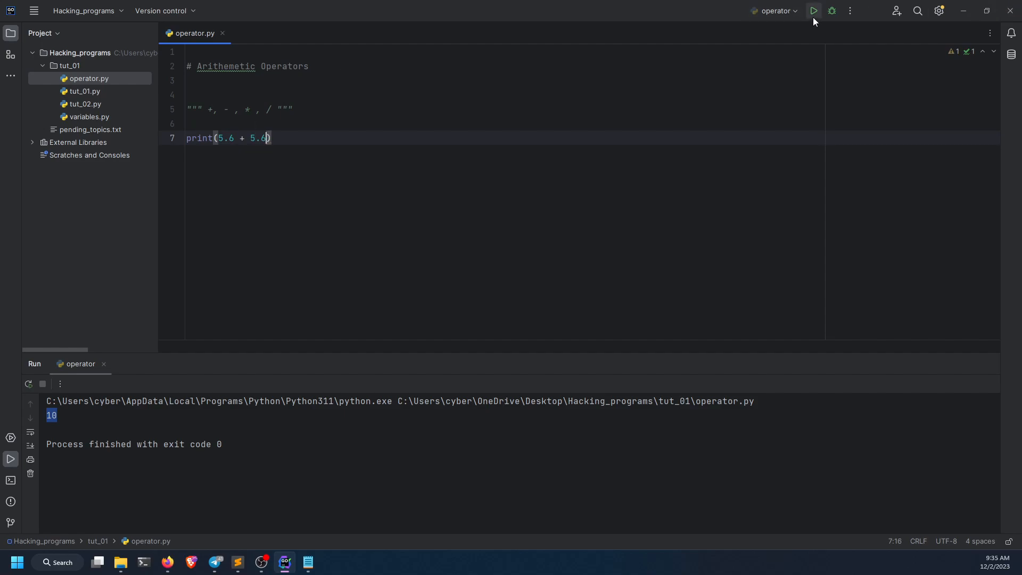
Run 5.6 + 5.6, then 5.6 * 5.6 and 5.6 / 5.6, printing 11.2, 31.359999999999996 and 1.0.
click(812, 11)
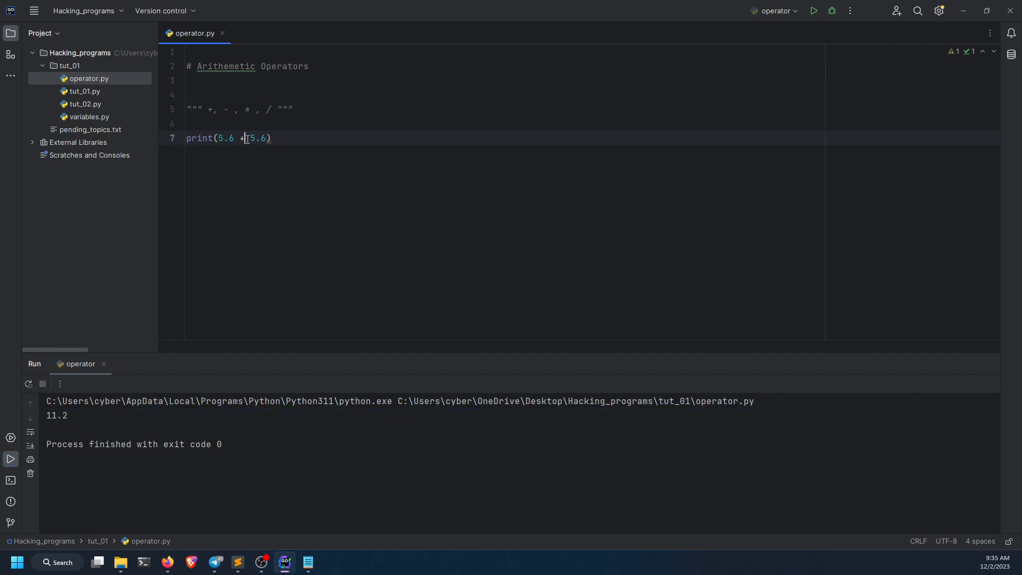
key(Backspace)
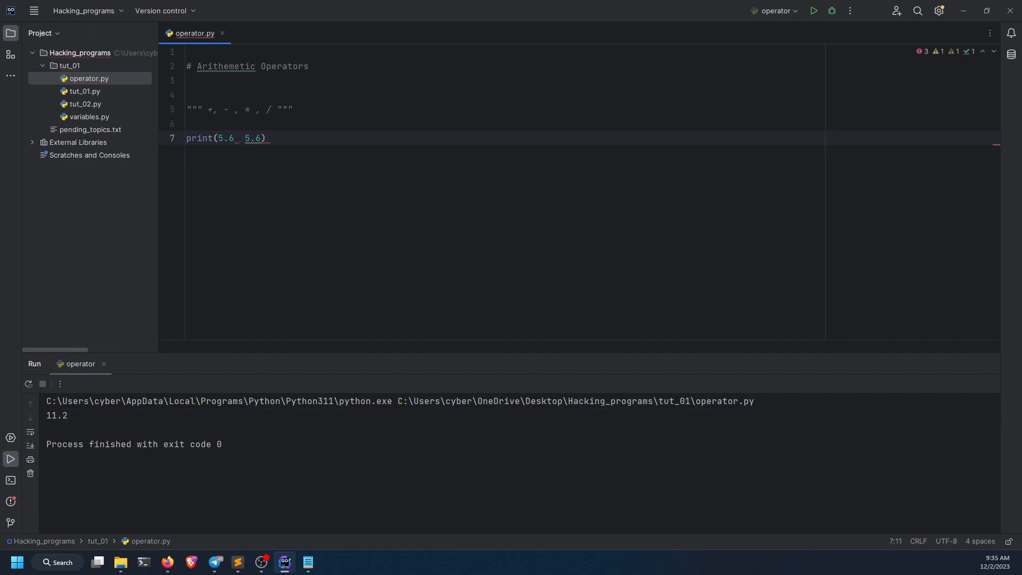
text(*)
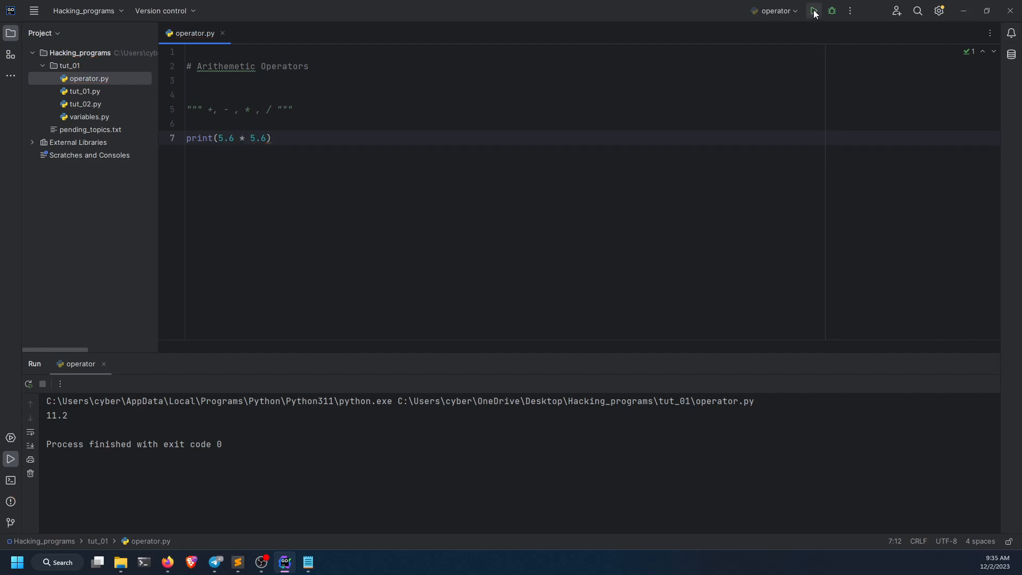
click(813, 11)
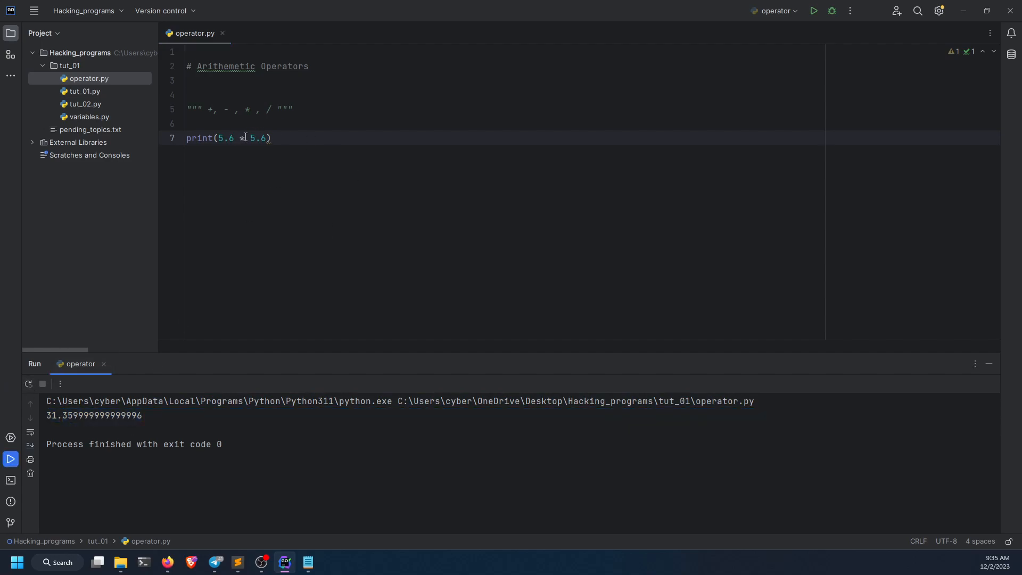
text(/)
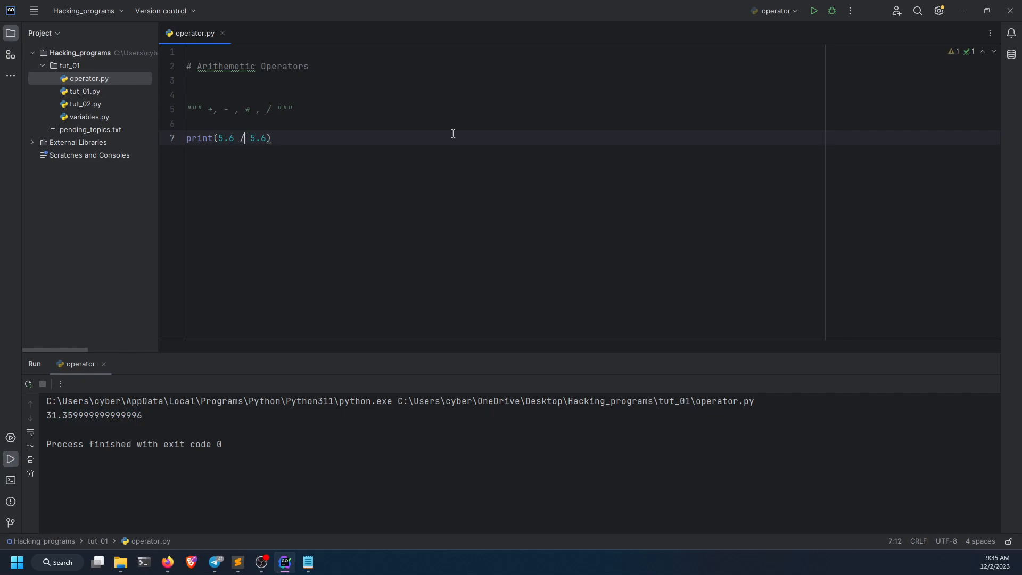
click(813, 11)
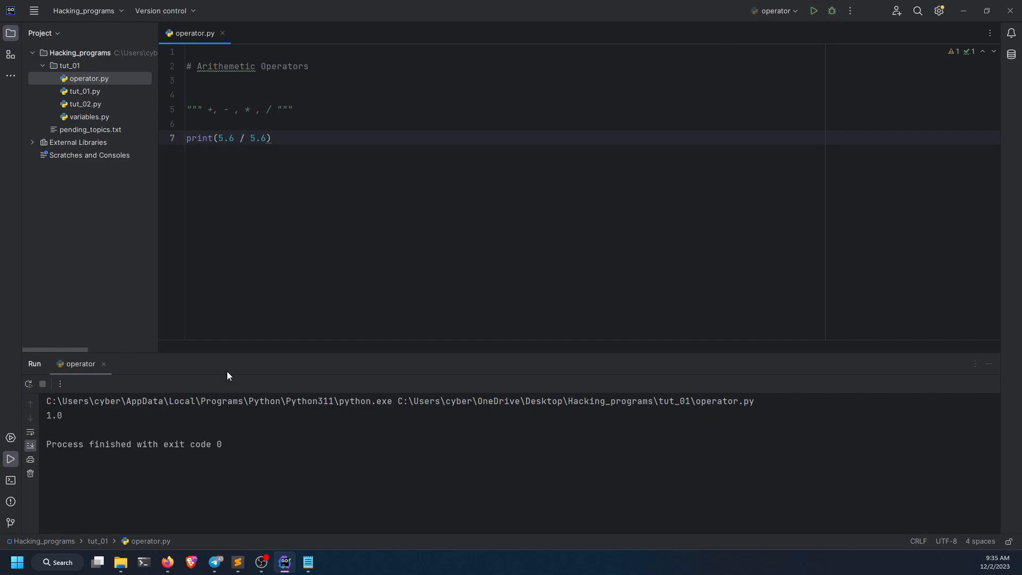
click(268, 137)
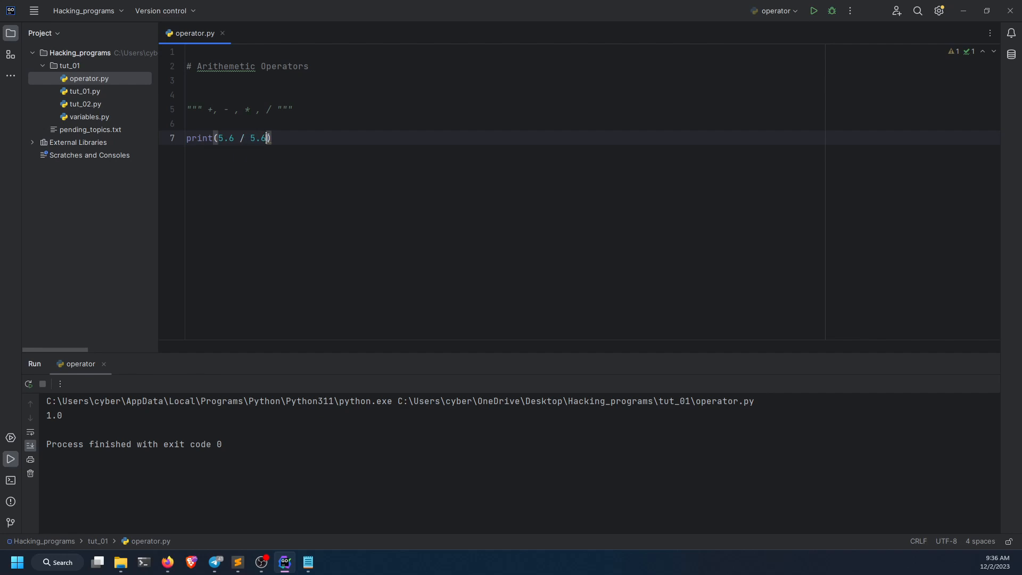
Run print(5.6 / 0) to produce a ZeroDivisionError: float division by zero.
key(Backspace)
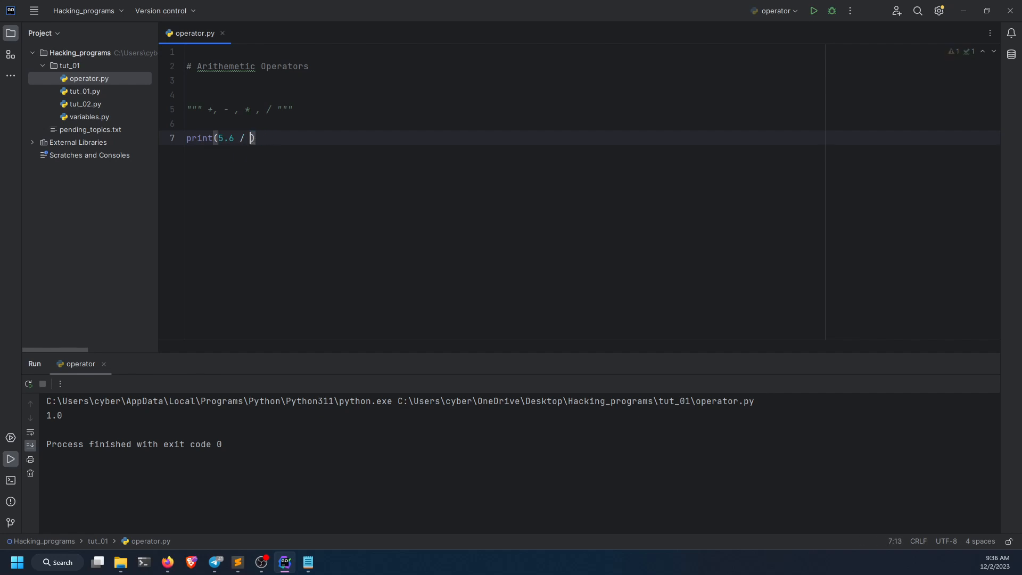
text(0)
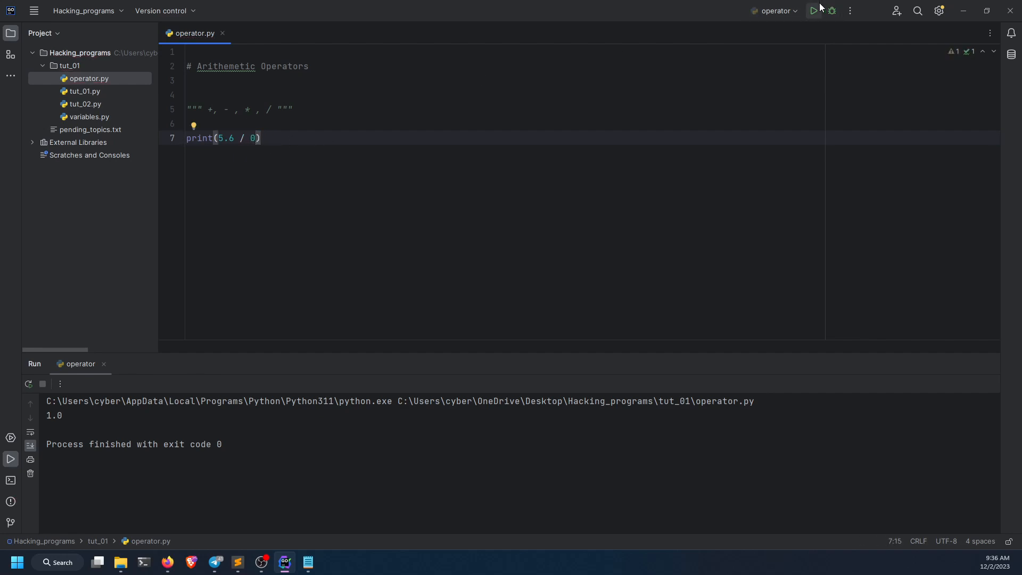
click(812, 11)
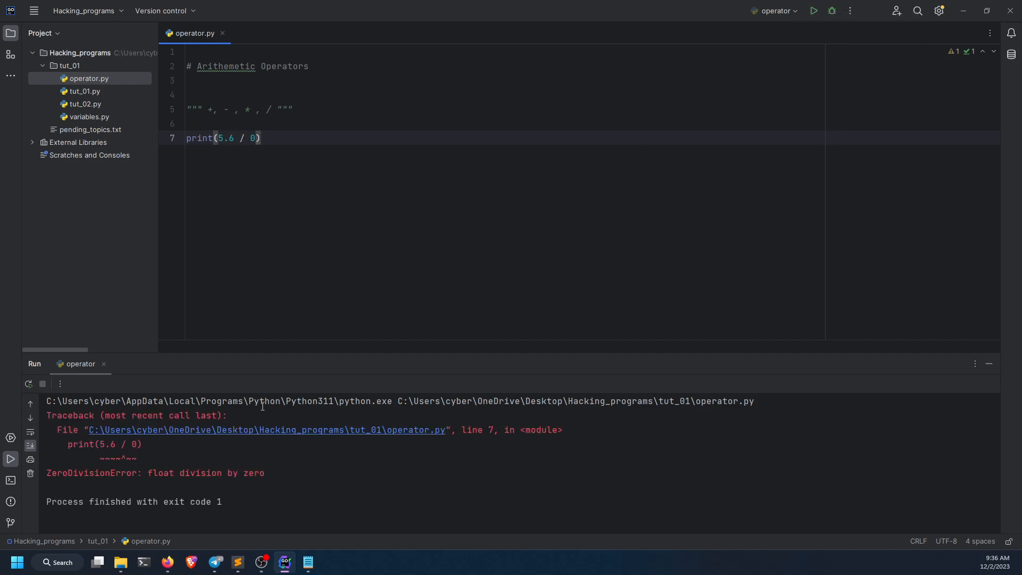
double_click(92, 473)
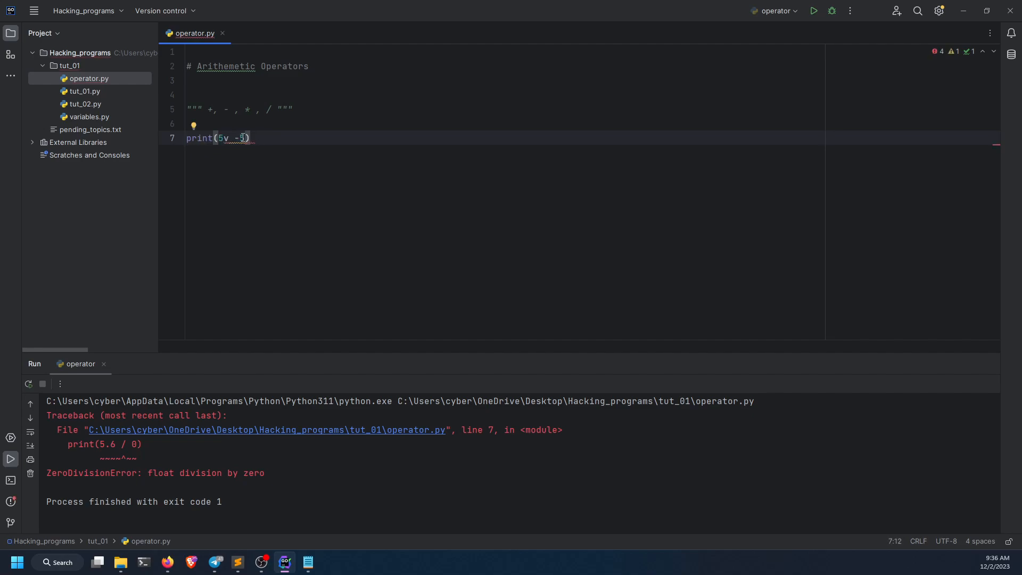
Print "Hello " + "Hackerzz" and run it to output Hello Hackerzz, then begin a name variable.
key(Backspace)
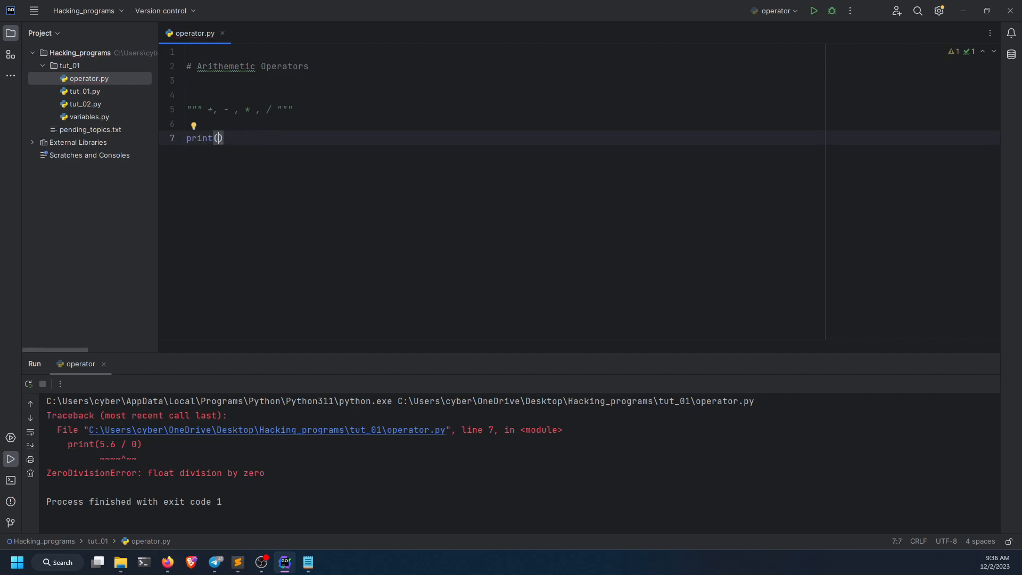
text("H")
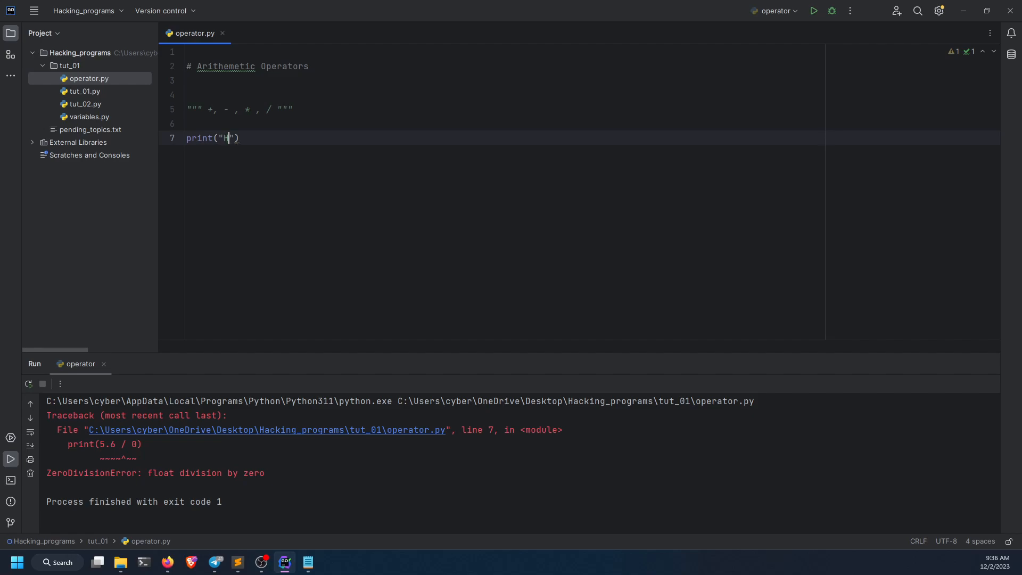
text(ello)
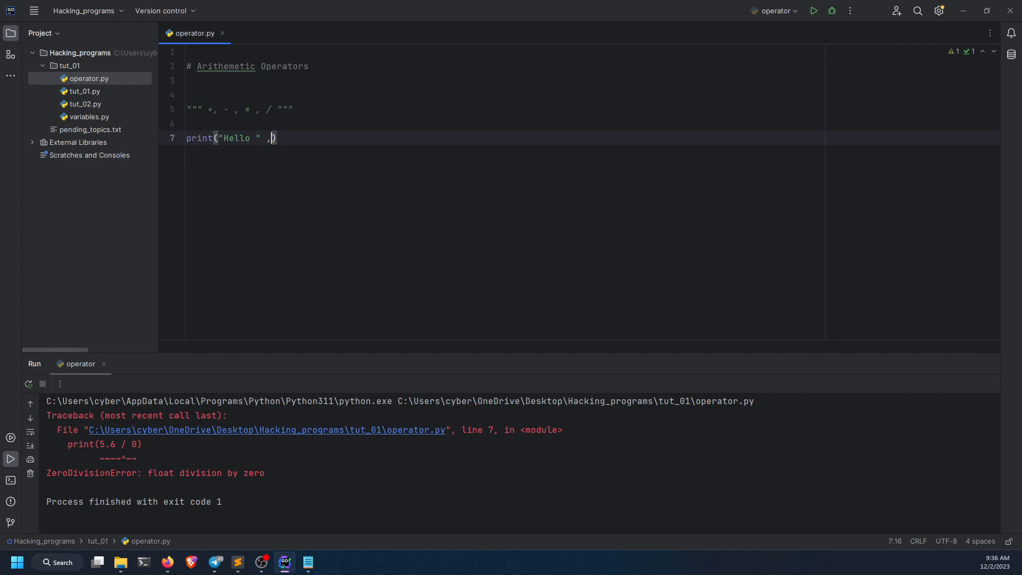
text("Hackerzz"))
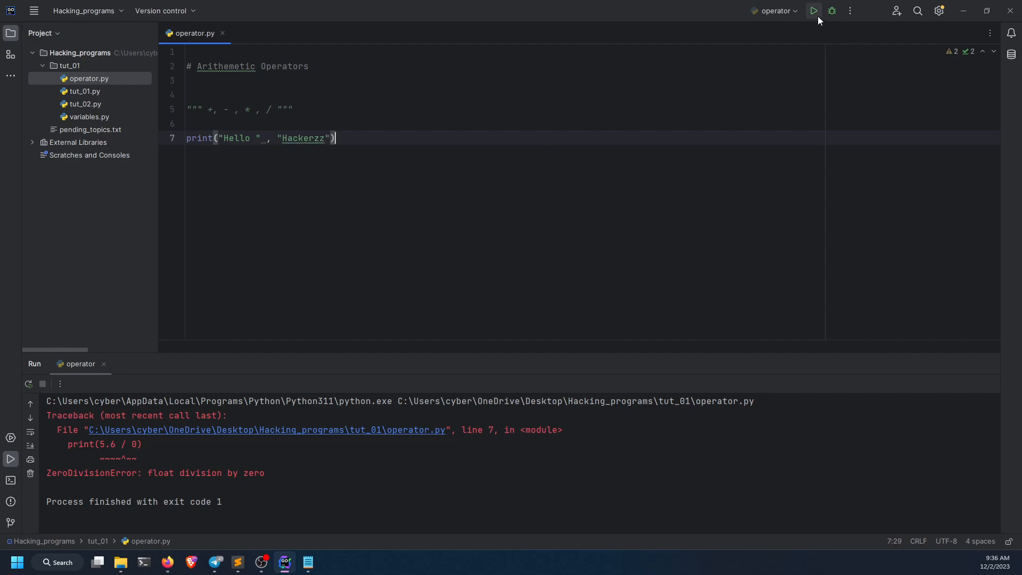
click(813, 11)
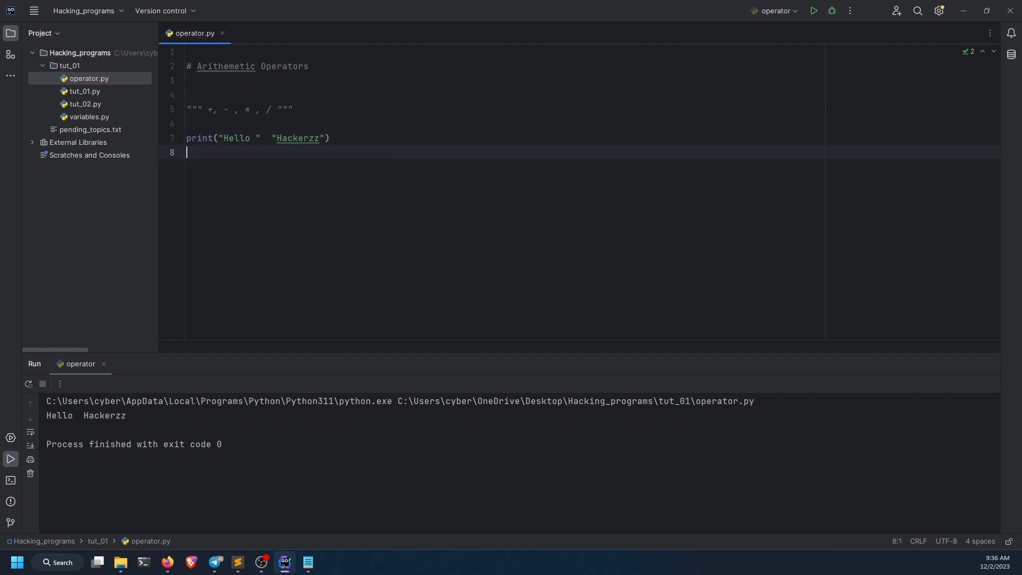
text(+)
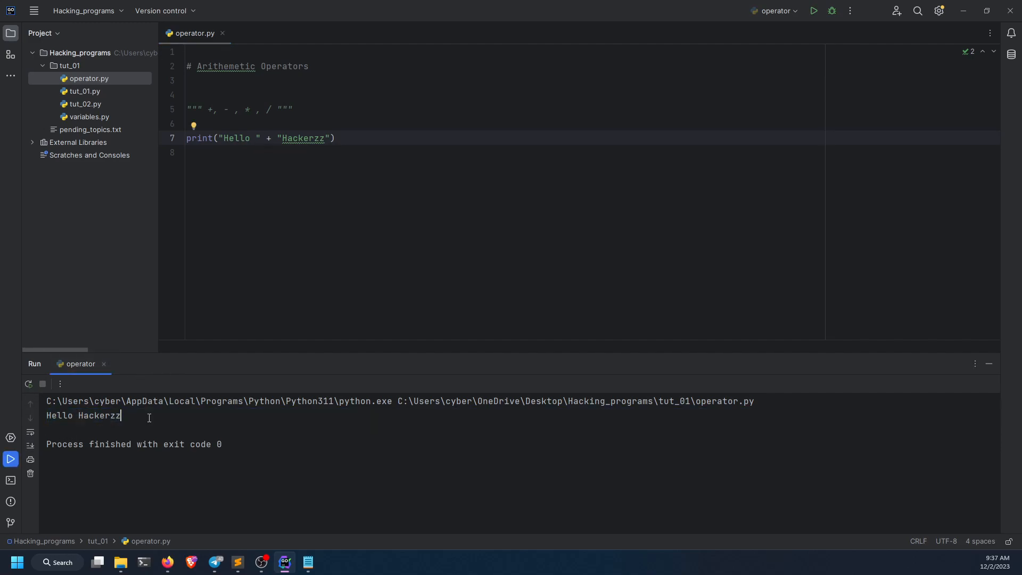
mouse_move(127, 428)
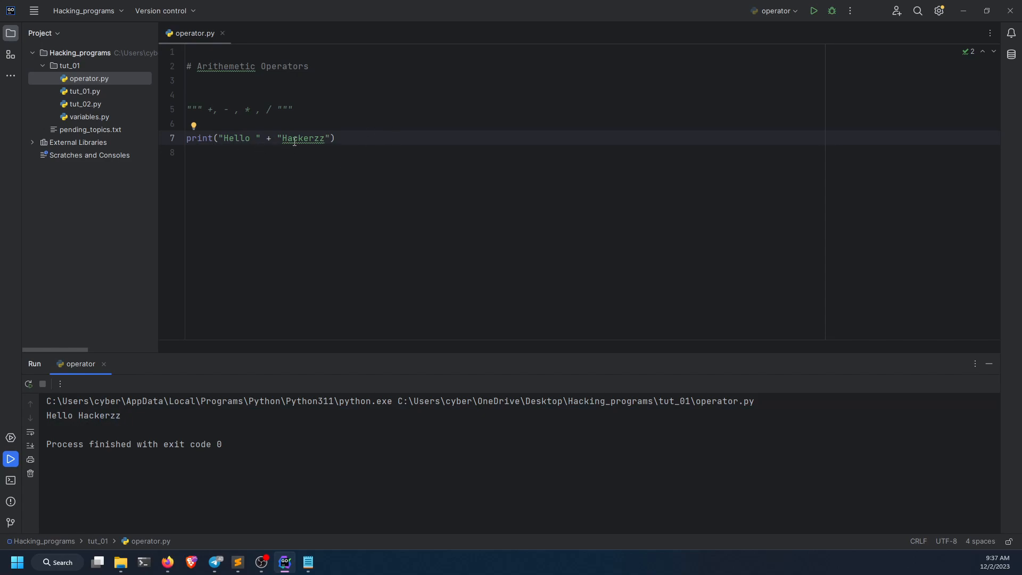
text(name)
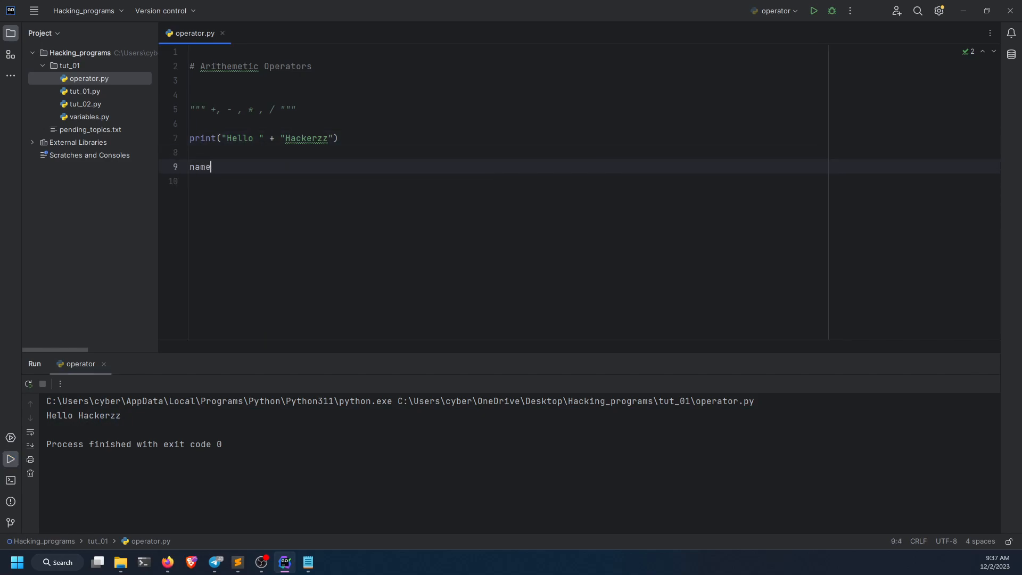
Assign name = "Cyber Dioxide" and write print("Hello " + name).
text(= "Cyber Dioxide)
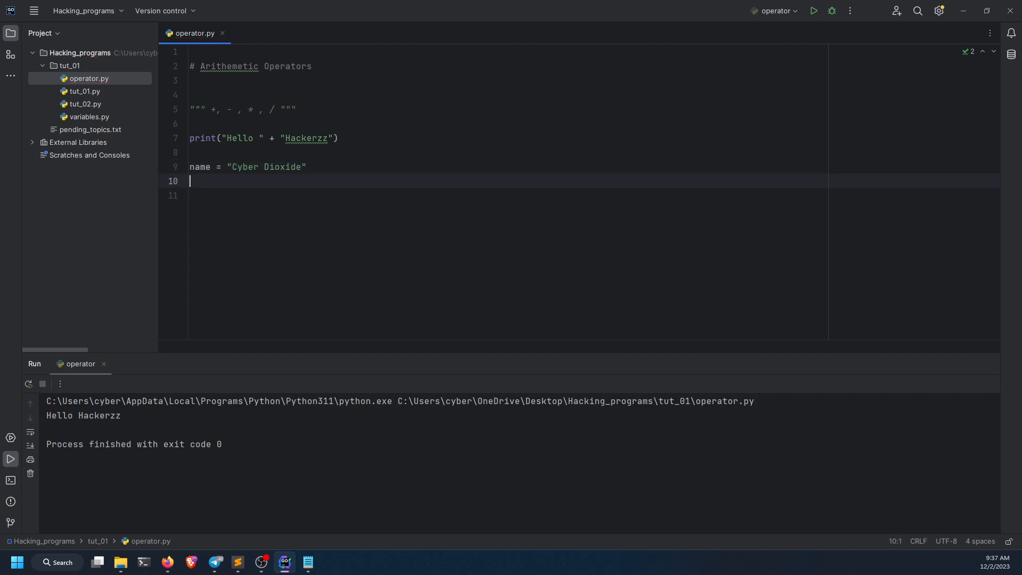
text(priint)
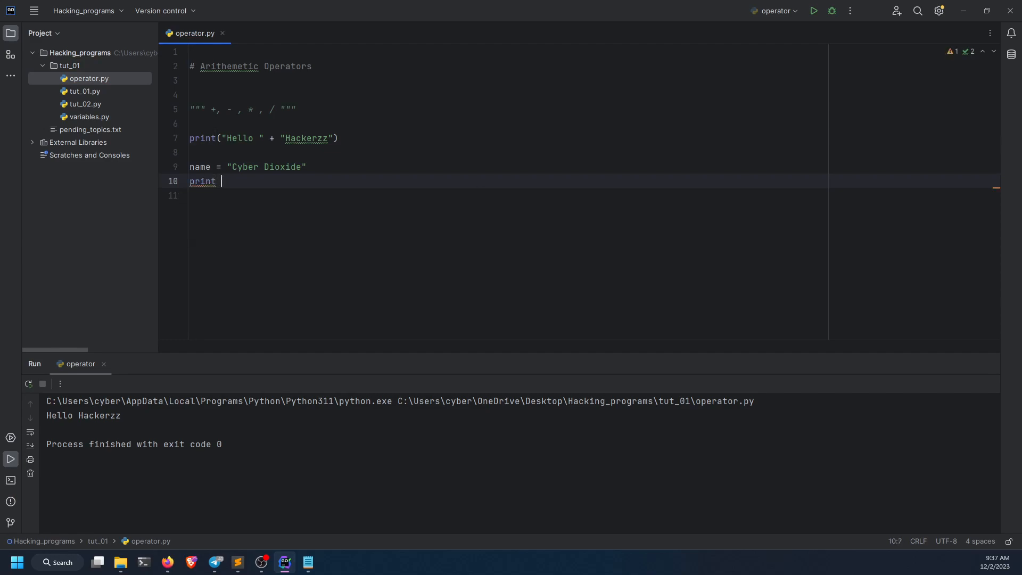
text(())
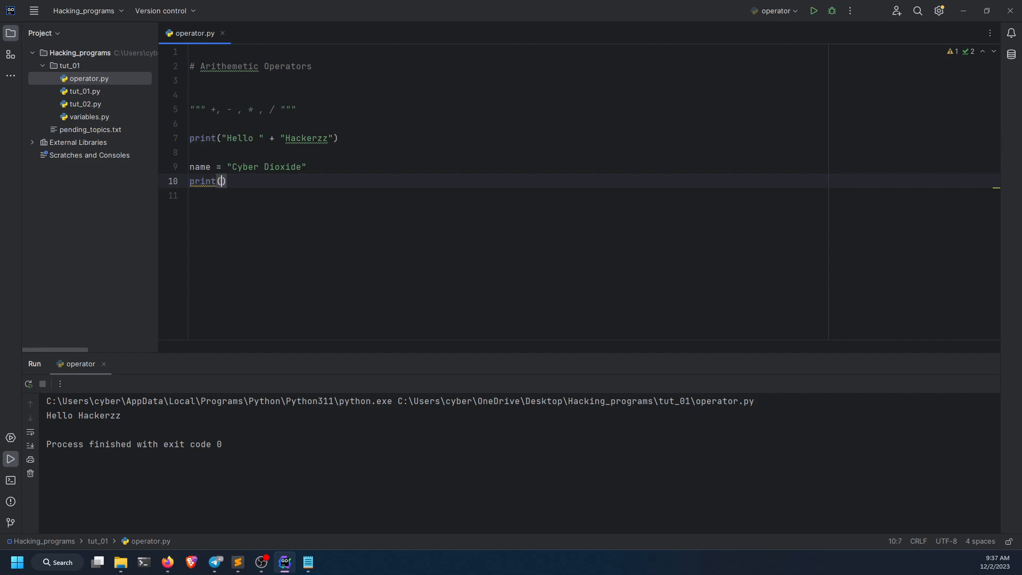
text("Hello " +)
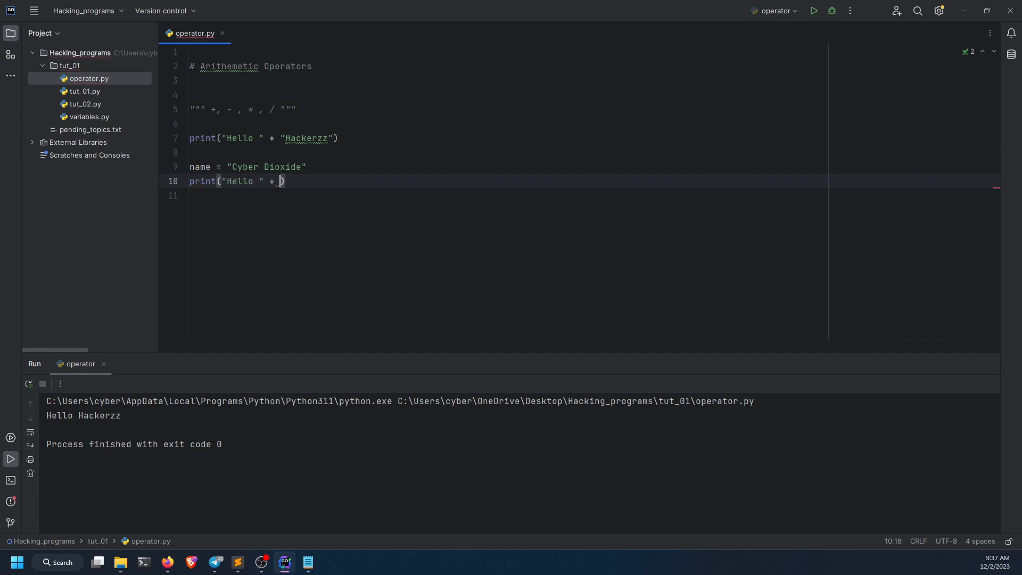
text(name)
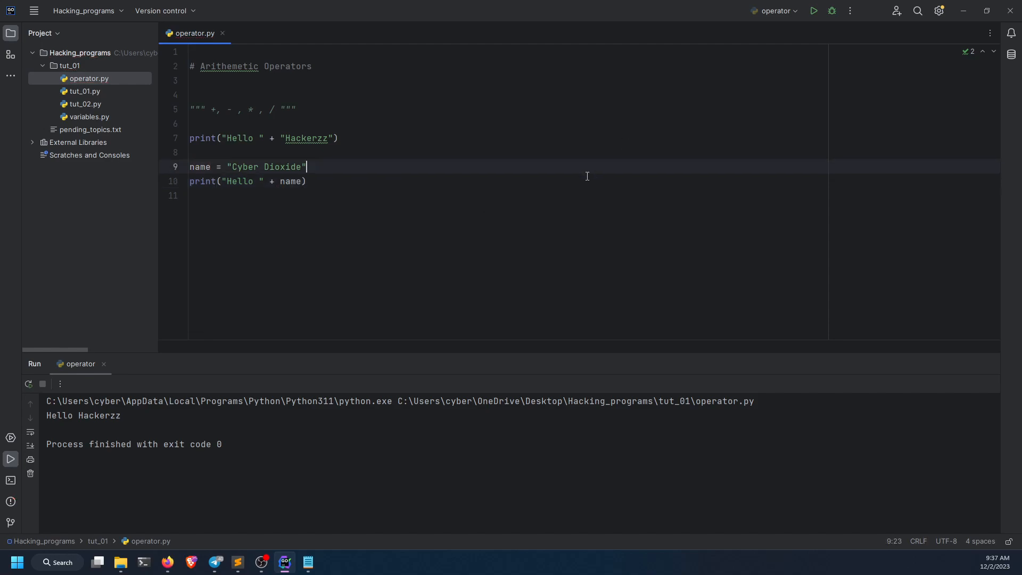
Point out Cyber, name and Hello in the code, then run to output Hello Cyber Dioxide.
double_click(246, 167)
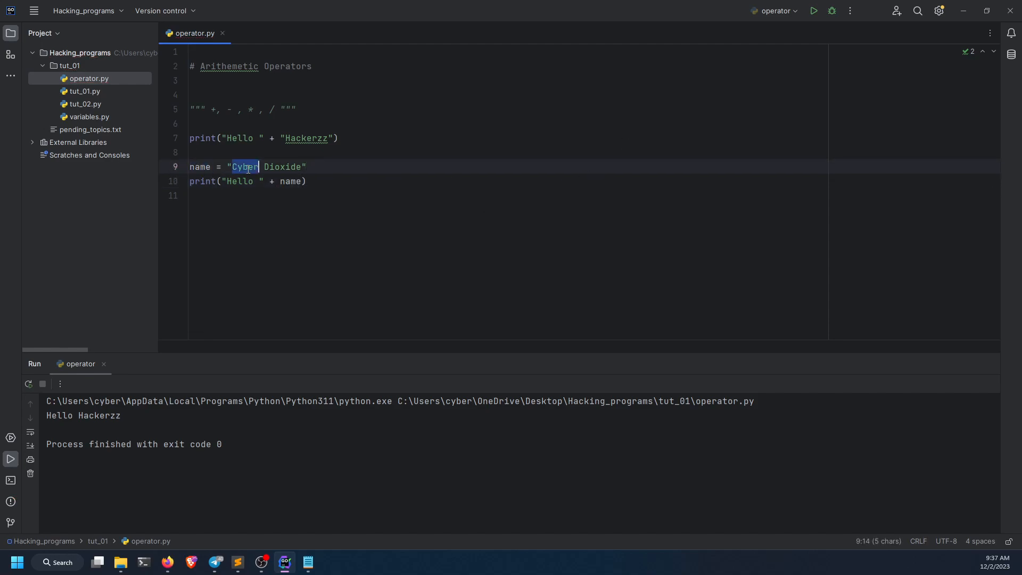
double_click(290, 181)
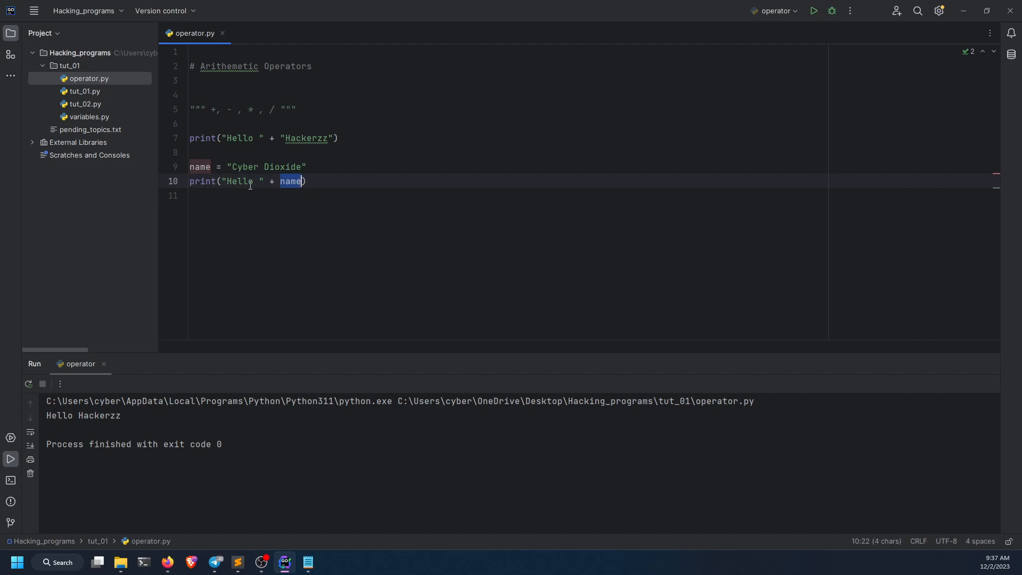
click(243, 181)
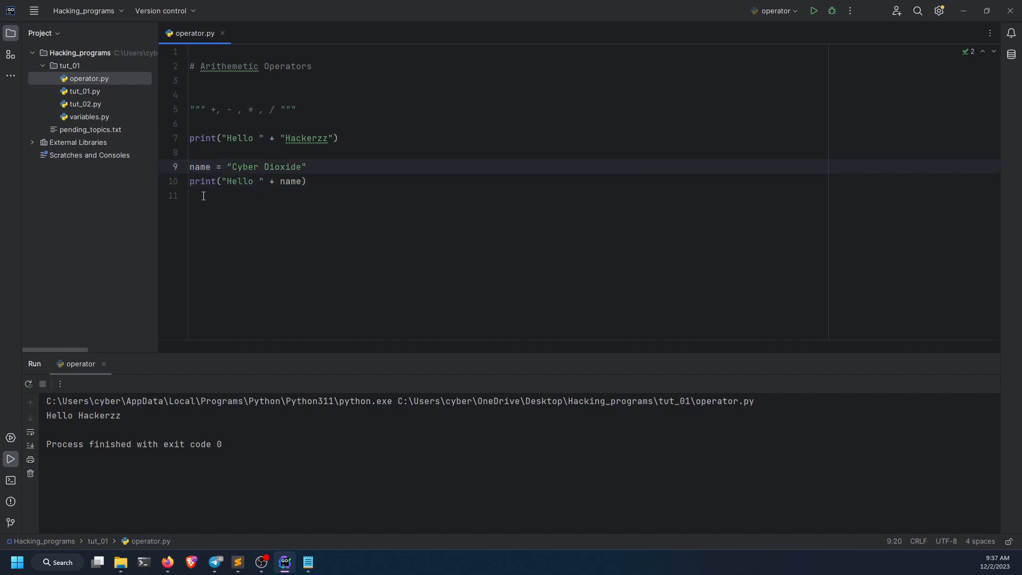
double_click(239, 181)
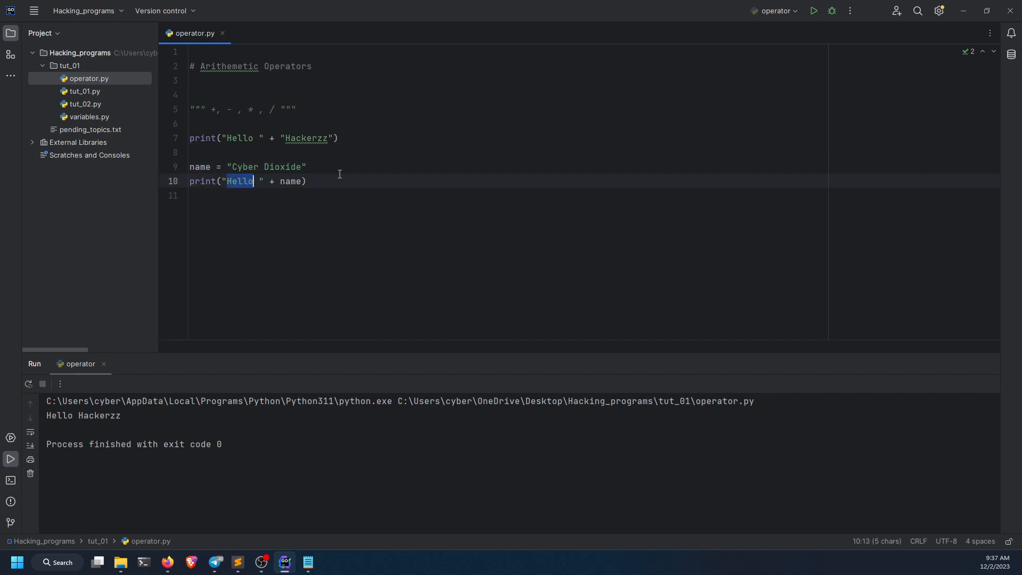
click(812, 11)
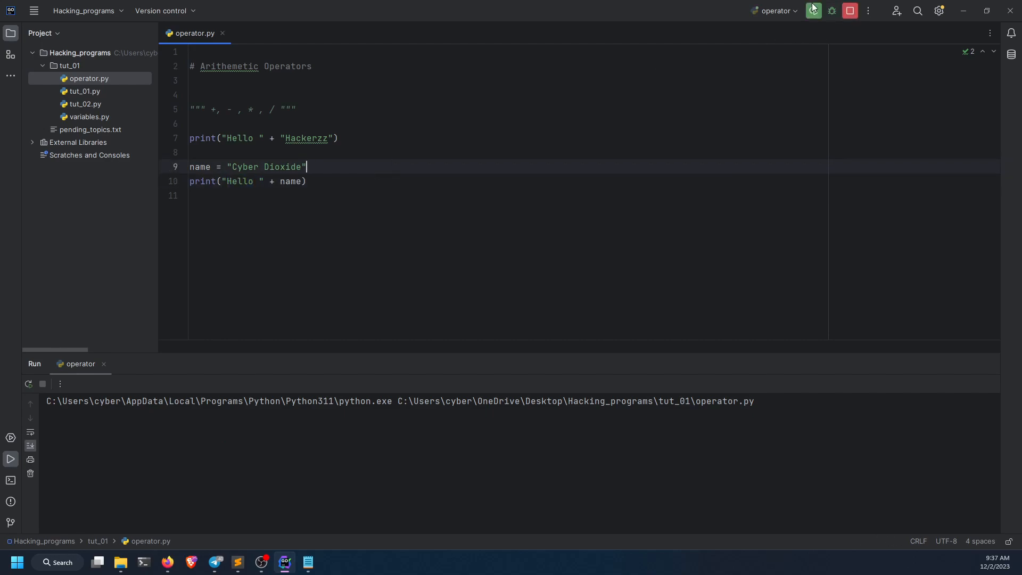
click(812, 10)
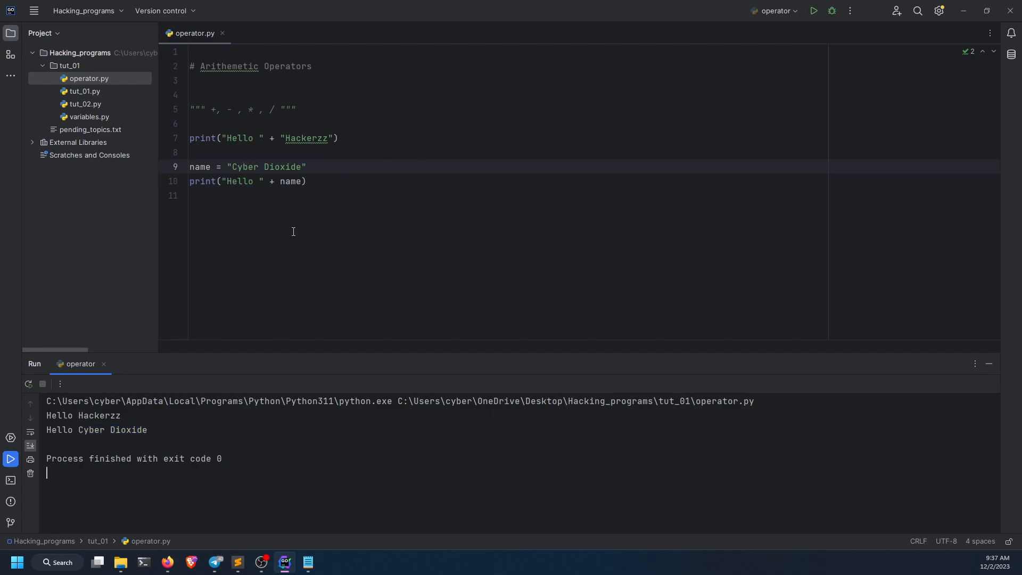
click(314, 195)
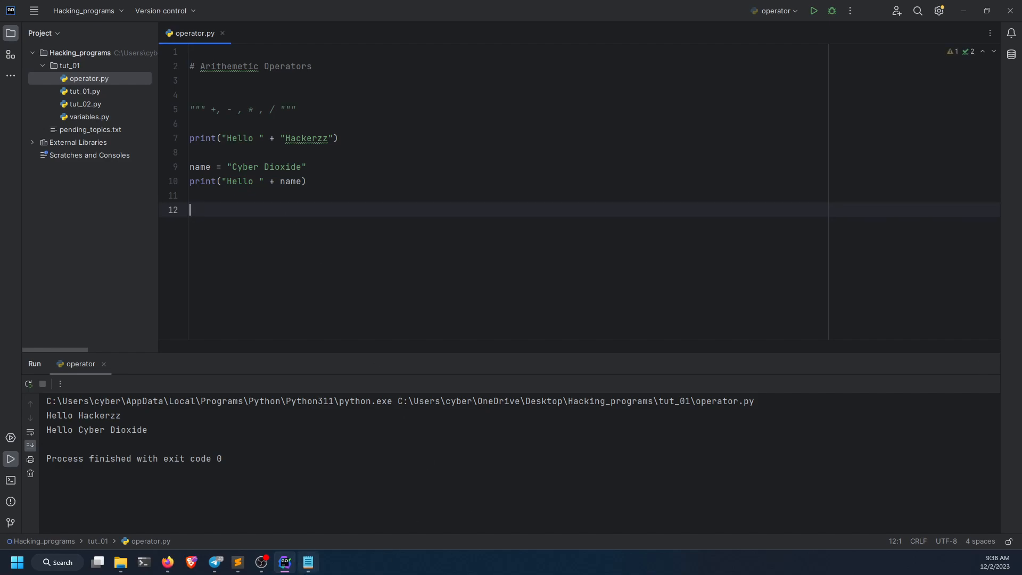
Add a '# Comparison Operators' heading comment below the arithmetic section.
click(307, 562)
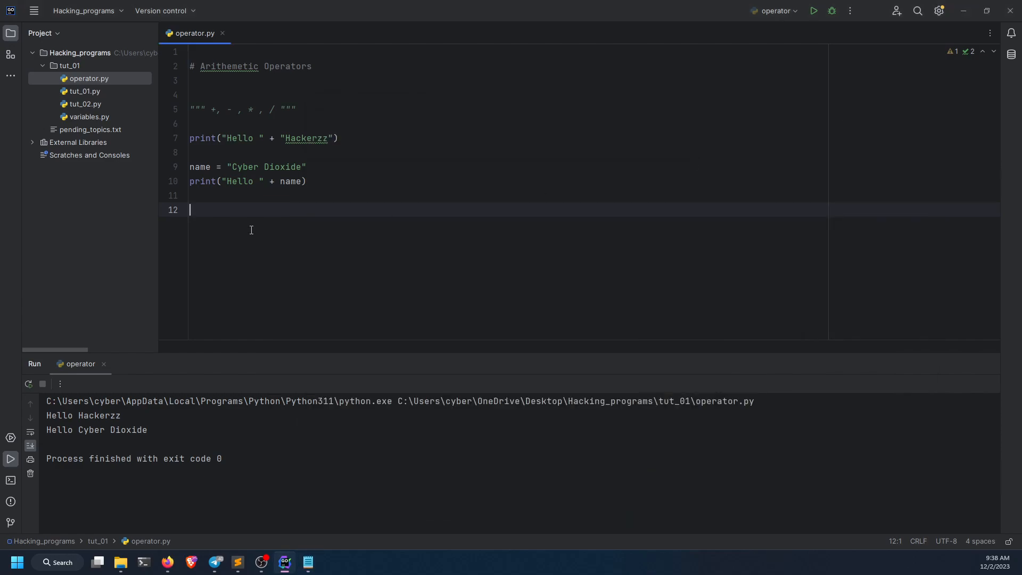
text(# Compa)
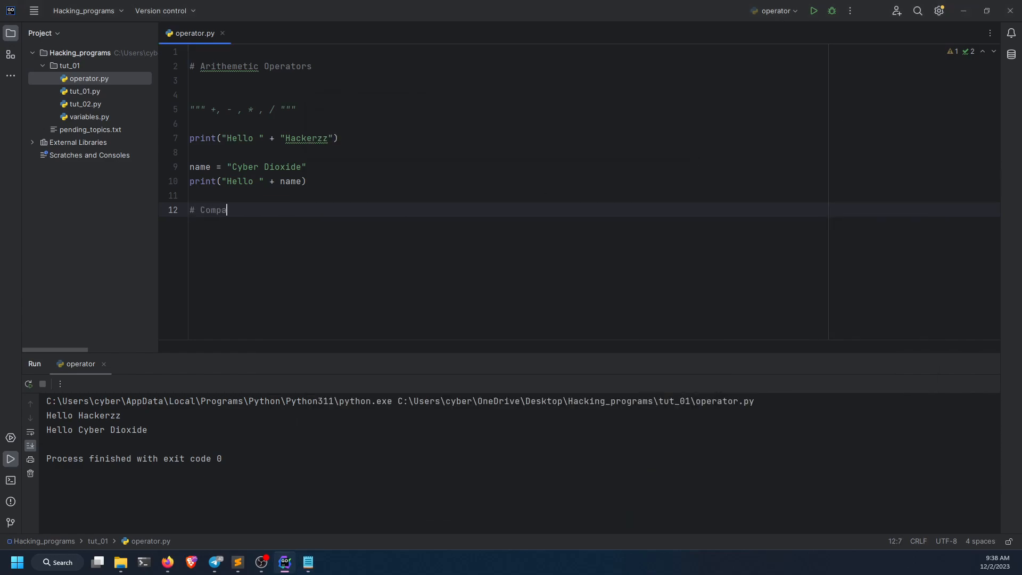
text(rison Operators)
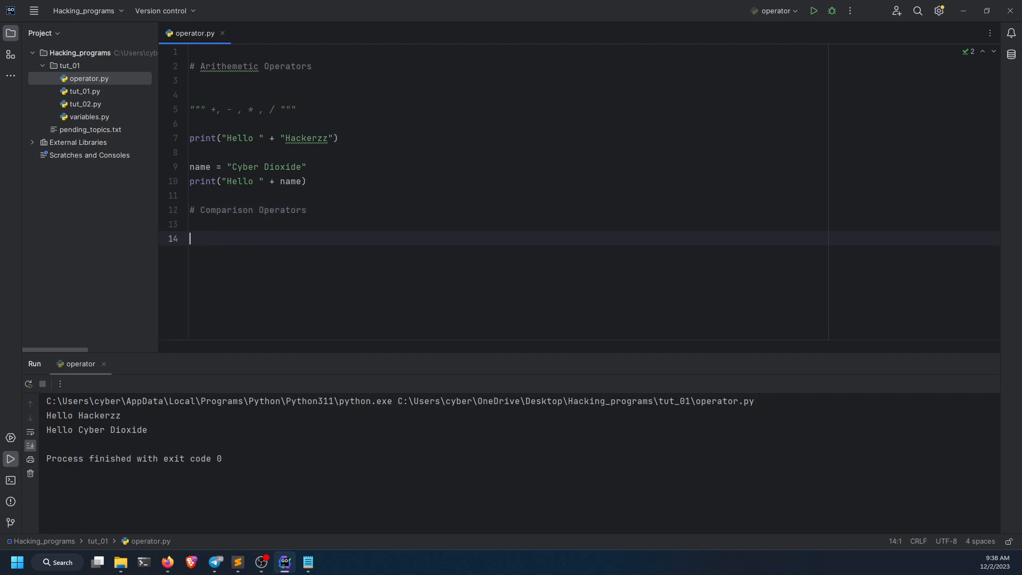
Write a docstring listing >, <, ==, <=, >= and != comparison operators.
text("")
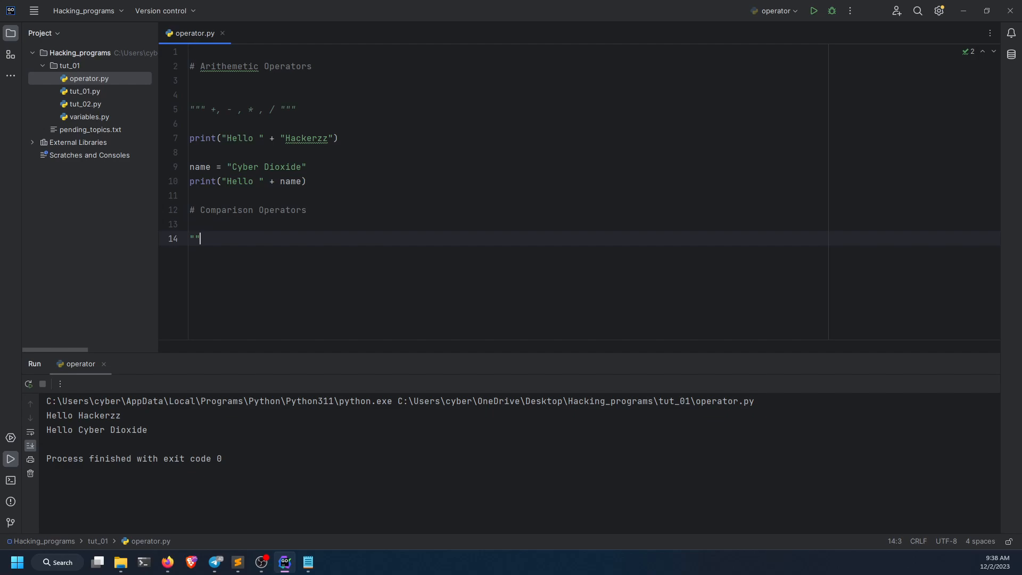
text("""")
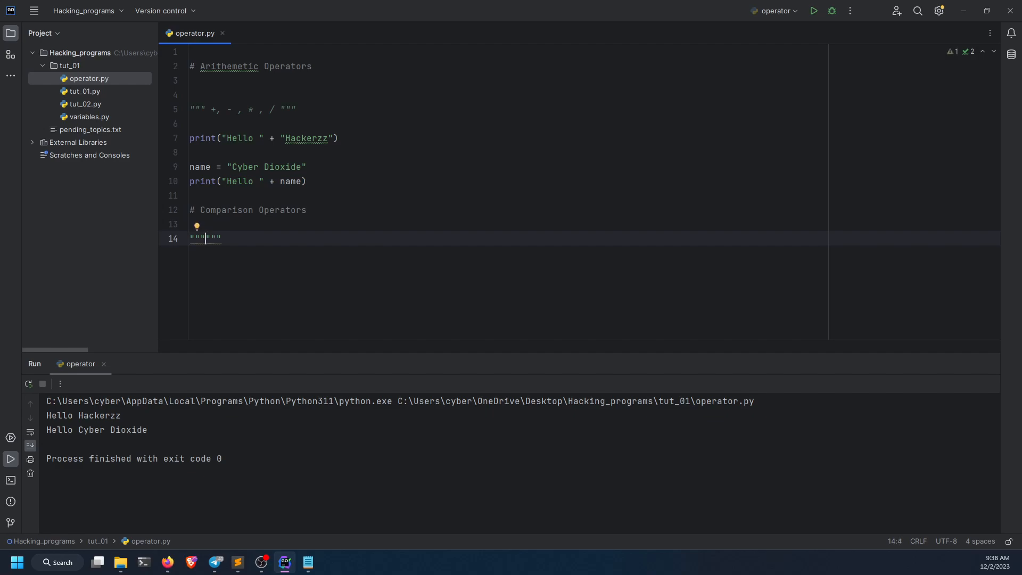
text(> , < ,)
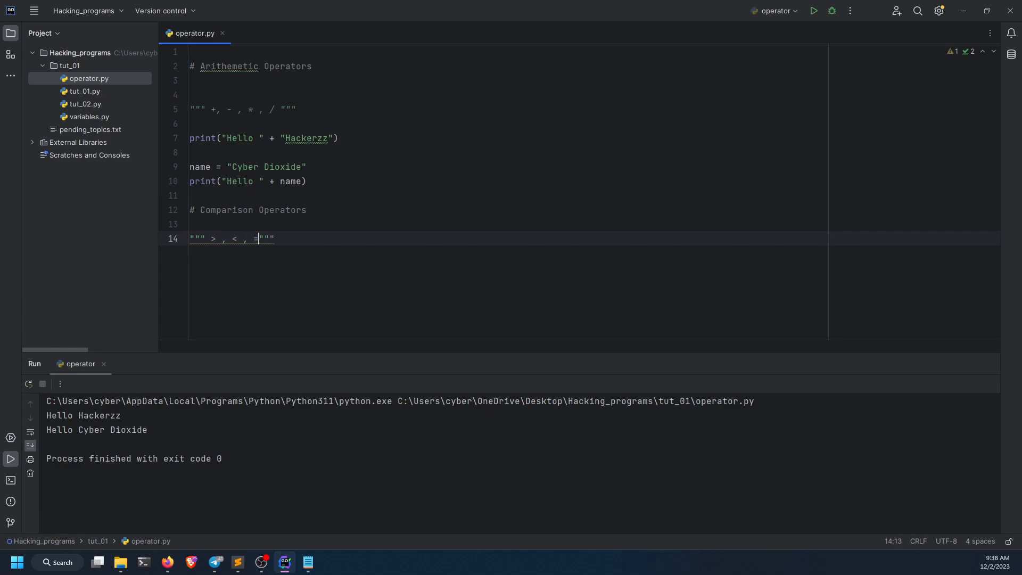
text(== ,)
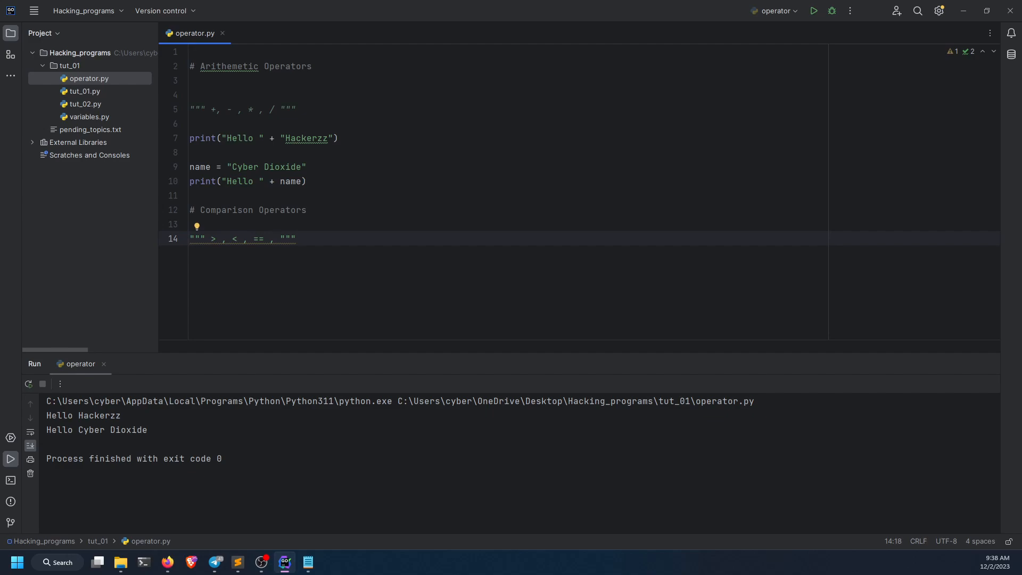
text(<= ,)
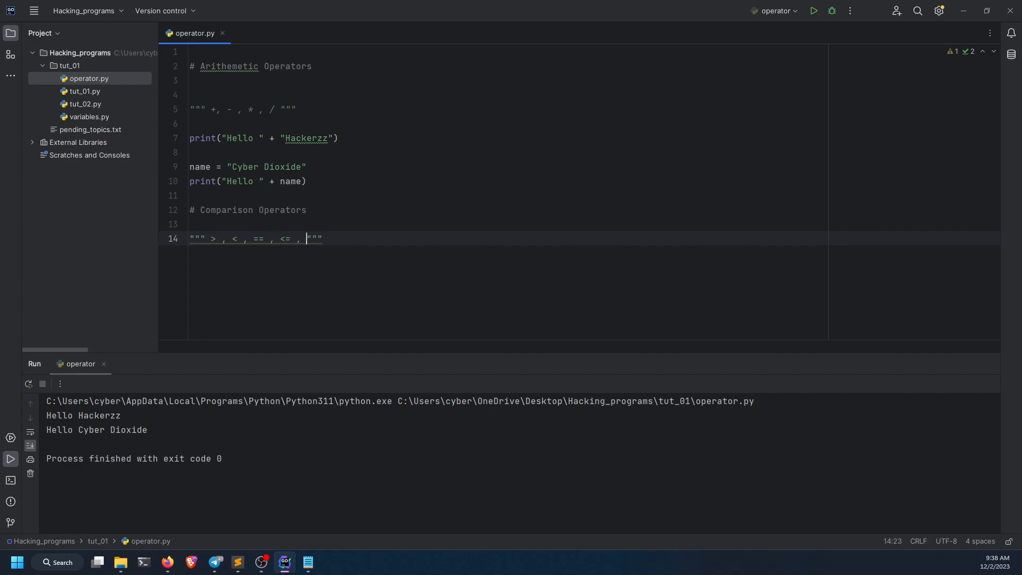
text(>= ,)
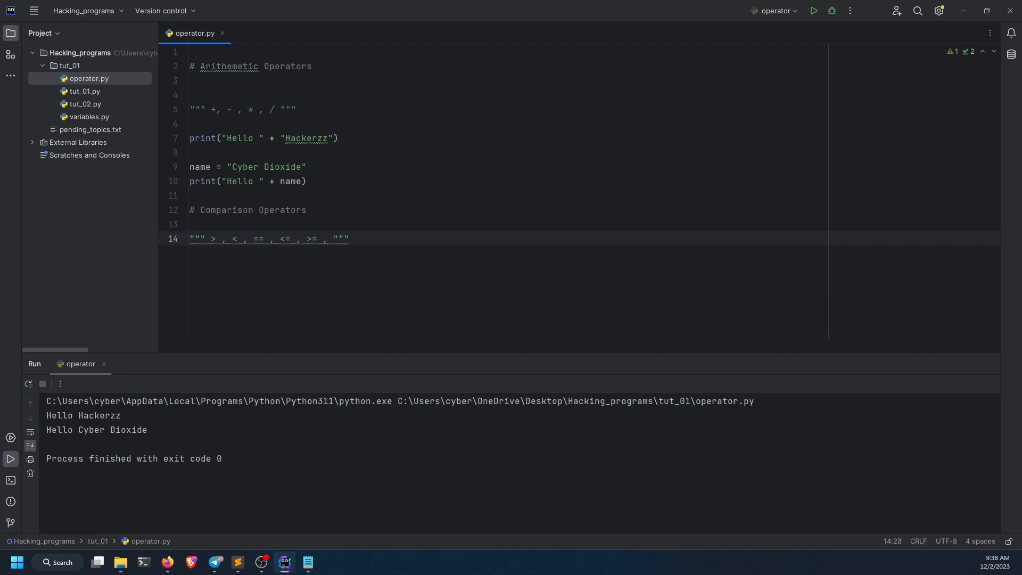
text(!=)
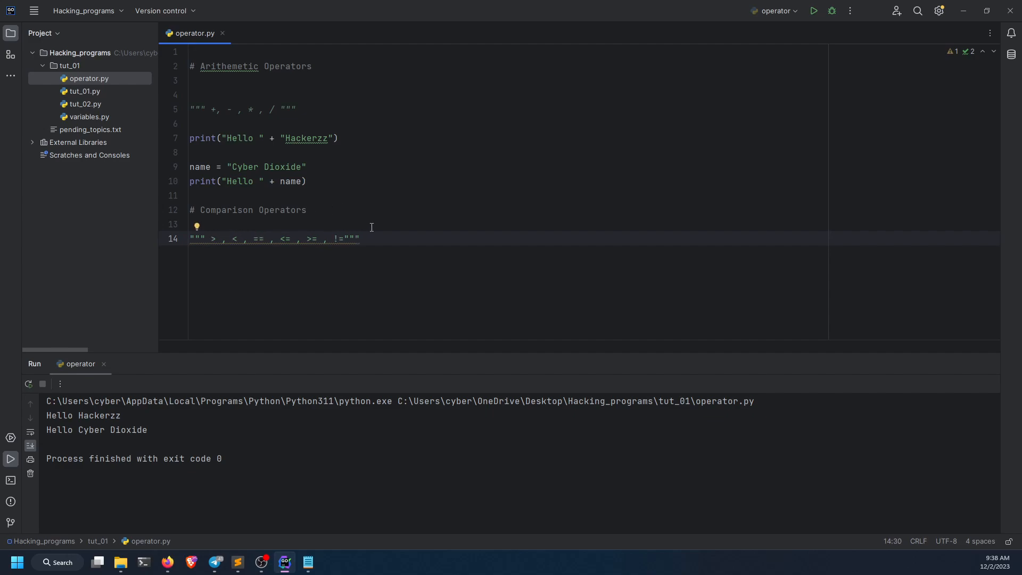
mouse_move(238, 258)
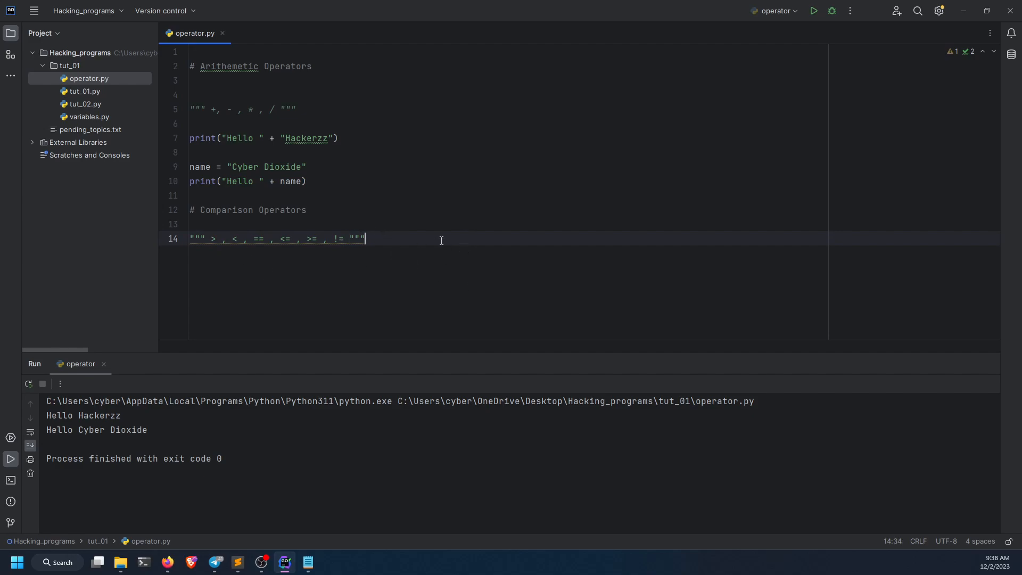
mouse_move(402, 240)
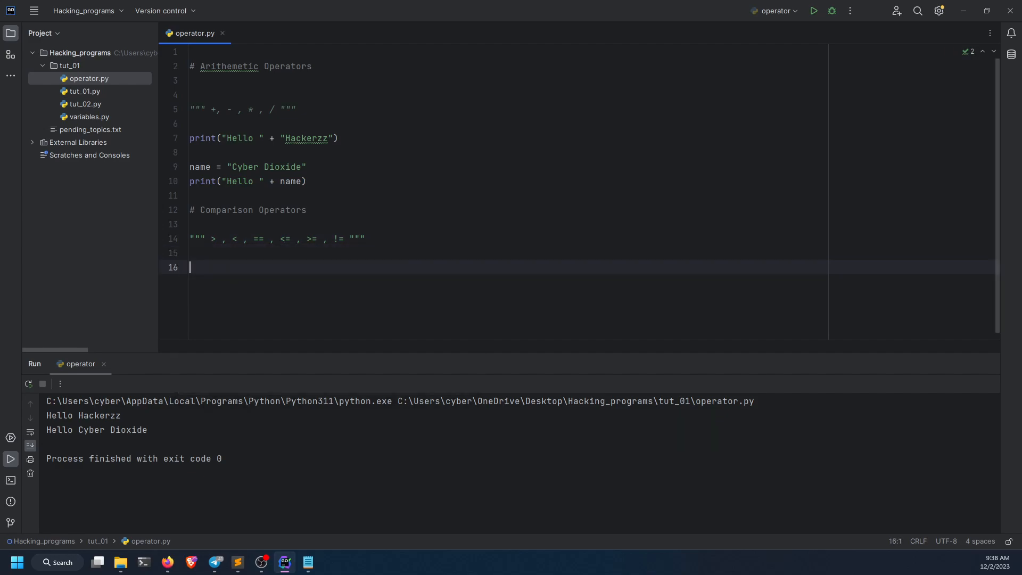
Define x = 10 and y = 15, print x < y and run to show the result.
text(x = 10)
text(y = 15)
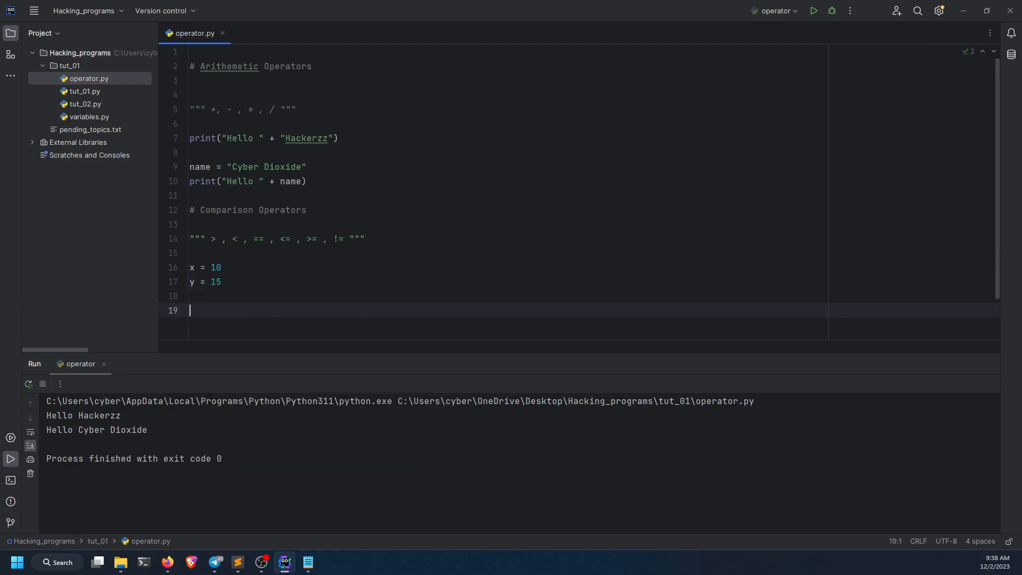
text(prin)
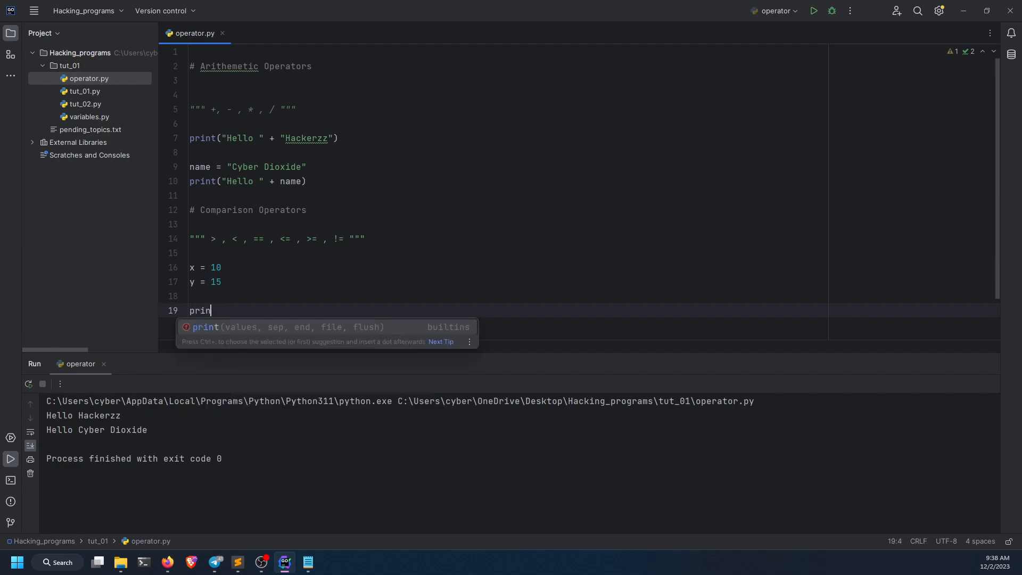
text(t(x)
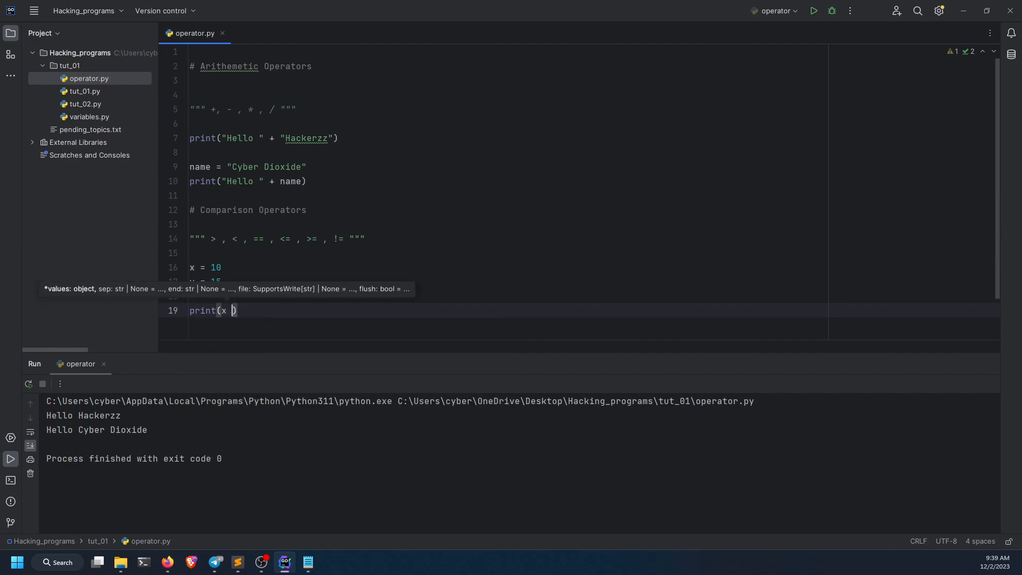
text(< y)
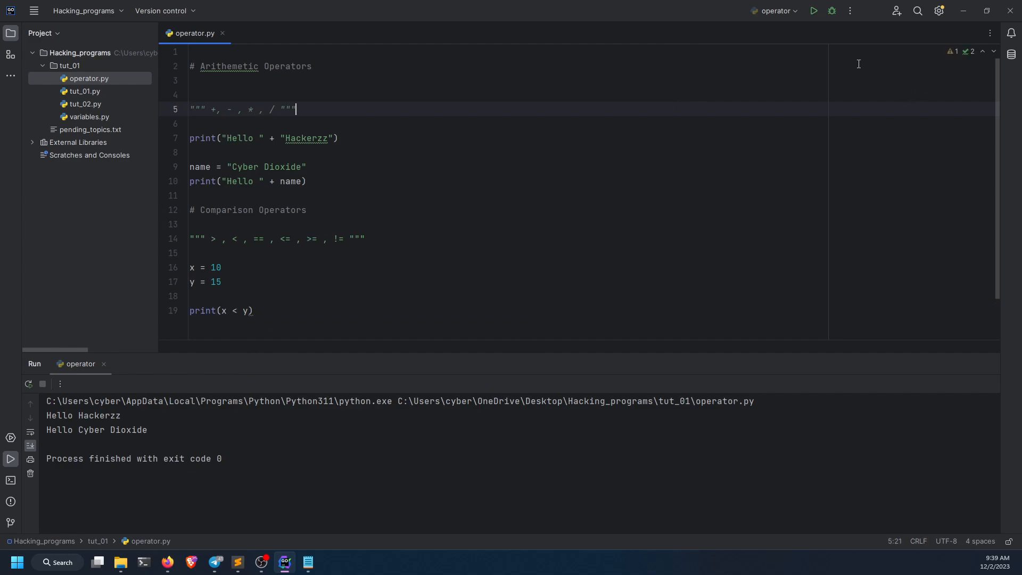
click(812, 11)
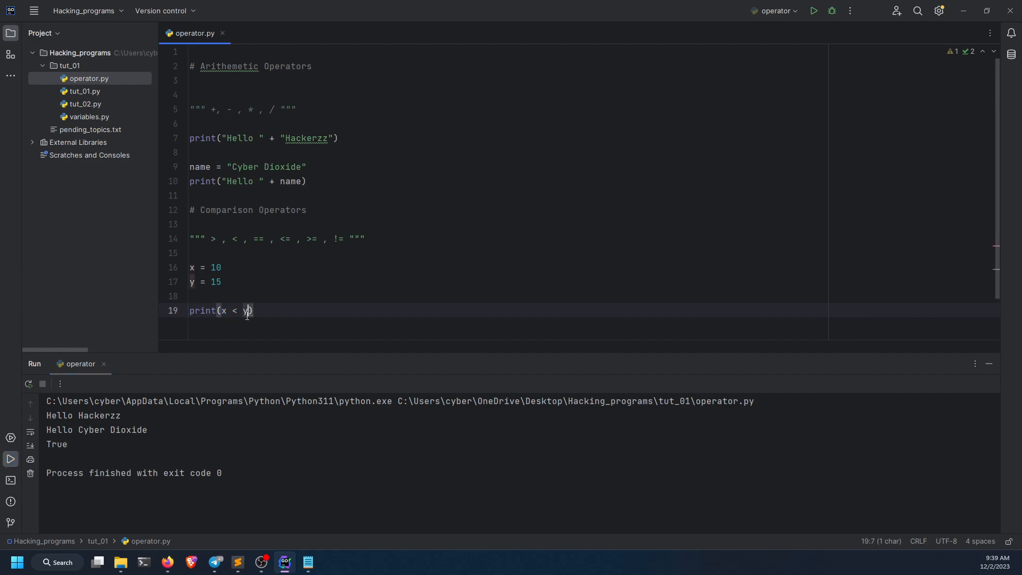
Change the comparison to x > y showing False, then to x <= y showing True.
text(|)
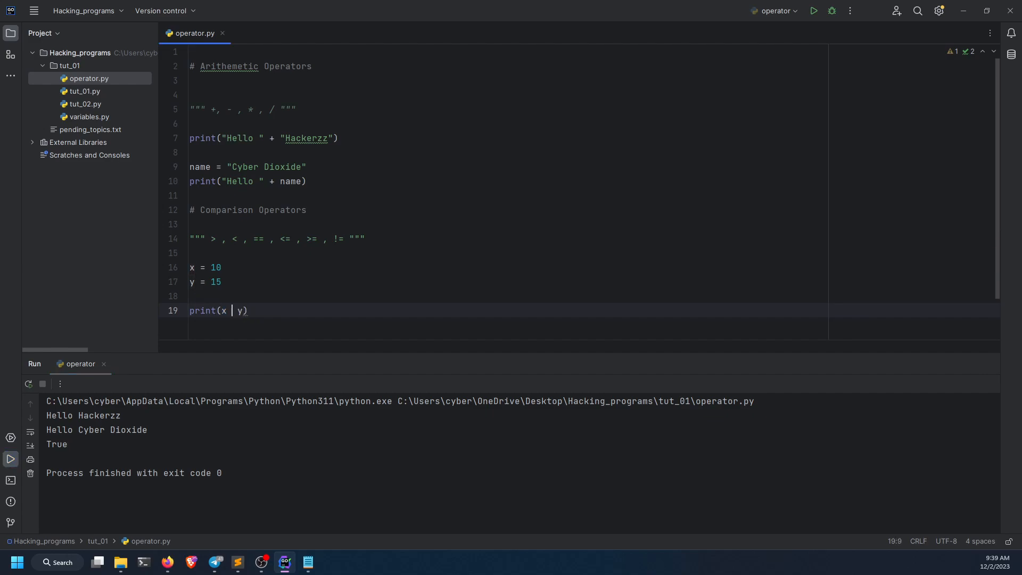
text(>)
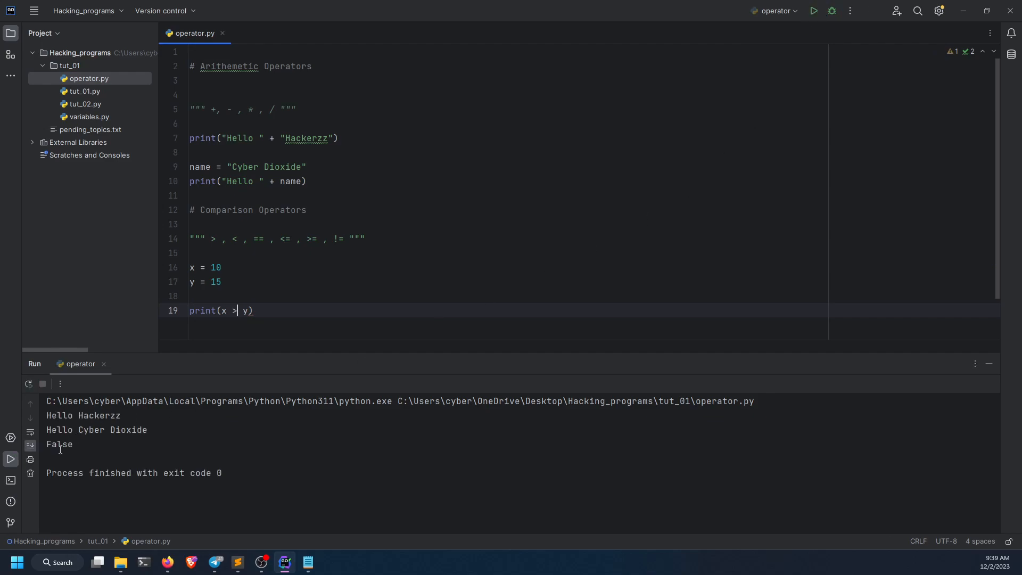
double_click(60, 444)
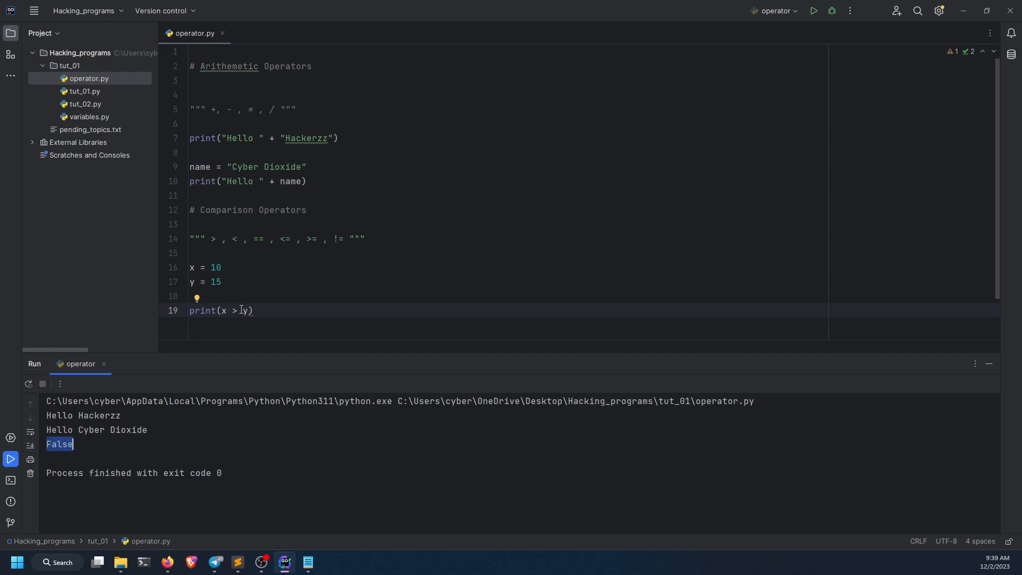
text(<=)
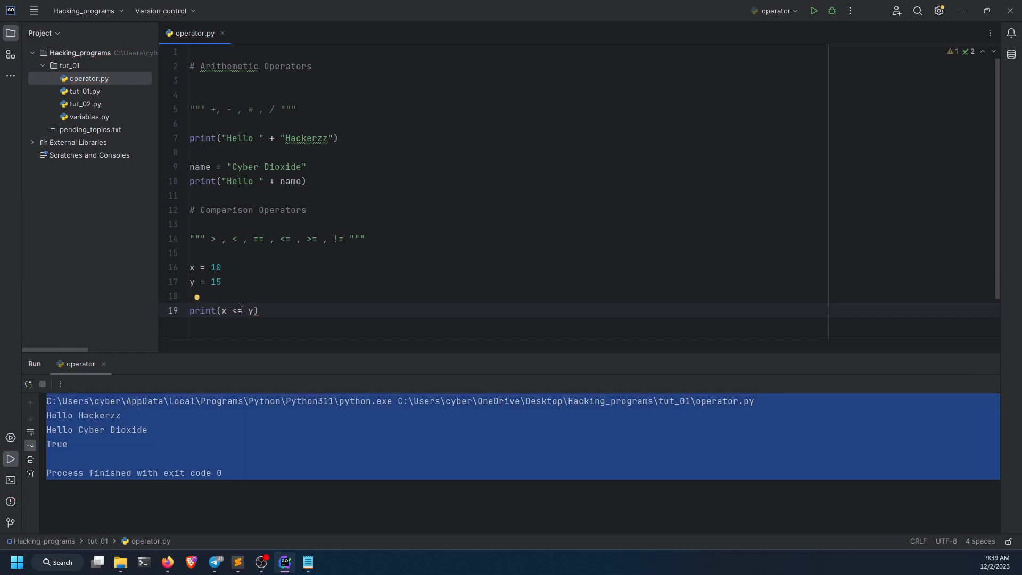
click(119, 566)
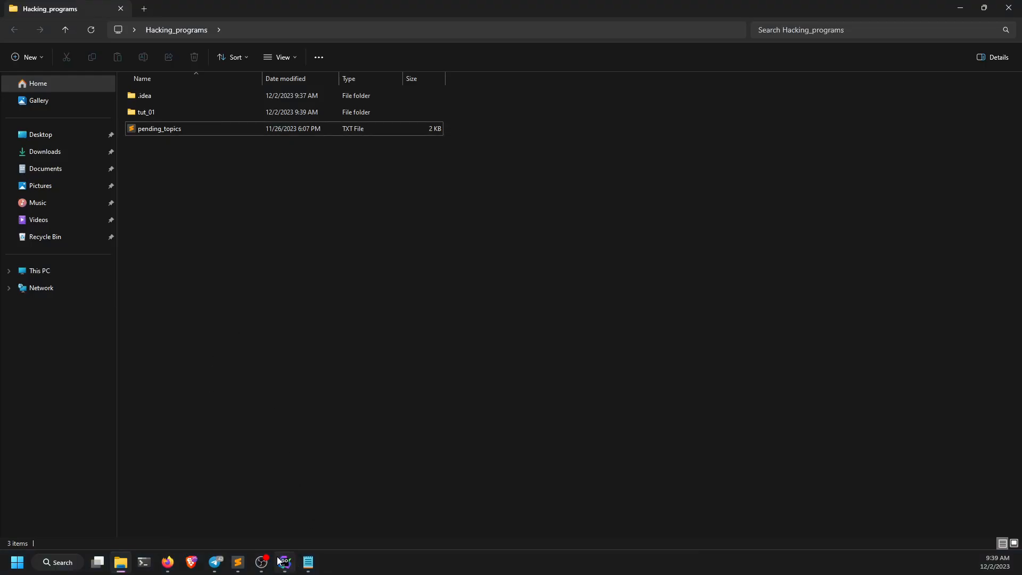
click(283, 565)
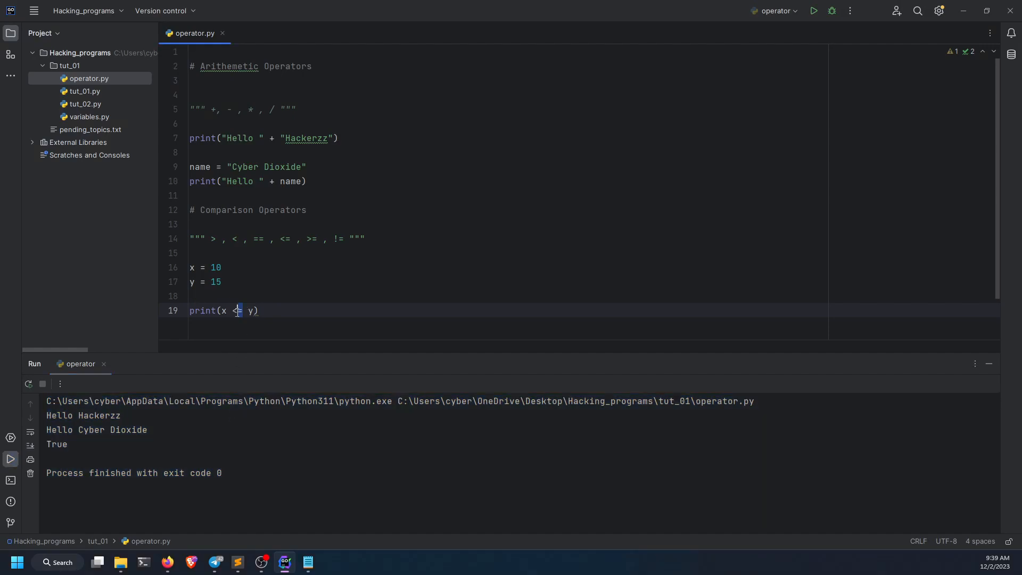
Change the comparison to x != y and add a '# Logical Operators' comment on line 21.
double_click(236, 309)
text(!)
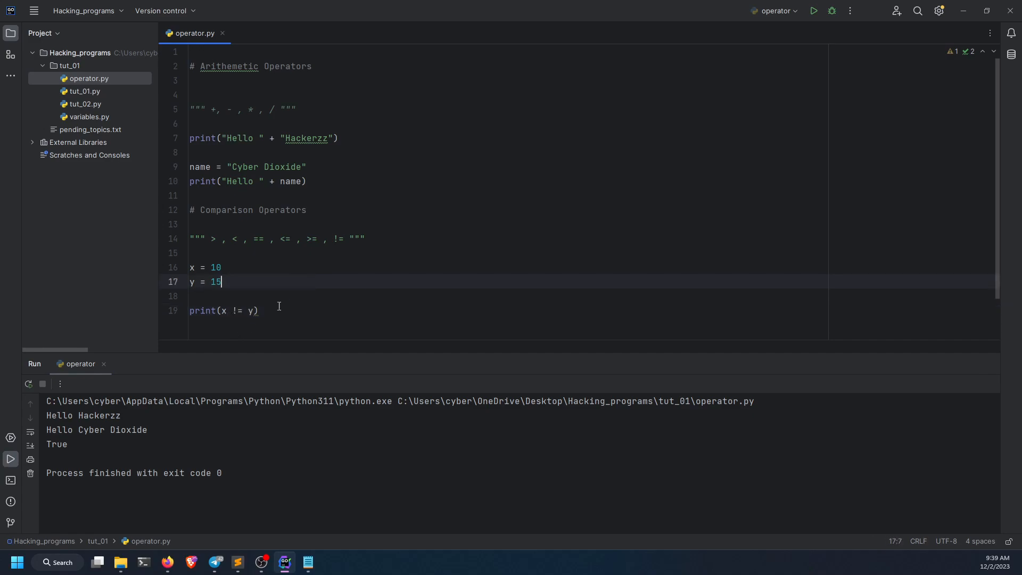
mouse_move(814, 11)
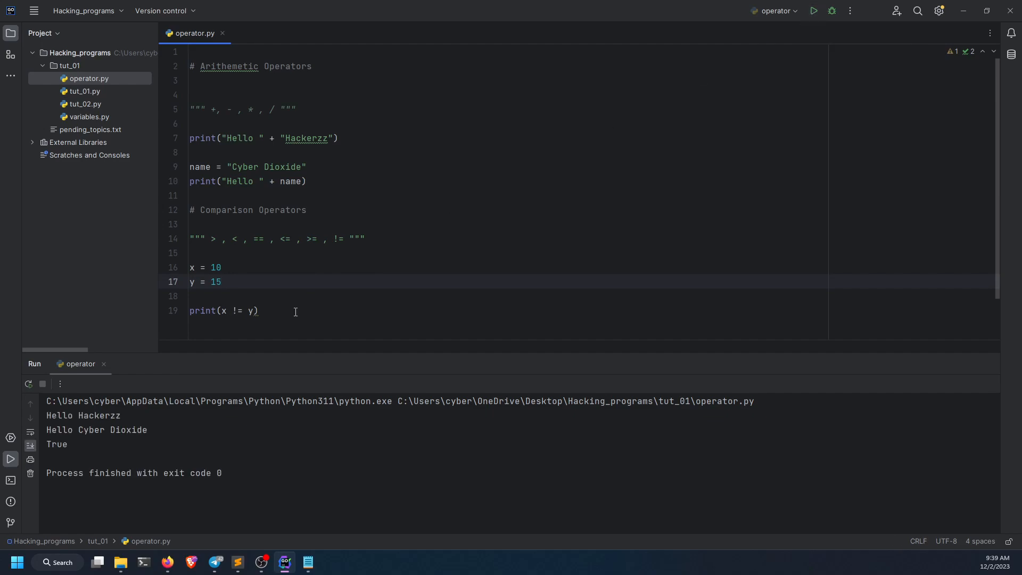
click(222, 268)
text(# Logical)
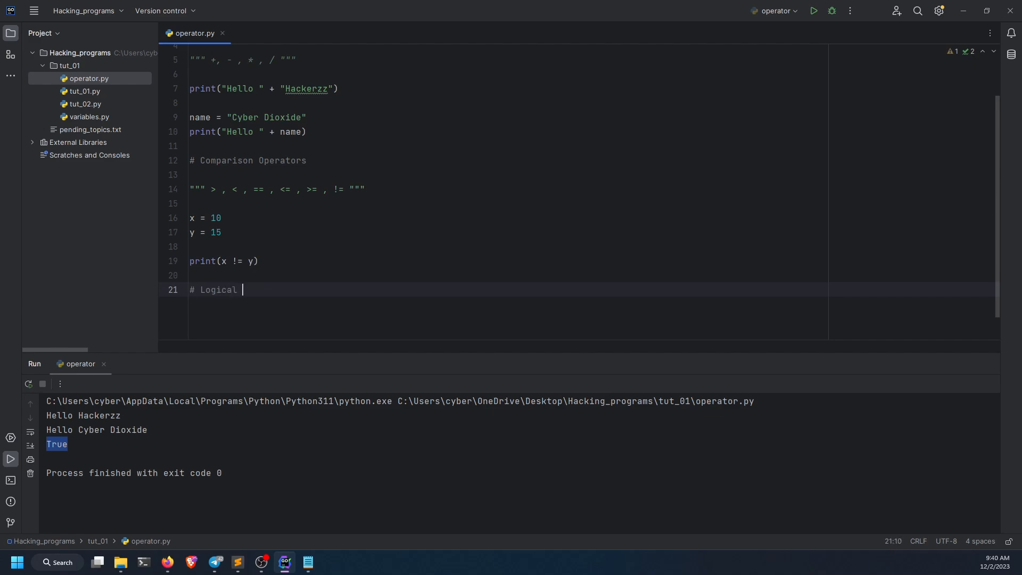
text(Operators)
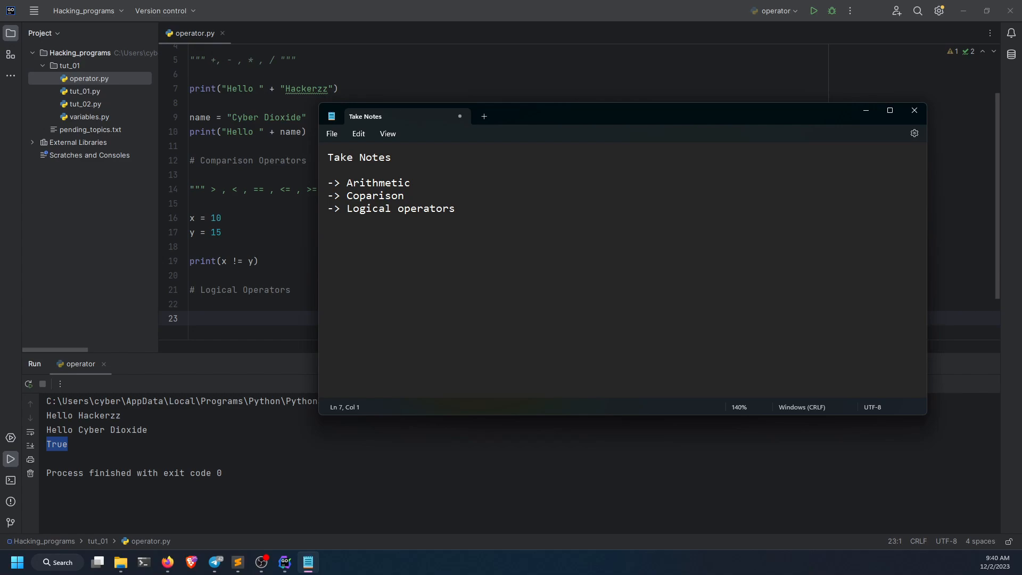
Add an 'And, or' heading and note that AND returns True if all statements are true.
text(--)
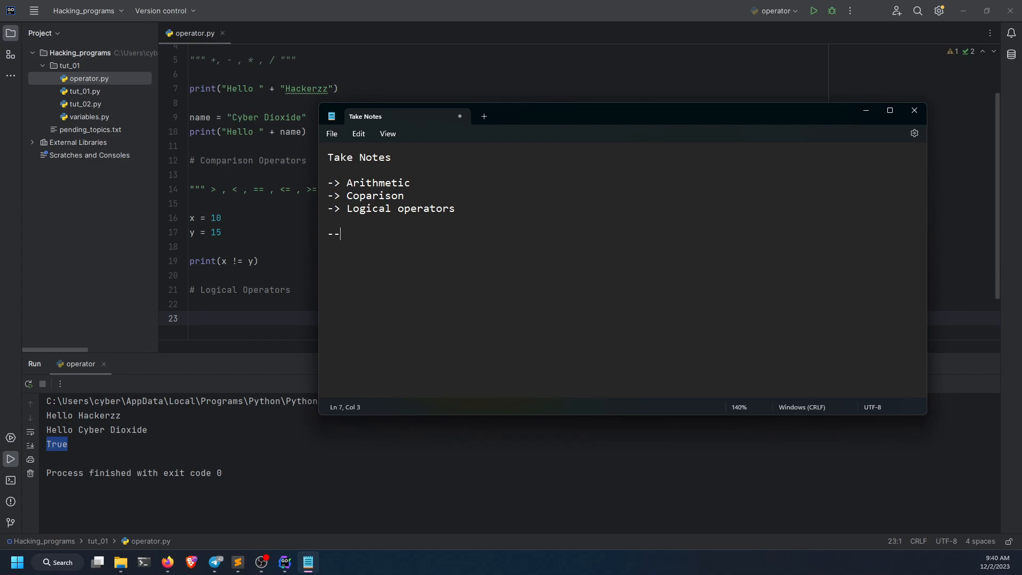
text(>)
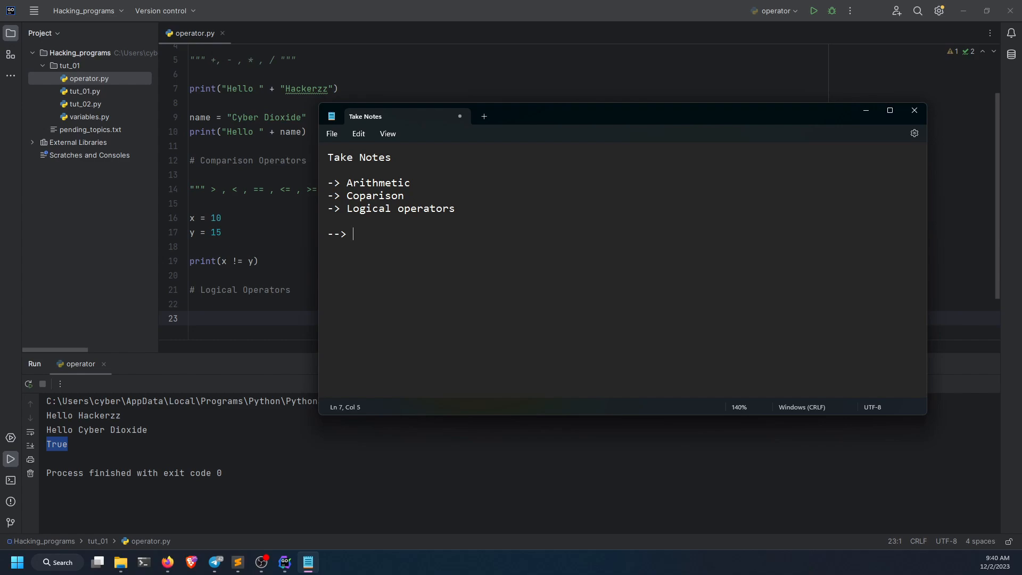
text(An)
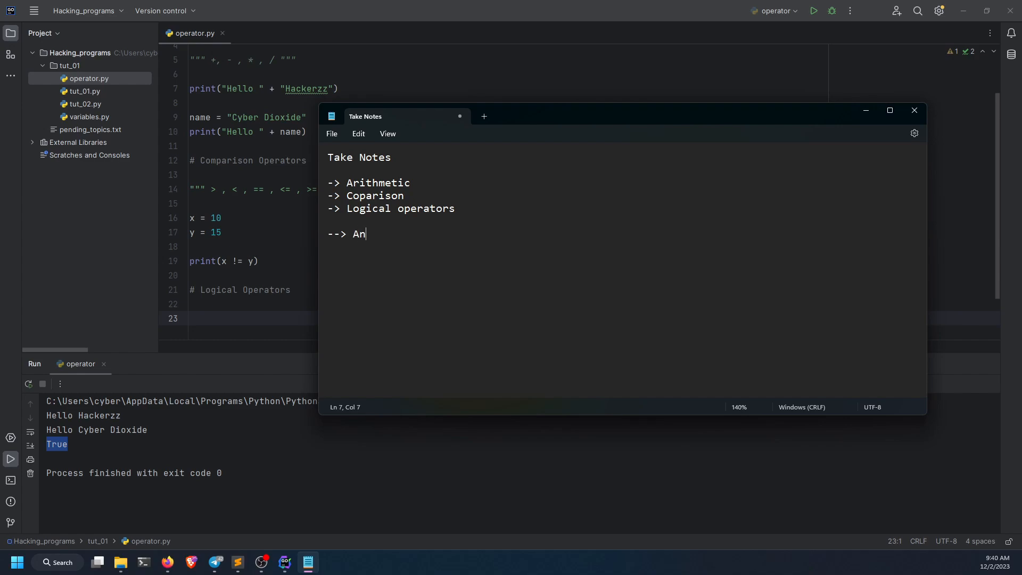
text(d, or, Not)
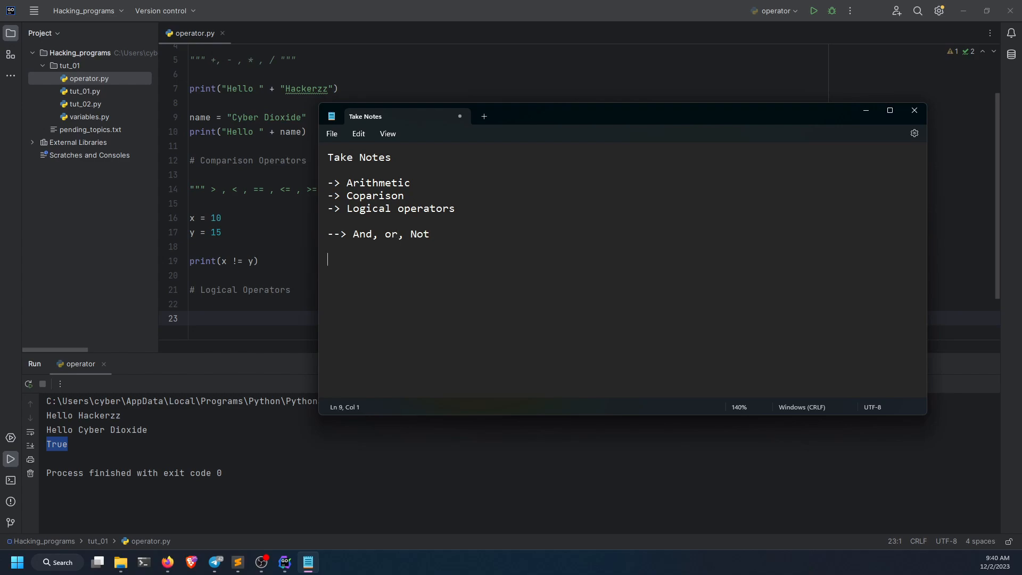
text(---> A)
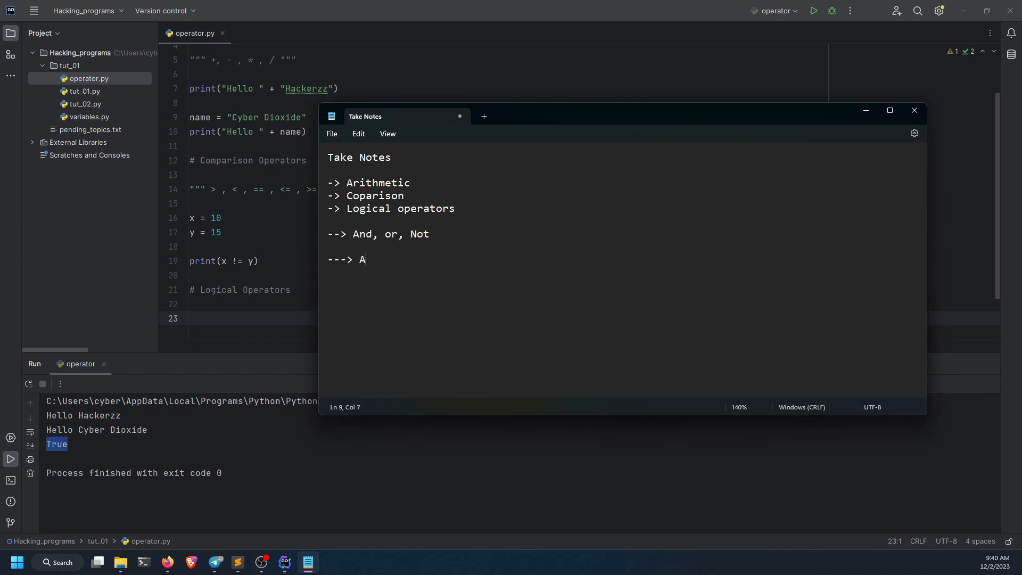
key(Backspace)
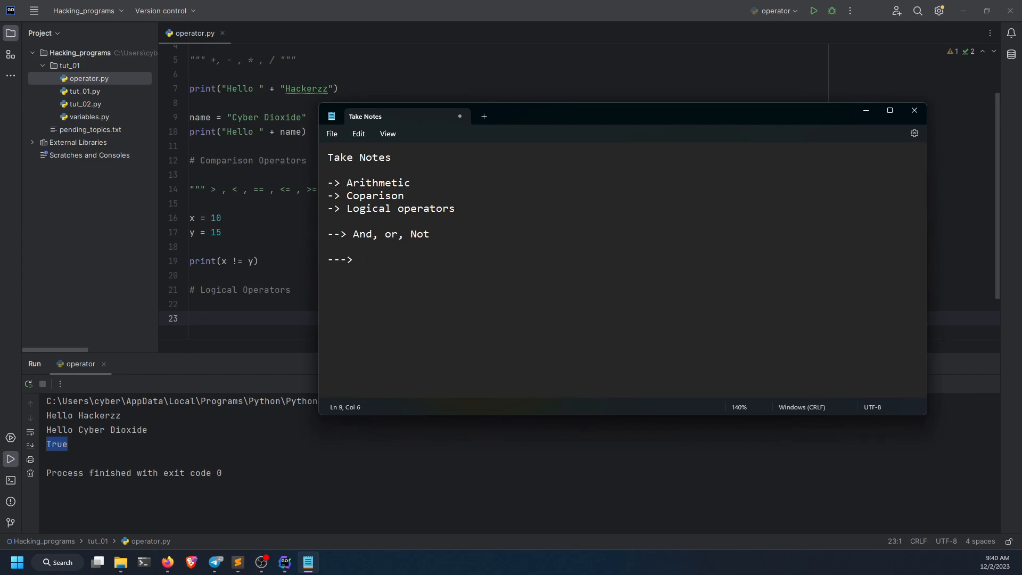
text(if all s)
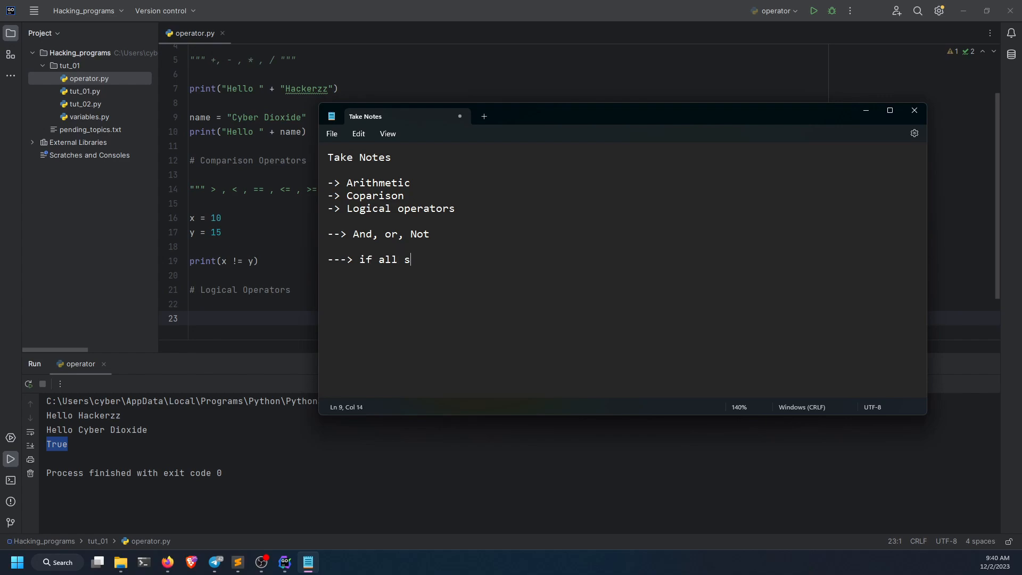
text(tatement)
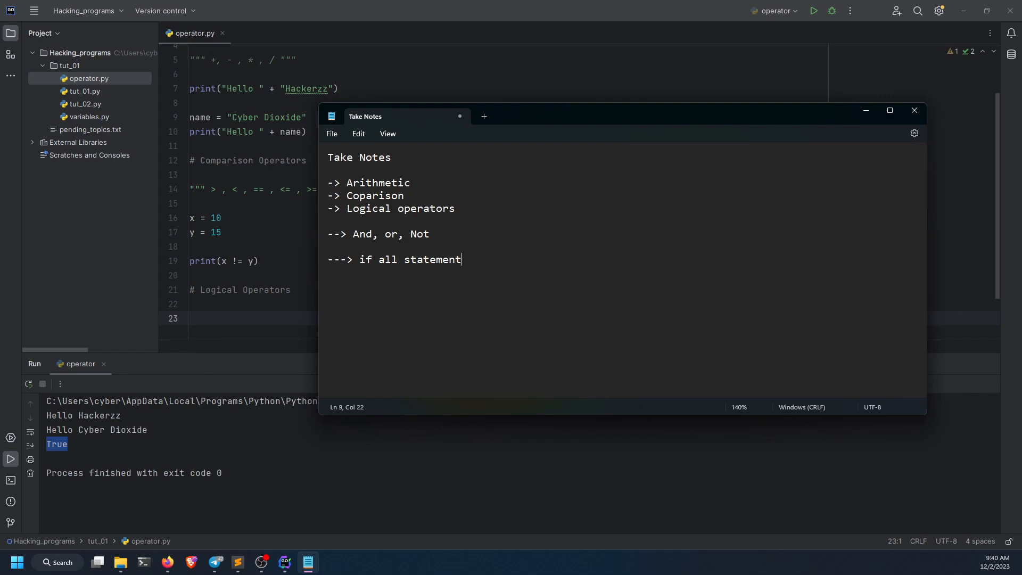
text(s are tru)
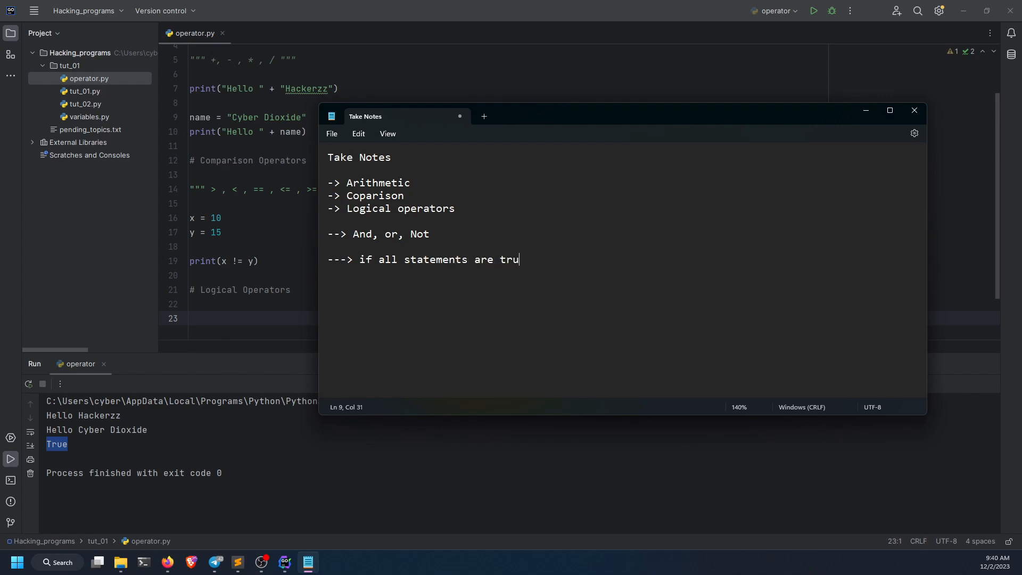
text(e th)
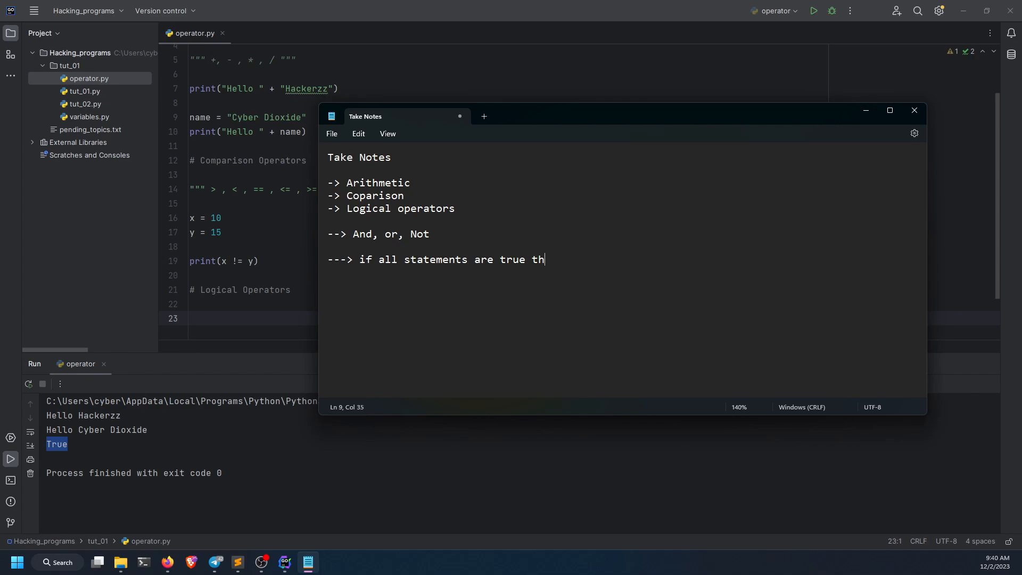
text(en and will)
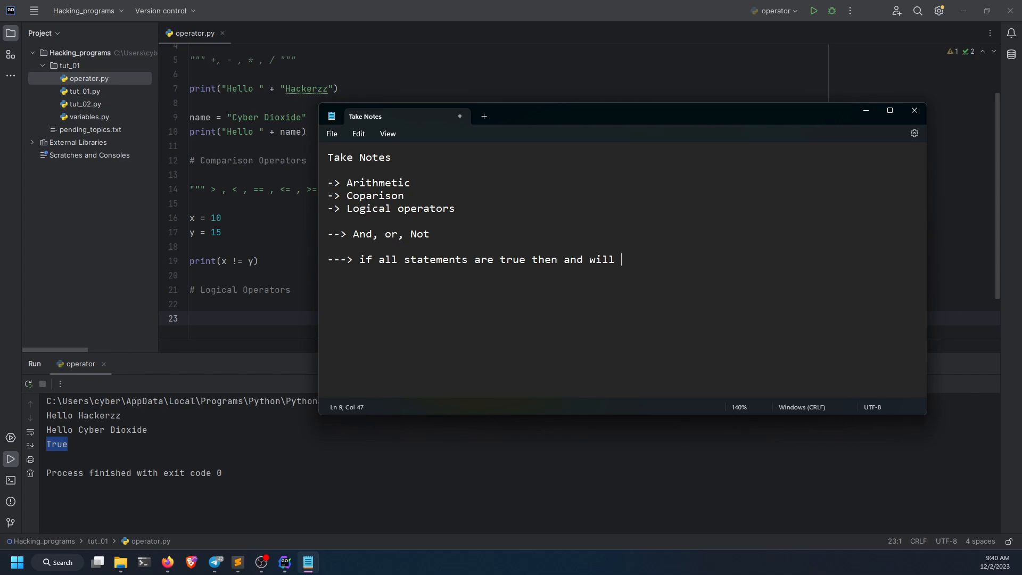
text(return T)
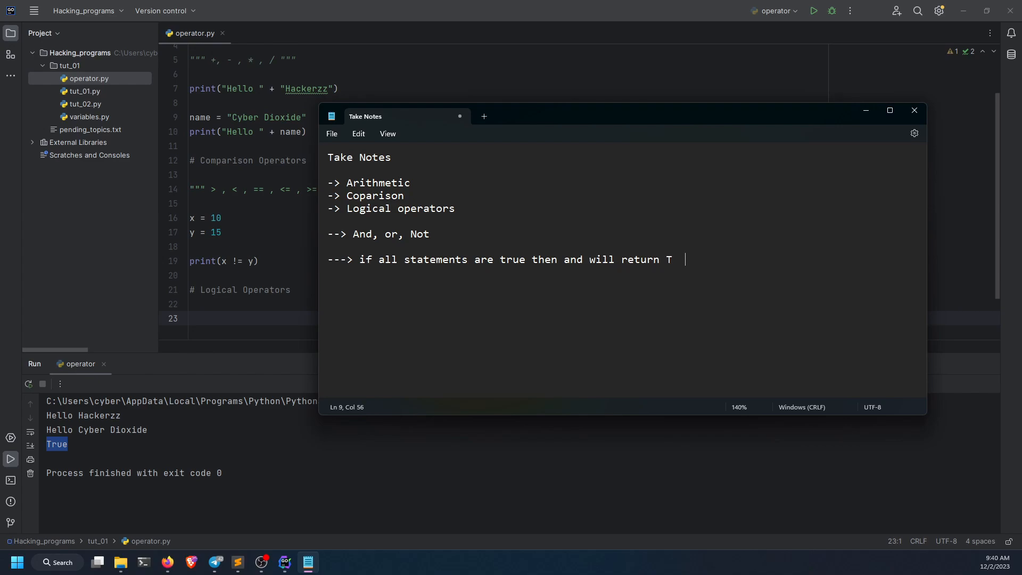
text(ue)
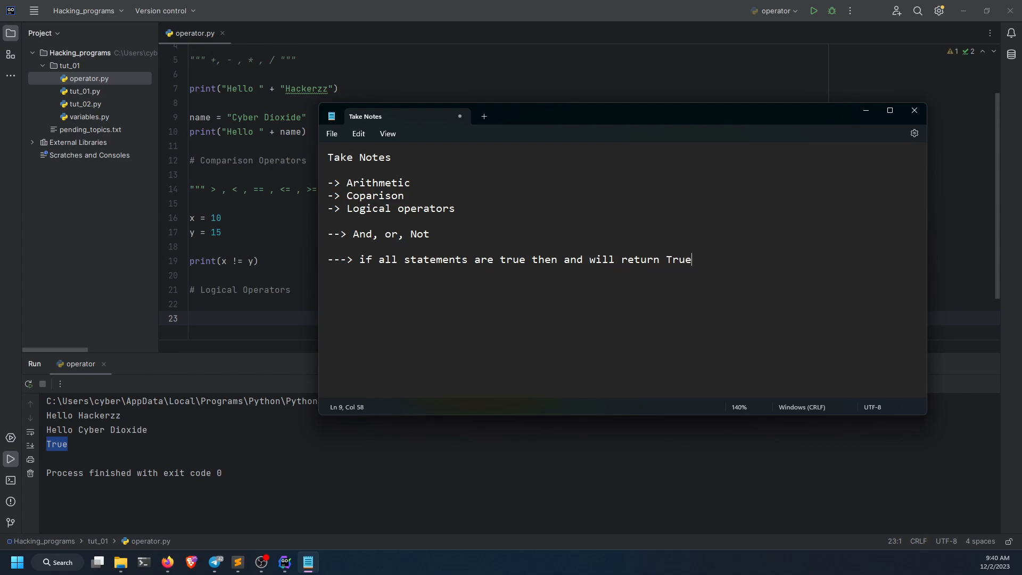
double_click(572, 260)
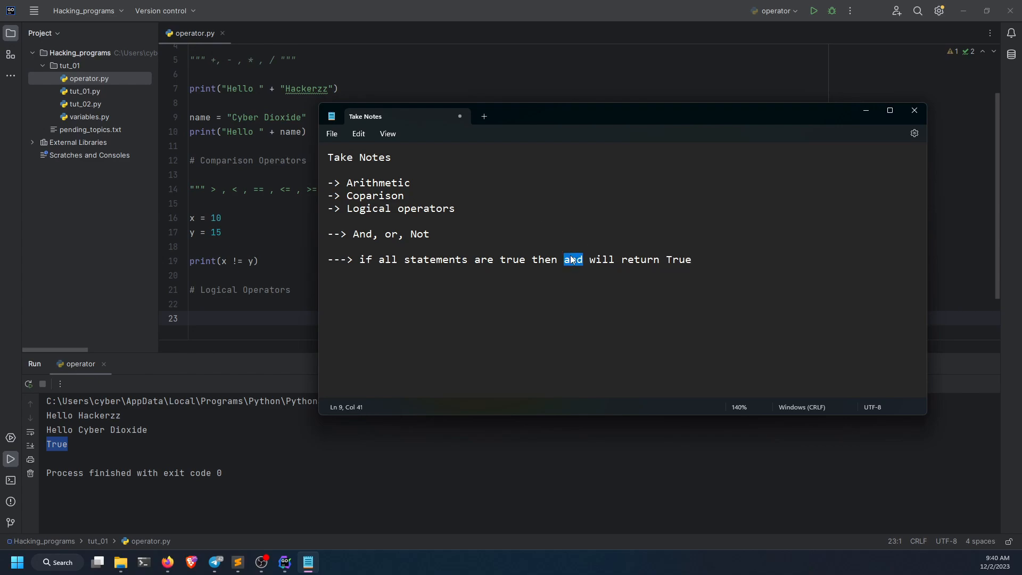
text(AND)
text(---> O)
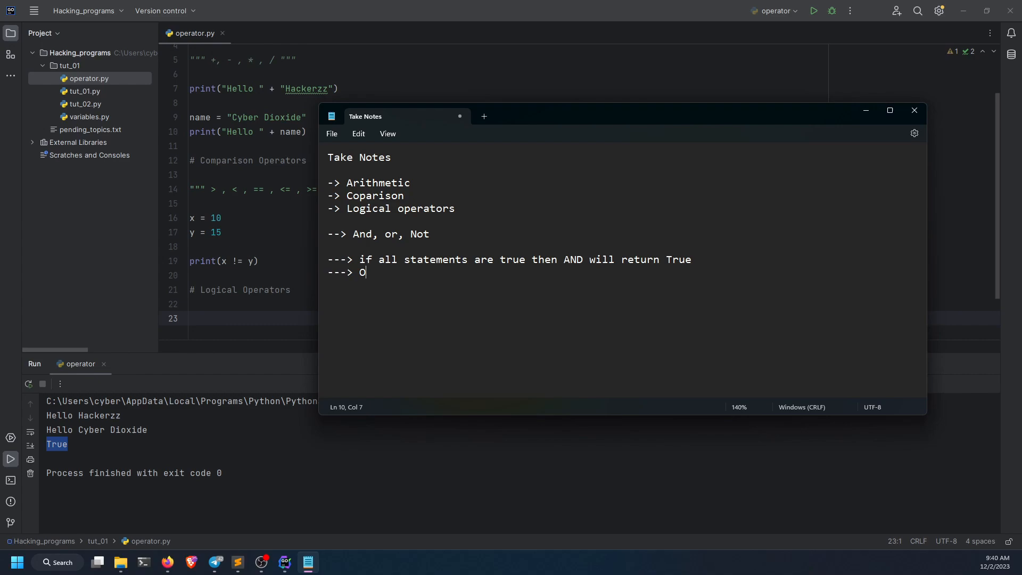
Note that OR will return True if one of the statements is true.
text(R will re)
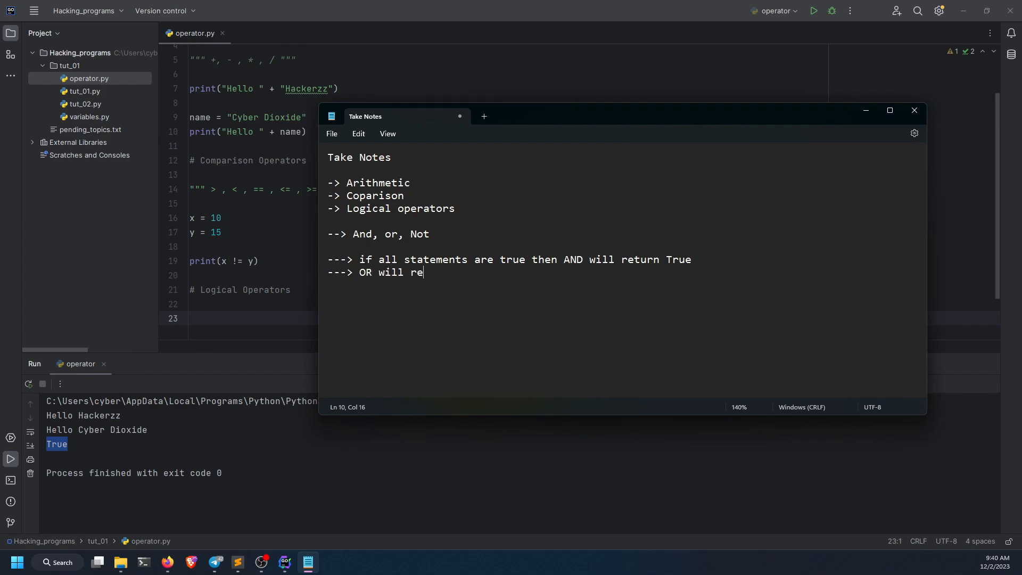
text(turn True if any)
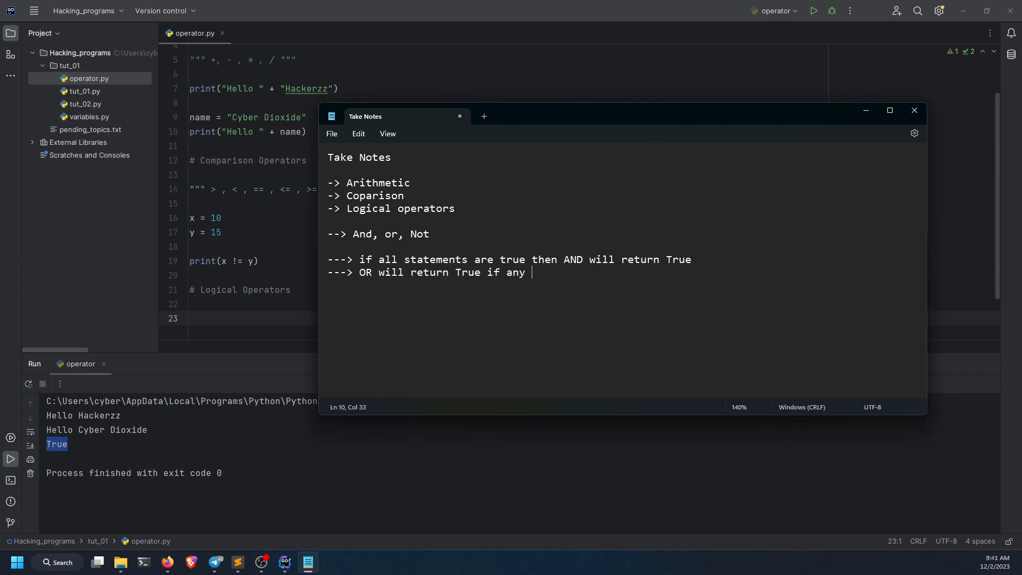
text(one of state)
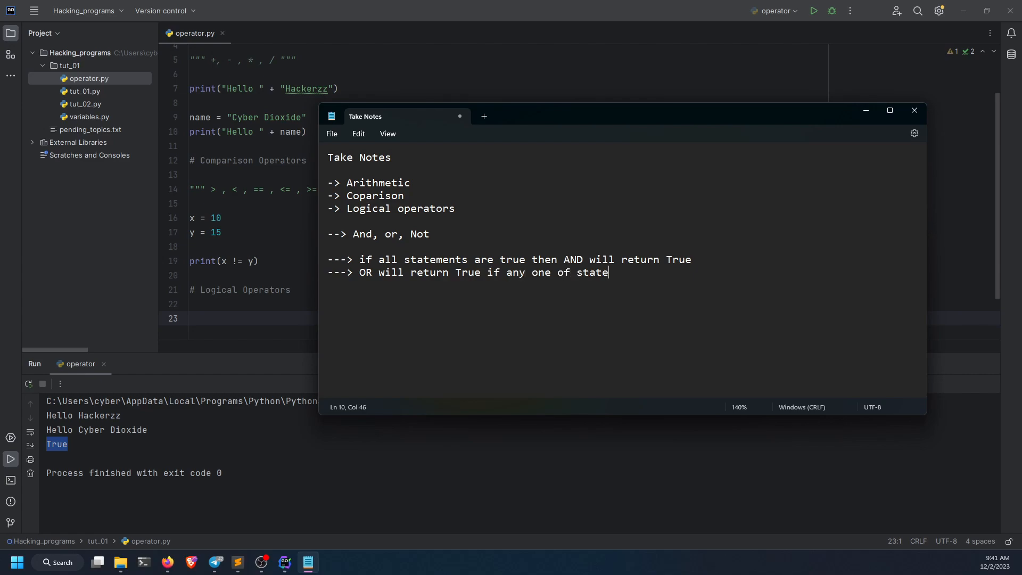
text(ment is true)
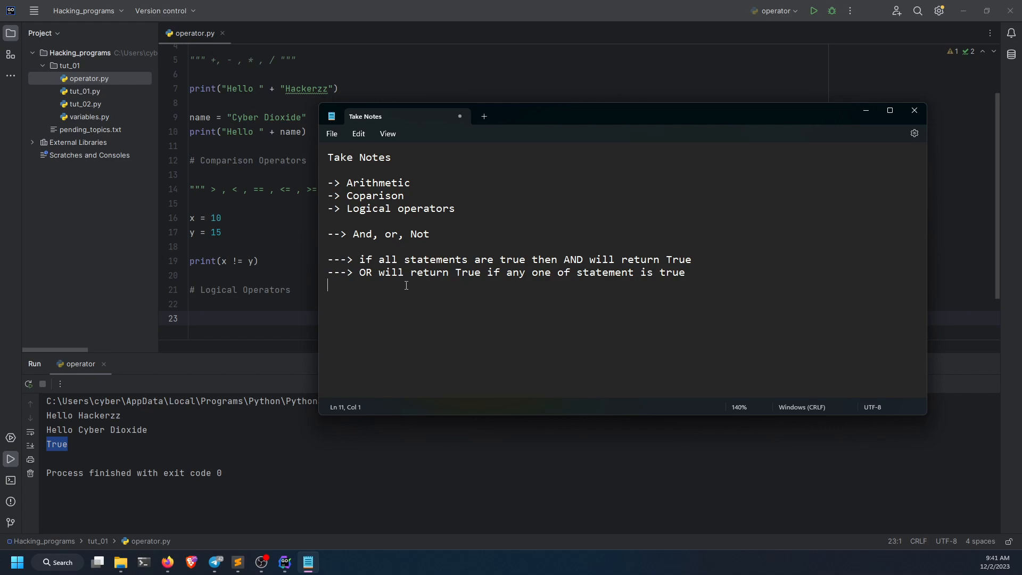
mouse_move(196, 311)
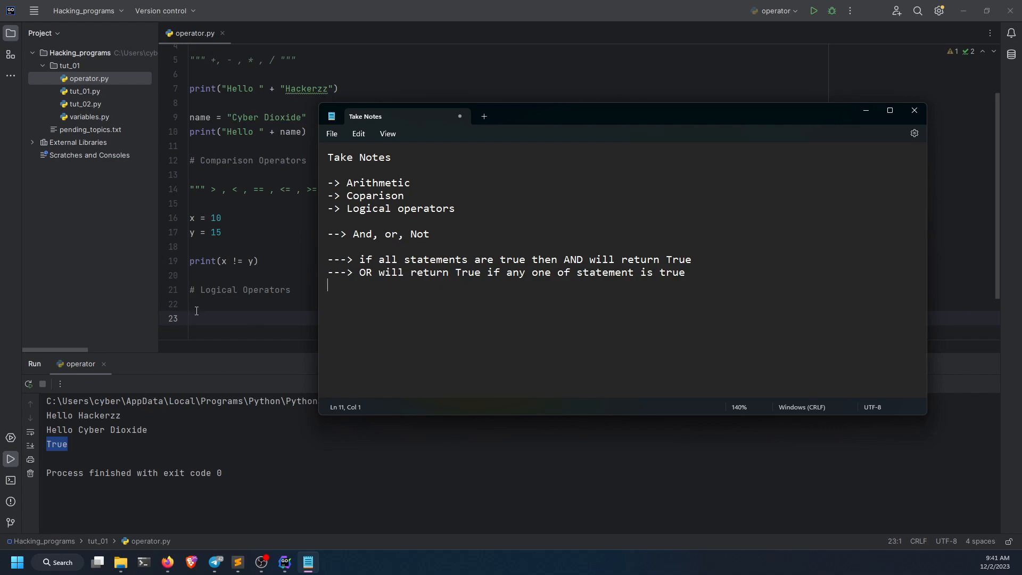
mouse_move(468, 302)
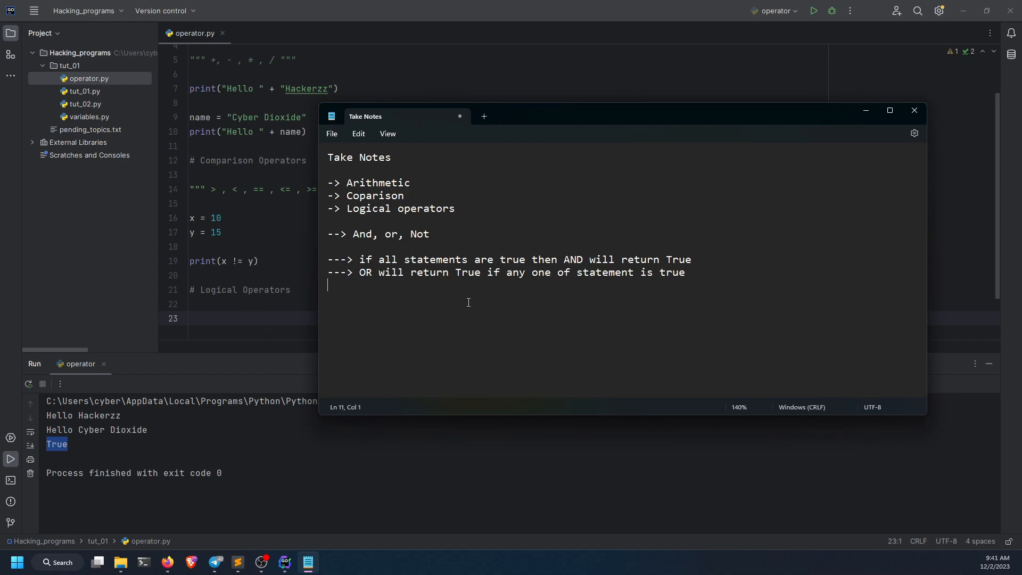
mouse_move(433, 283)
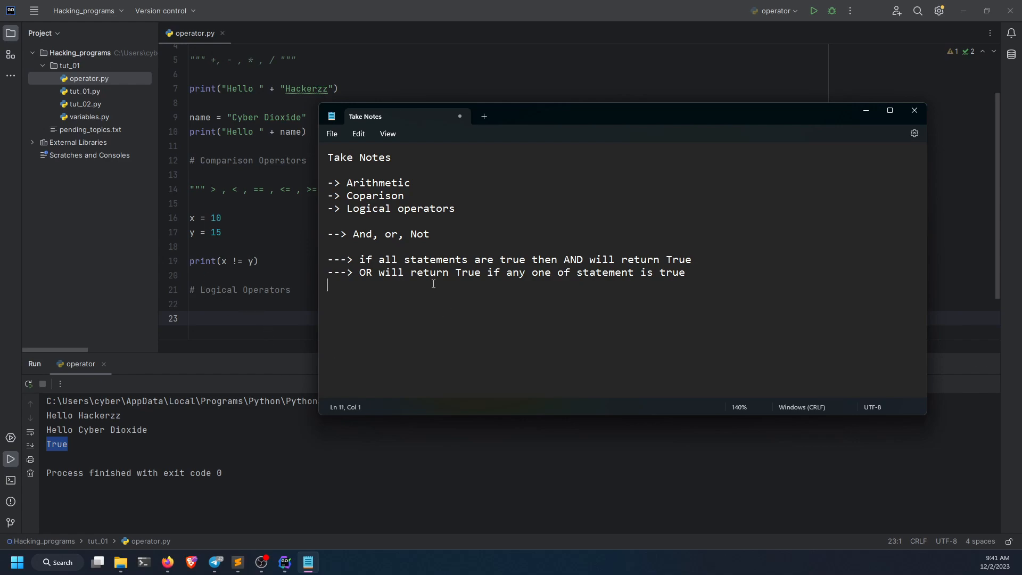
Note that NOT turns True into False and False into True.
text(---)
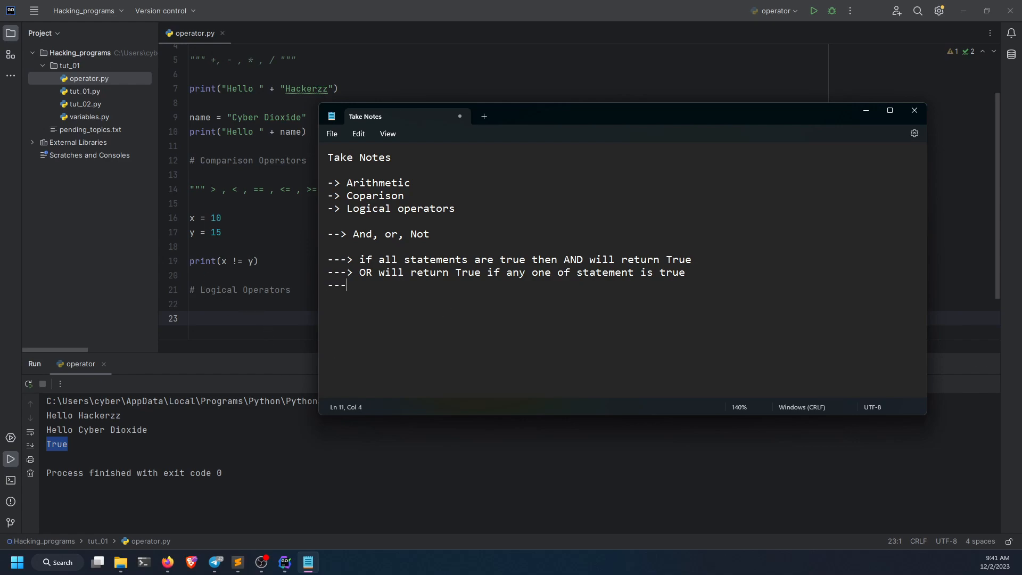
text(>)
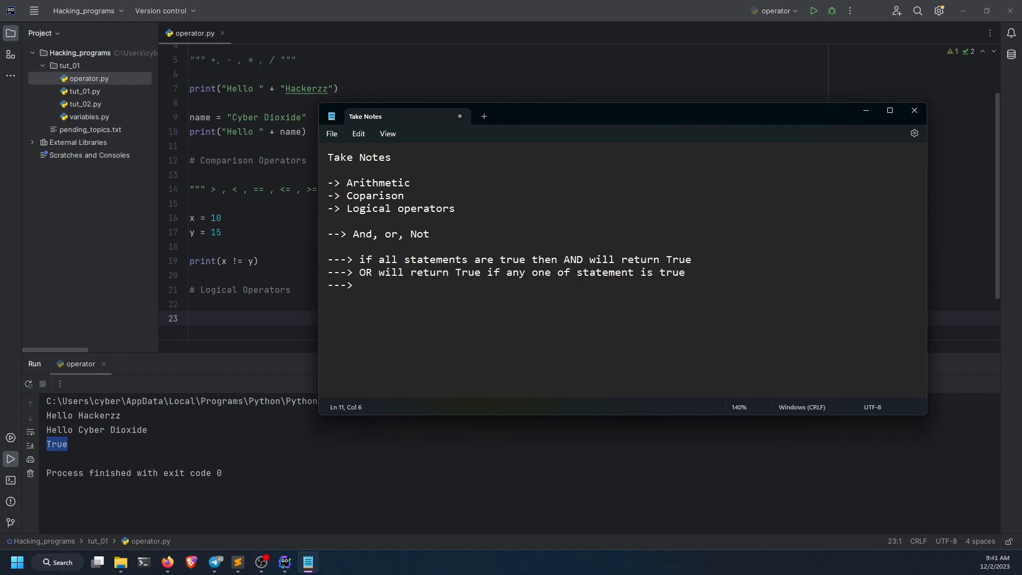
text(Trtu)
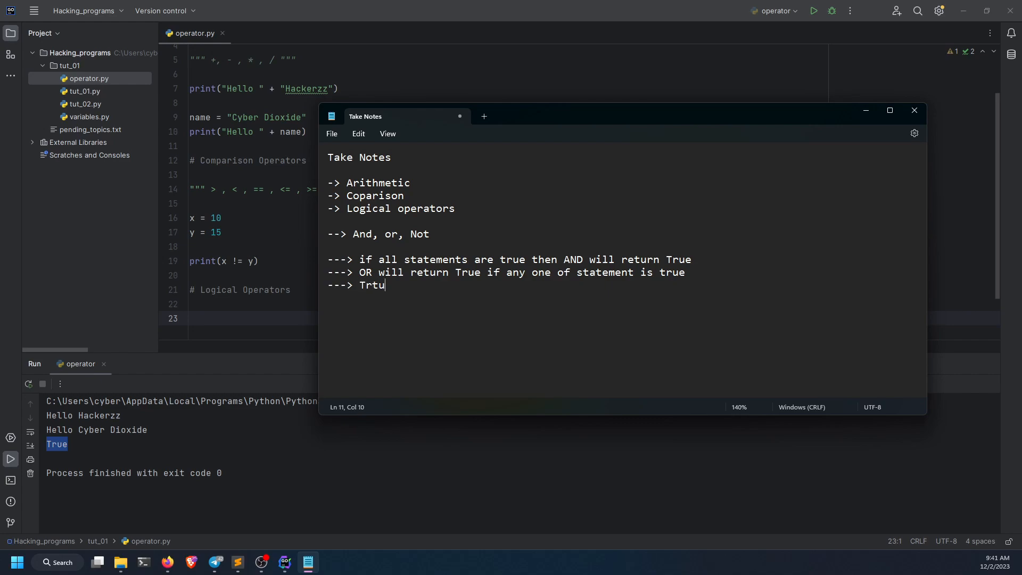
key(Backspace)
text(ue into F)
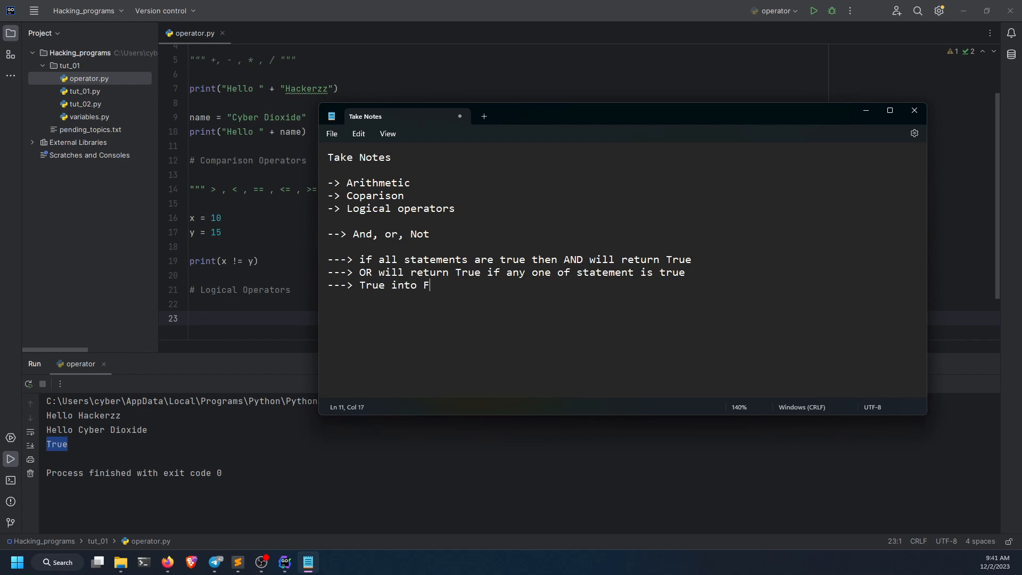
text(alse)
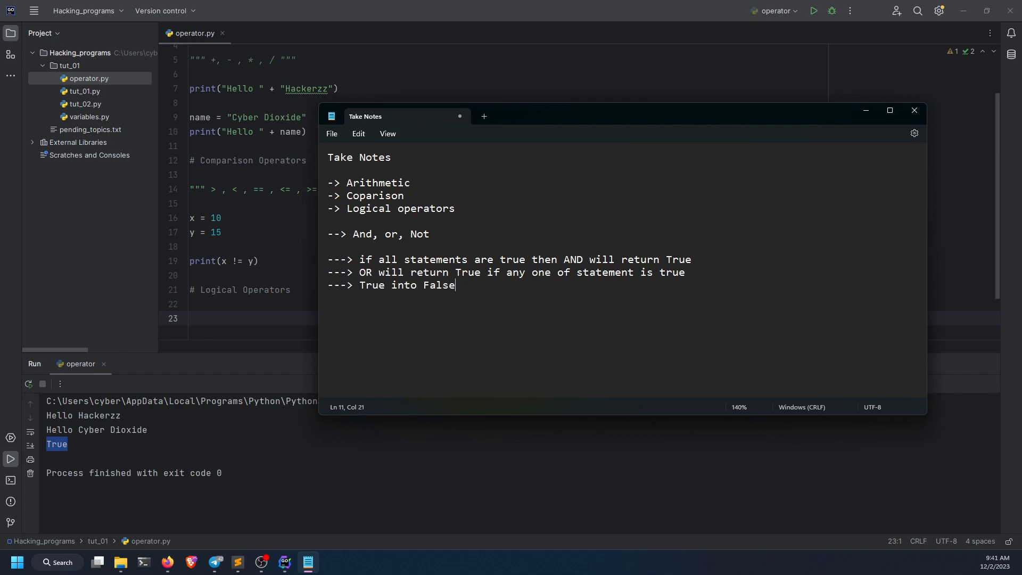
text(, and F)
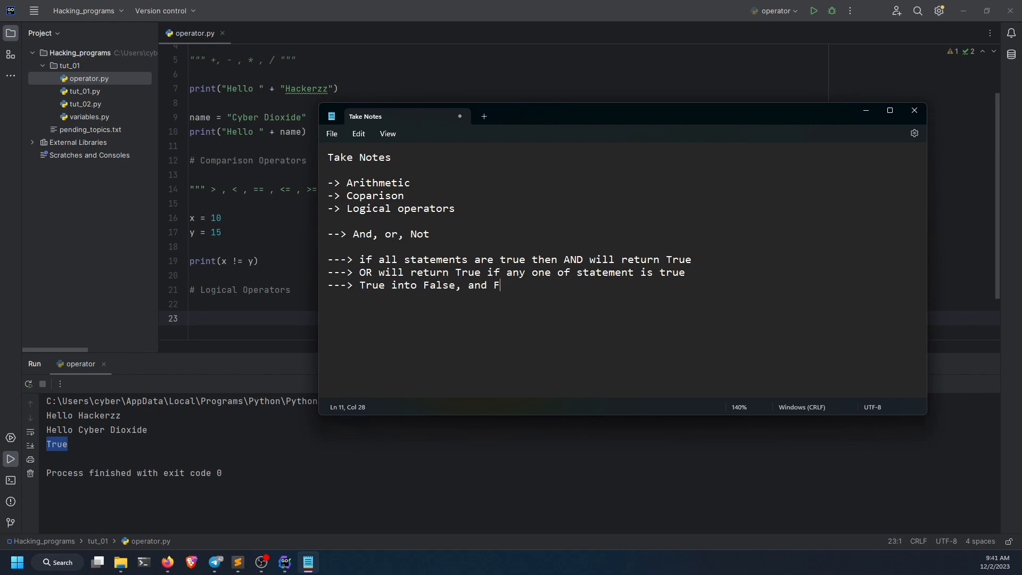
text(als)
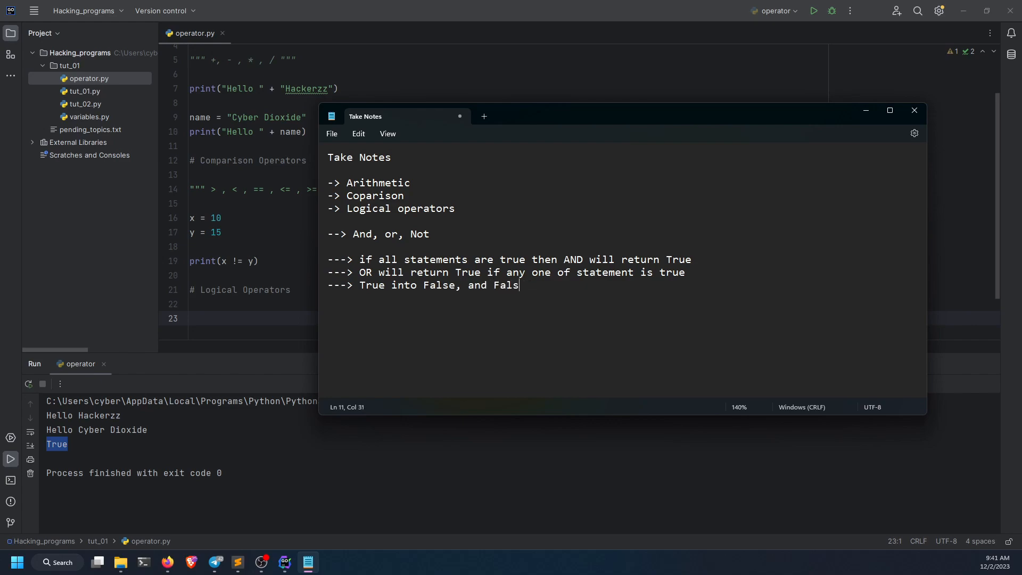
text(e into Tru)
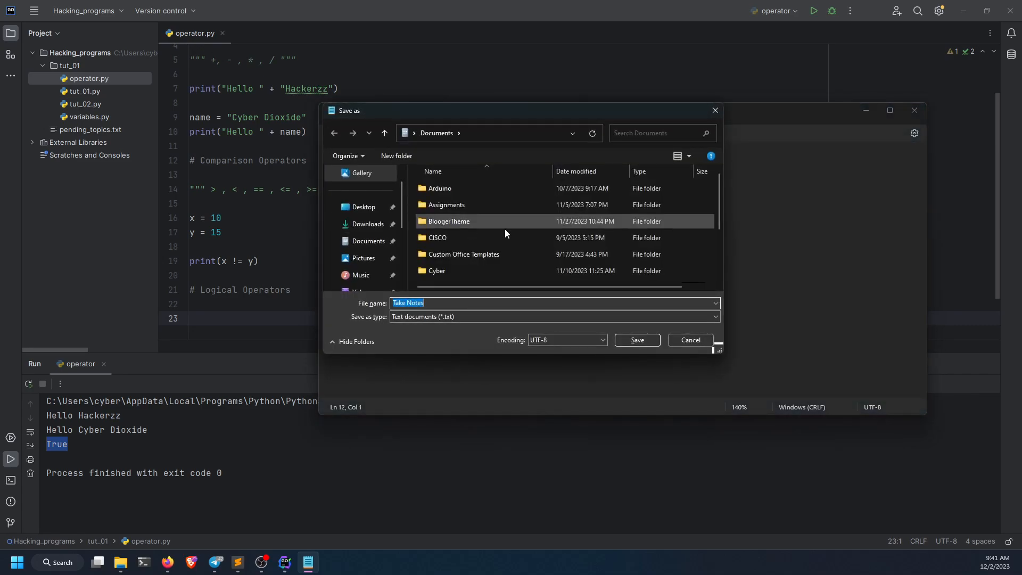
click(689, 339)
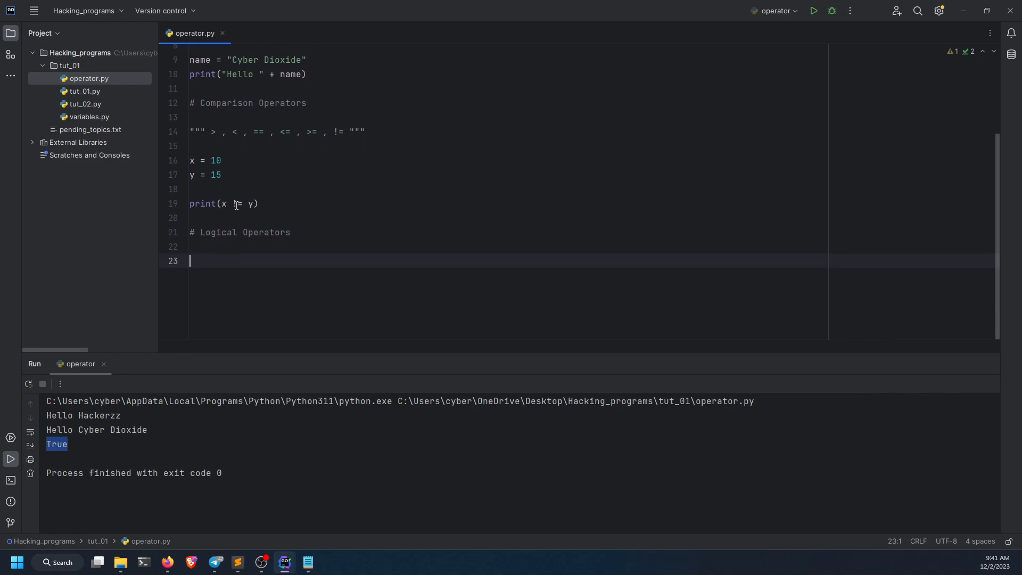
Define c = 3 and temp = (a<b) and (b>c) in operator.py.
text(a = 1)
text(b=2)
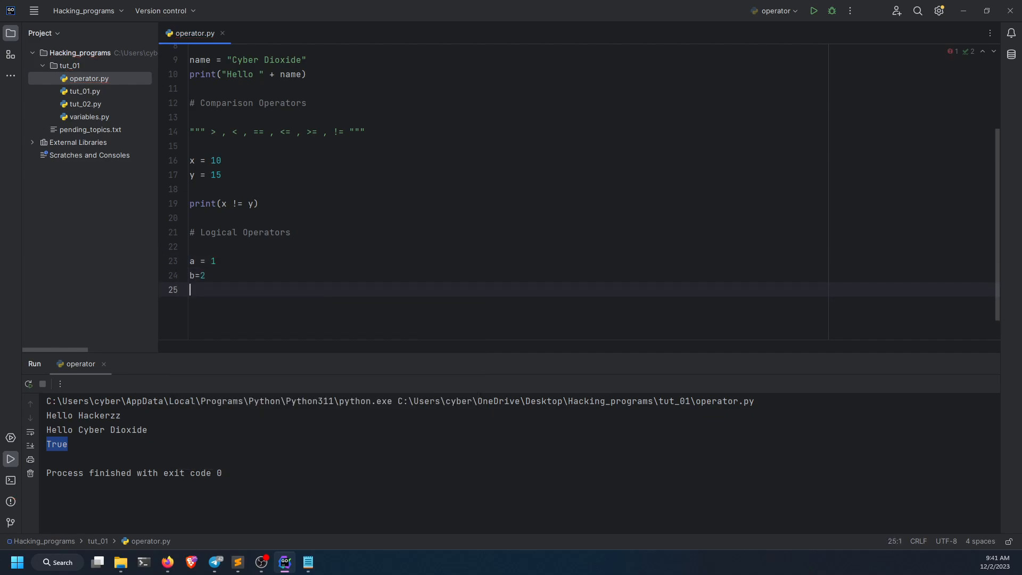
text(c)
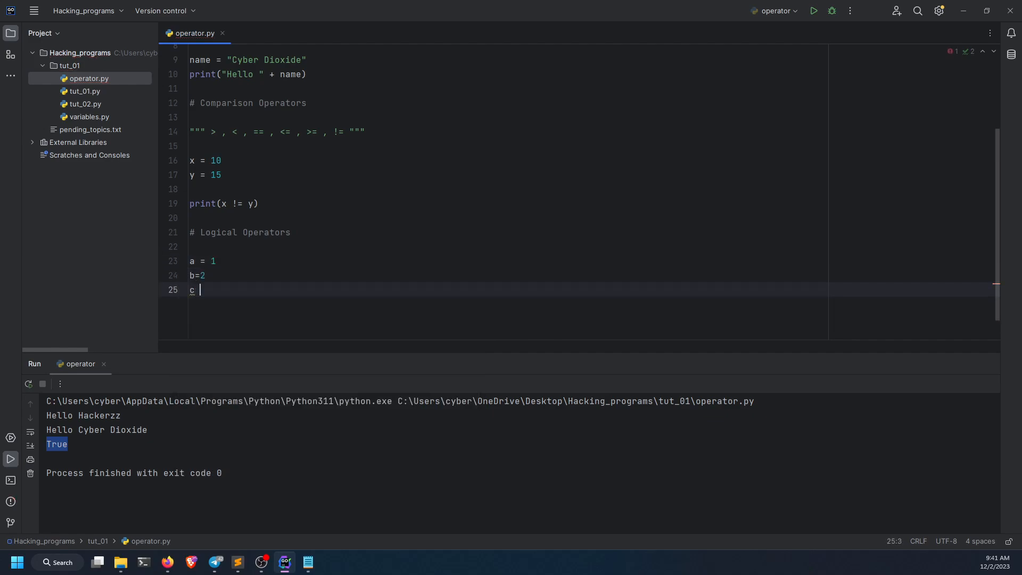
text(= 3)
text(print(a and b)
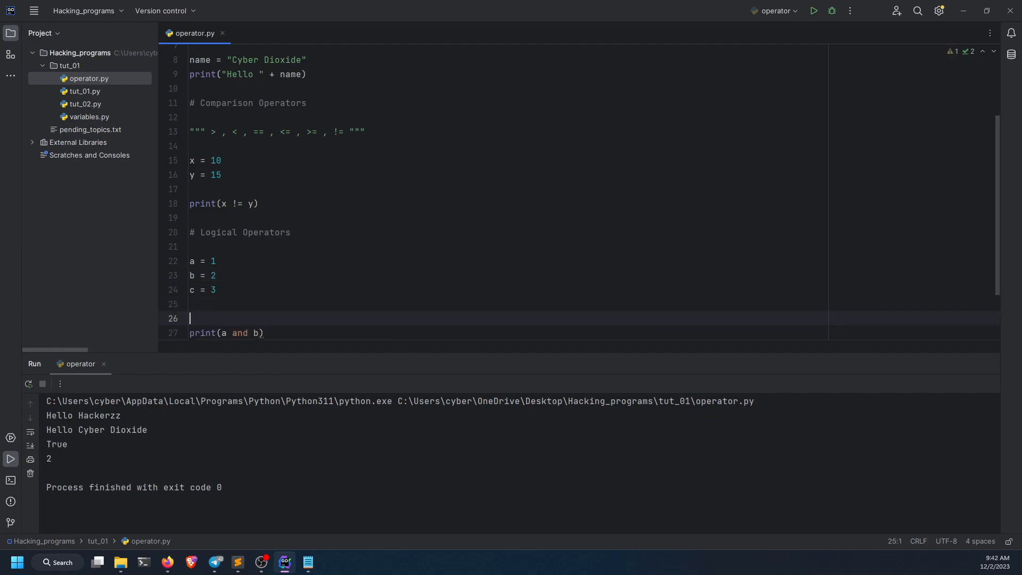
text(tem)
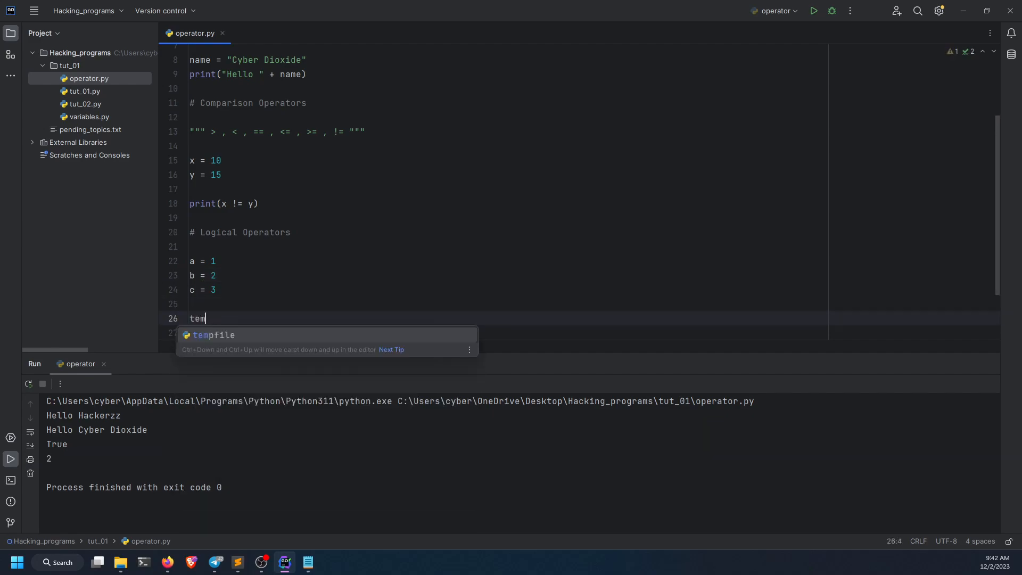
text(p =)
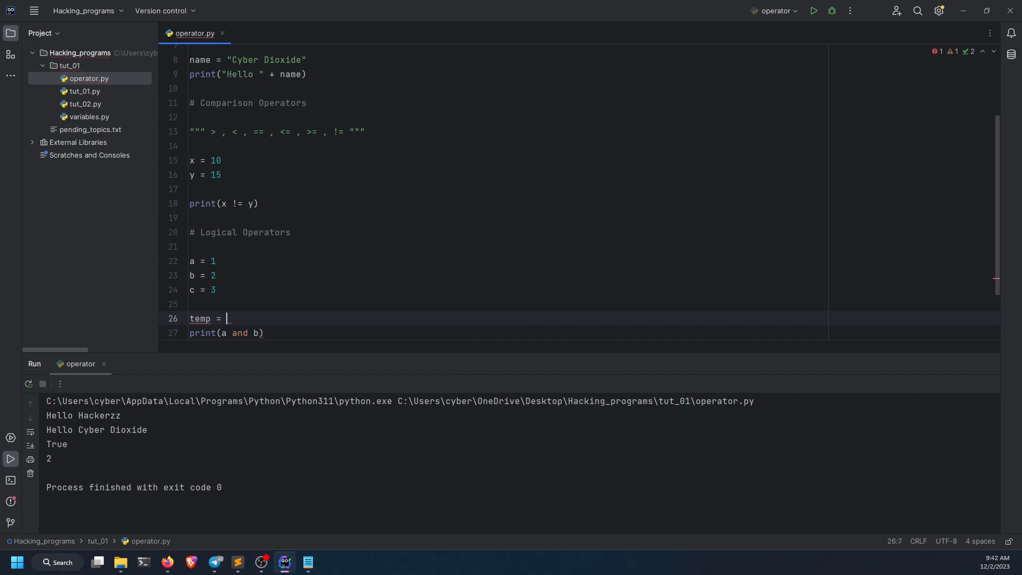
text(())
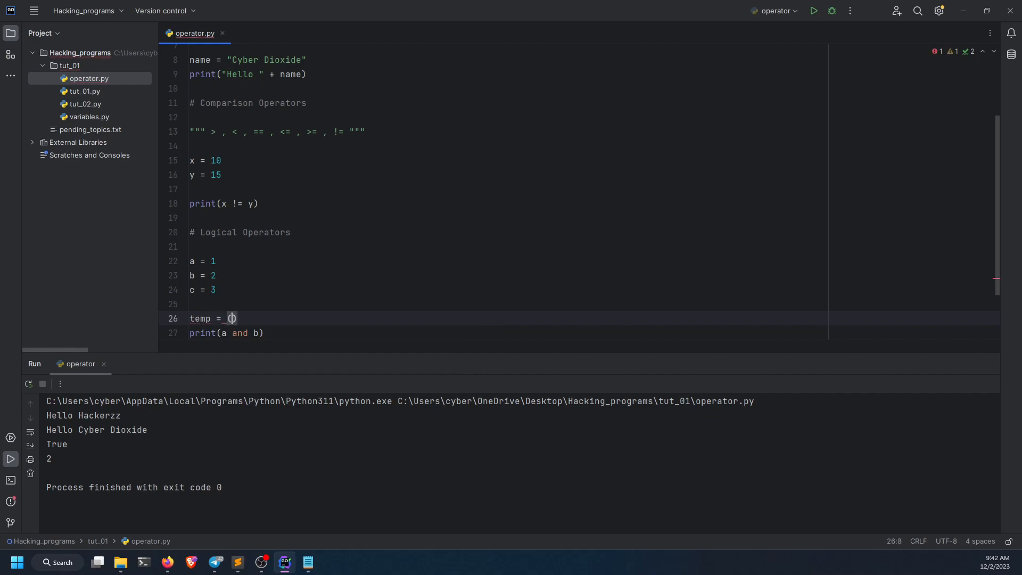
text(a)
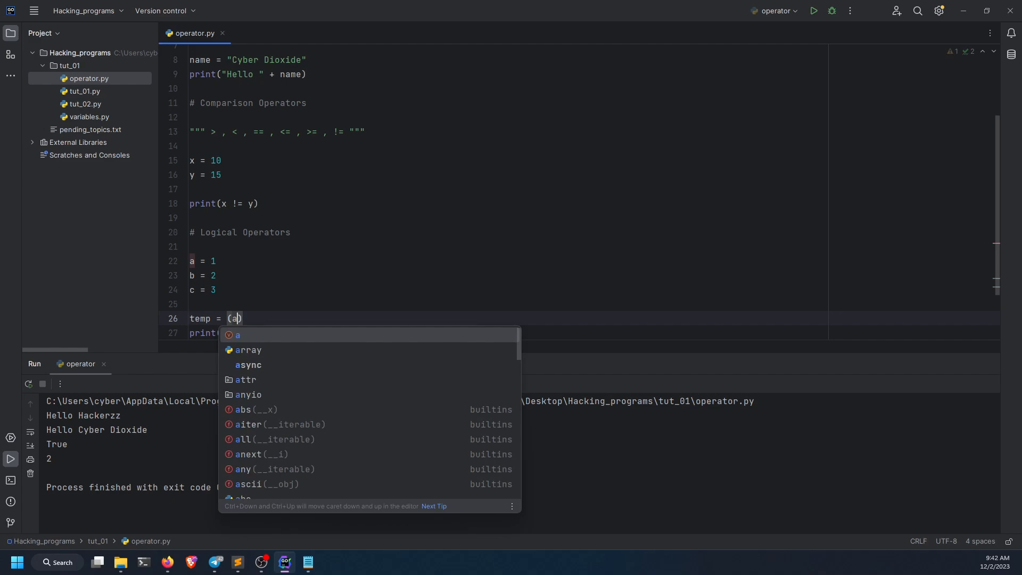
text(<b)
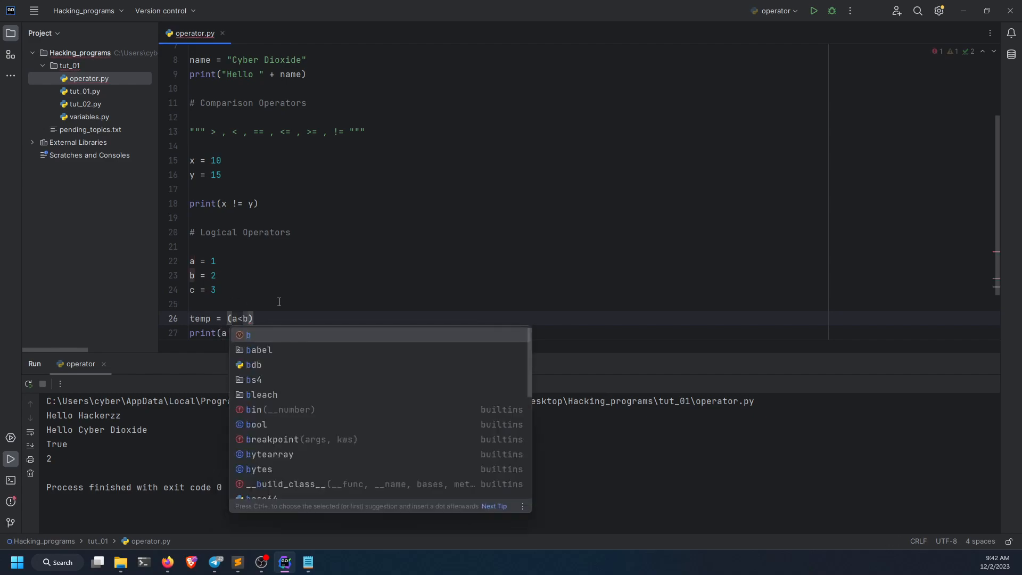
text(and)
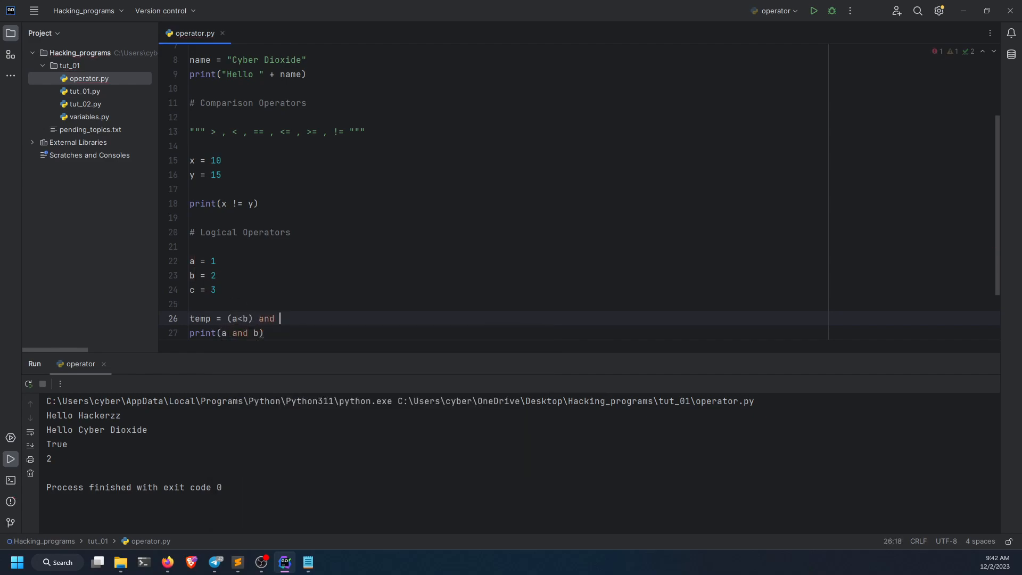
text((b)
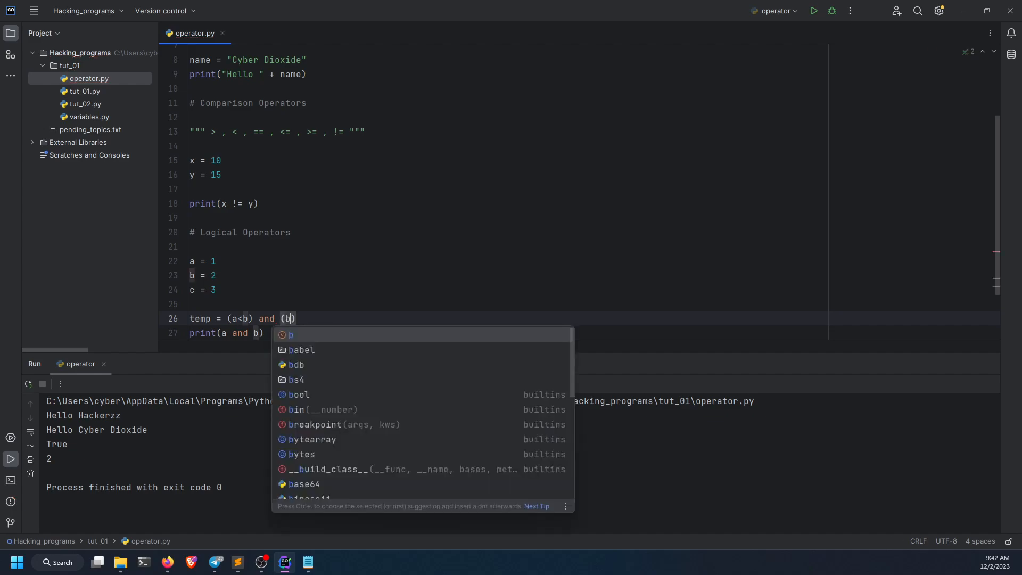
text(>c)
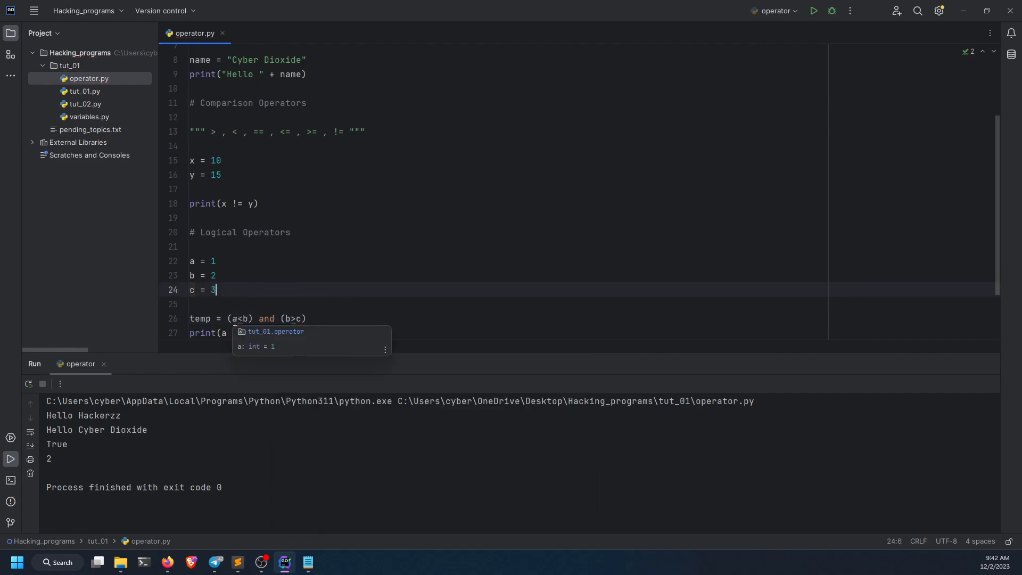
Make the print call output temp instead of its previous argument.
click(210, 261)
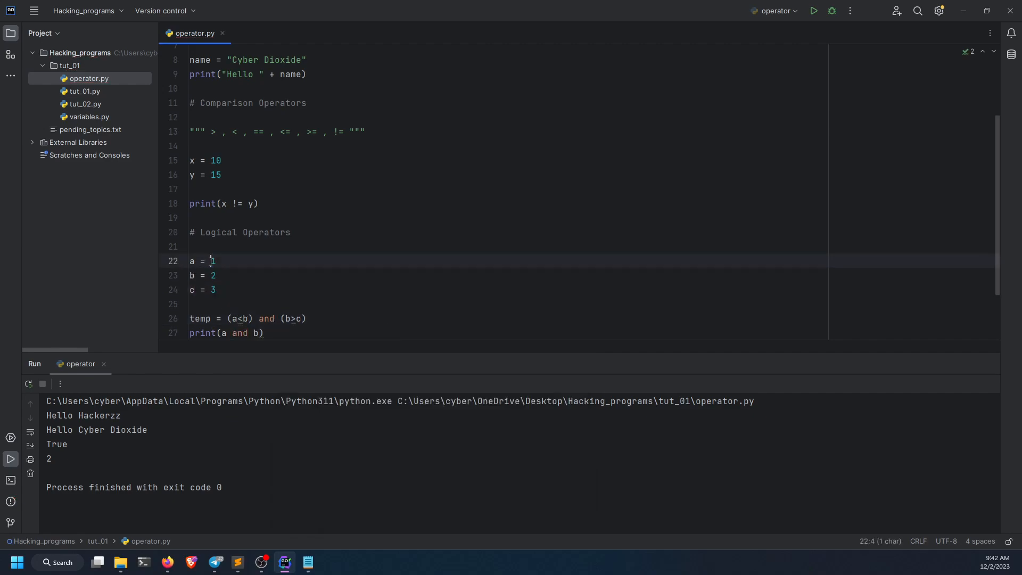
double_click(212, 261)
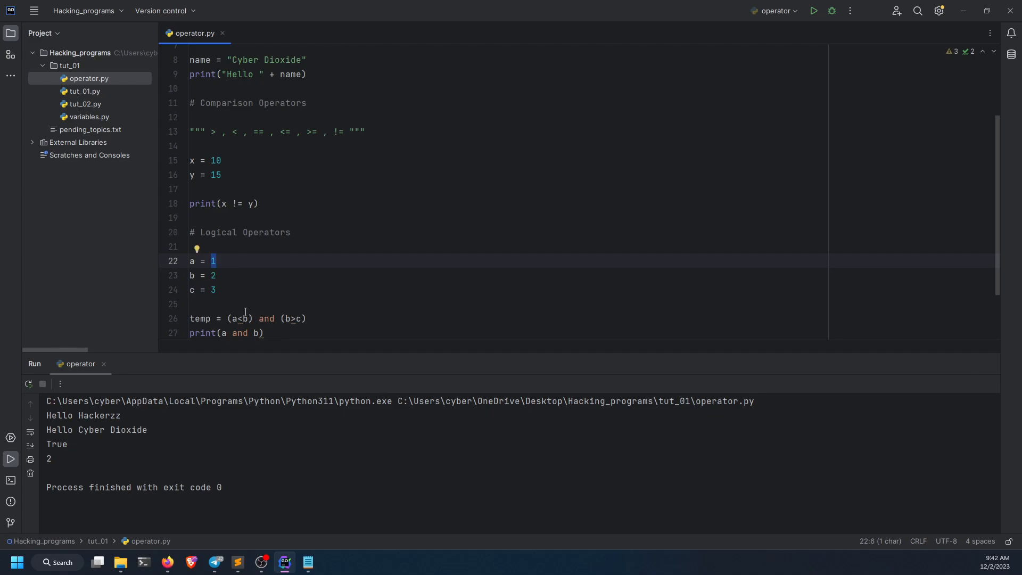
click(213, 275)
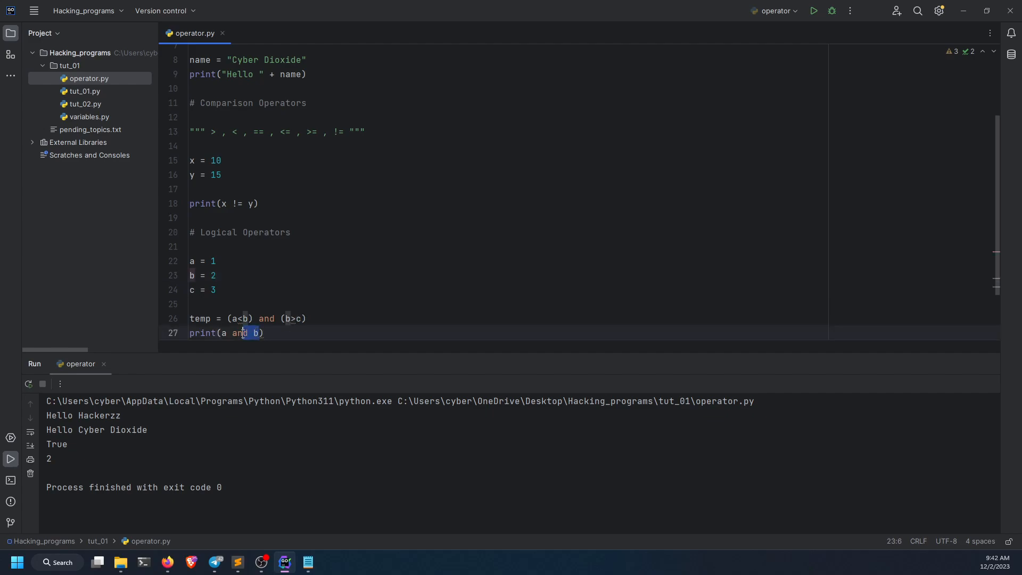
text(temp)
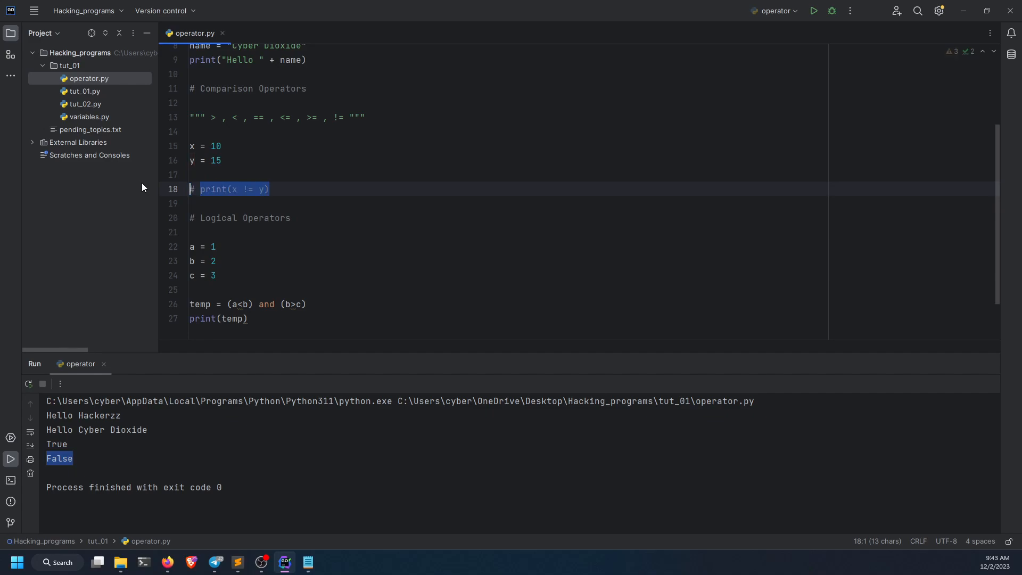
Change the second comparison to (b<c) so the and expression prints True.
click(235, 319)
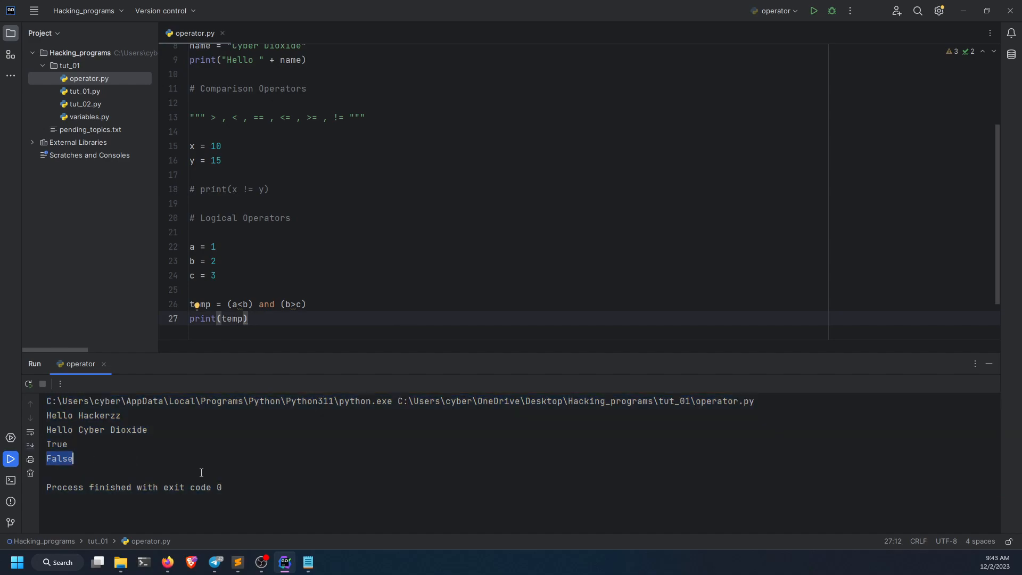
click(307, 561)
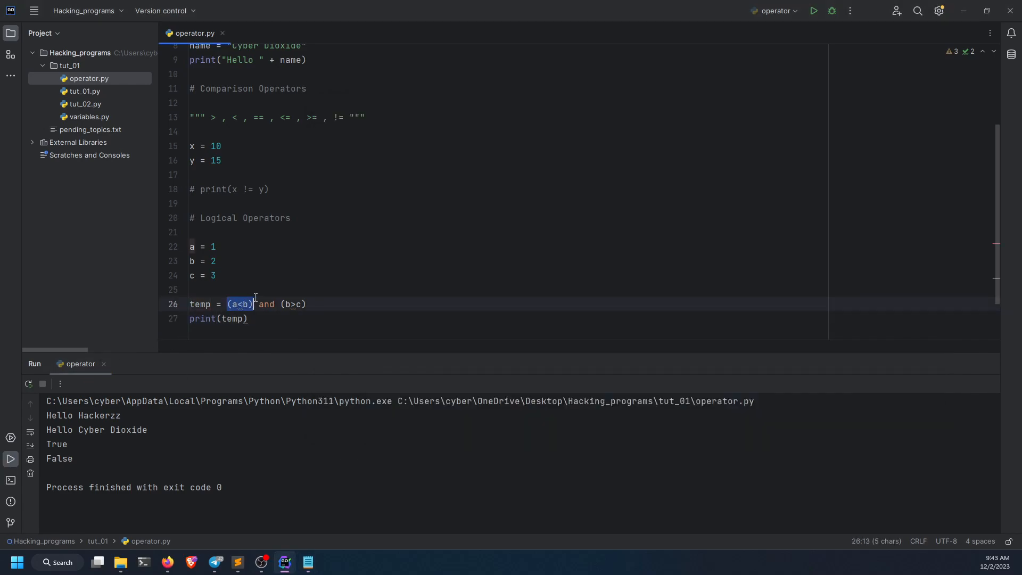
double_click(293, 304)
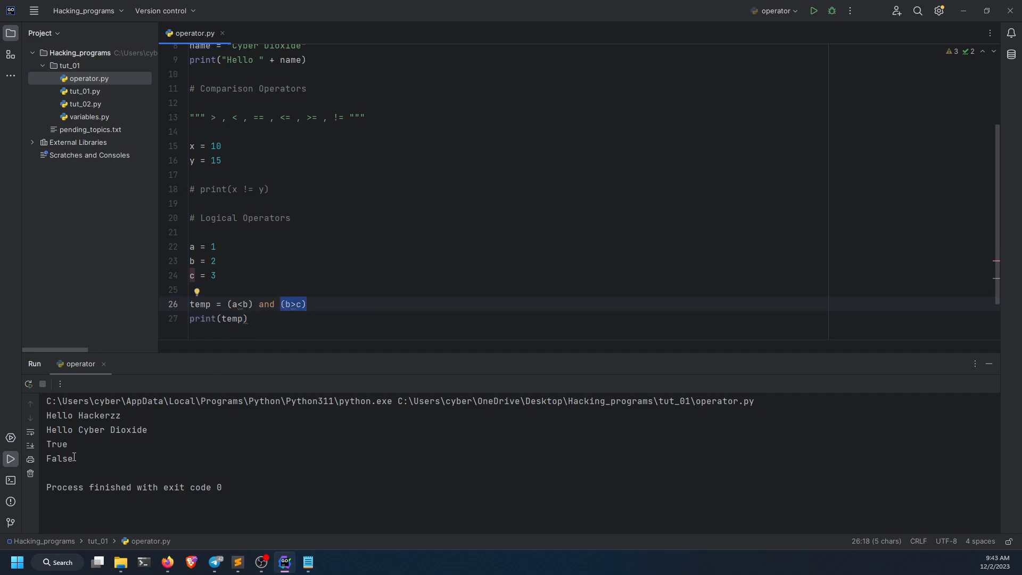
click(306, 303)
text(<)
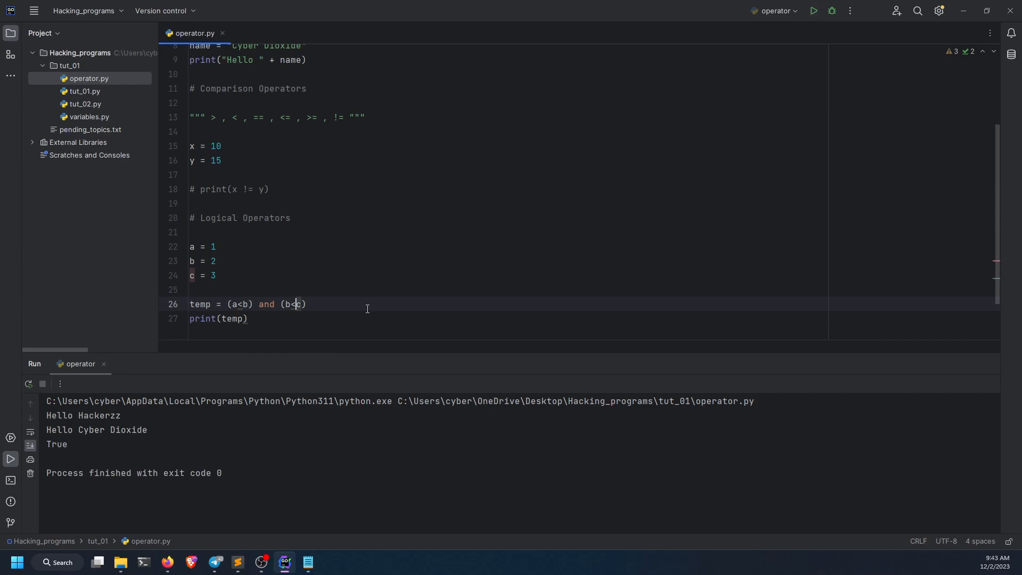
double_click(56, 444)
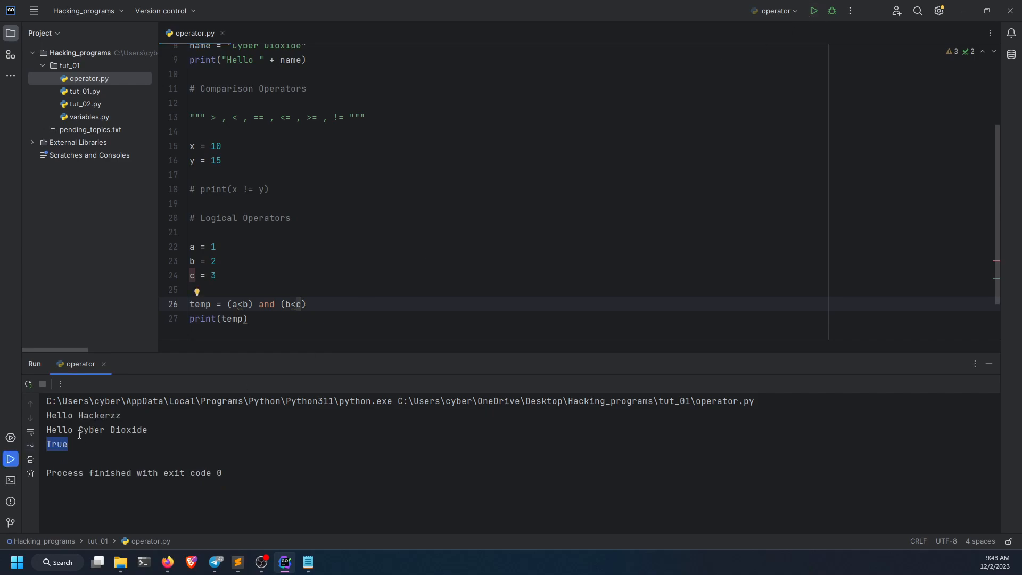
double_click(292, 303)
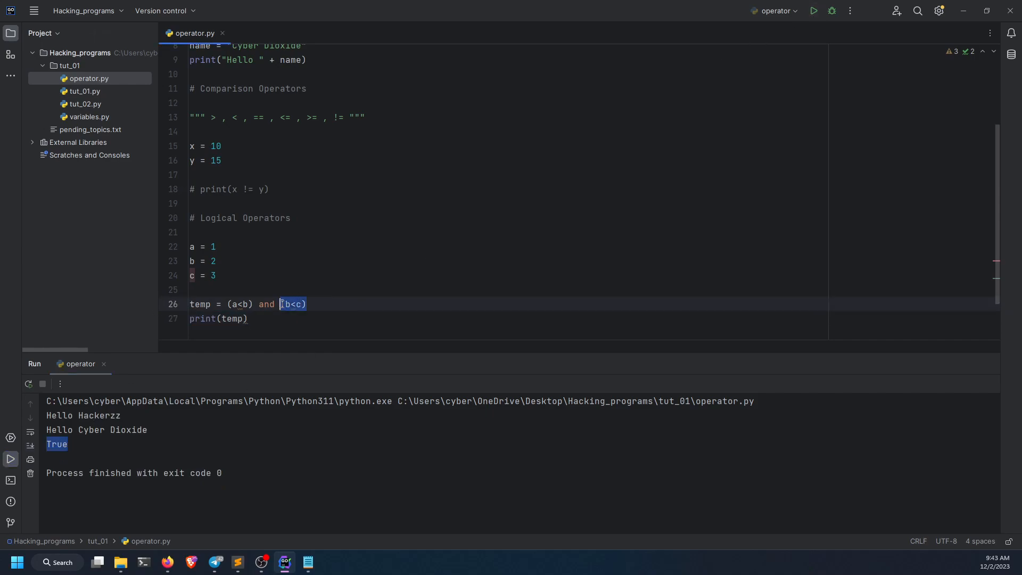
click(248, 304)
text(or)
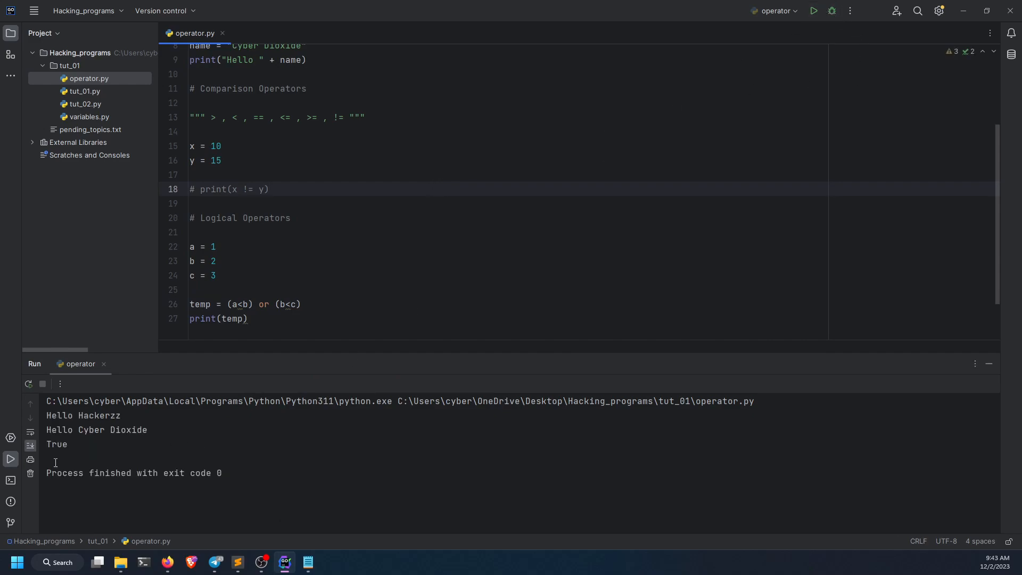
Rewrite temp as (a<b) or (b>c), keeping the printed result True.
click(289, 303)
text(>)
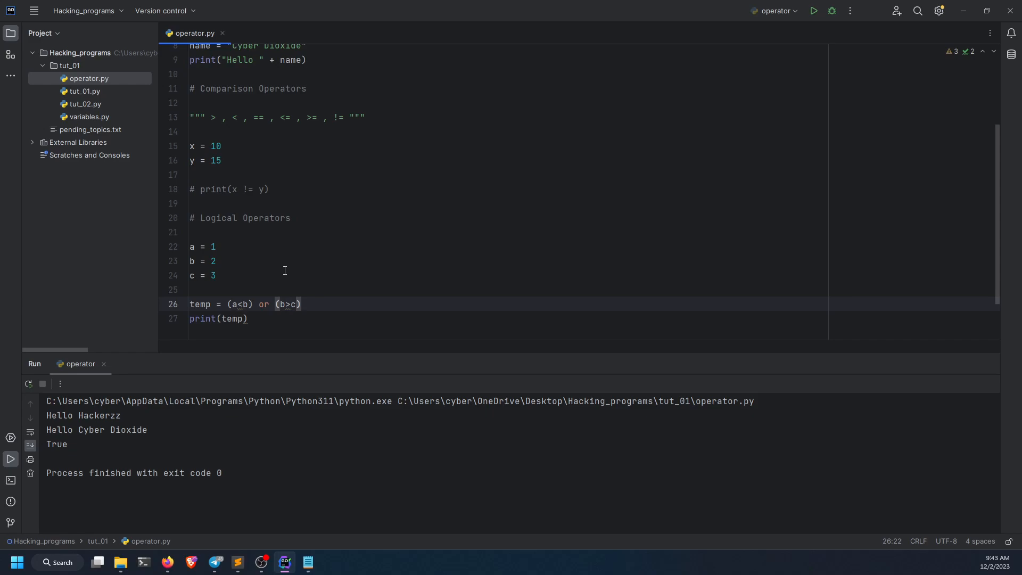
mouse_move(519, 106)
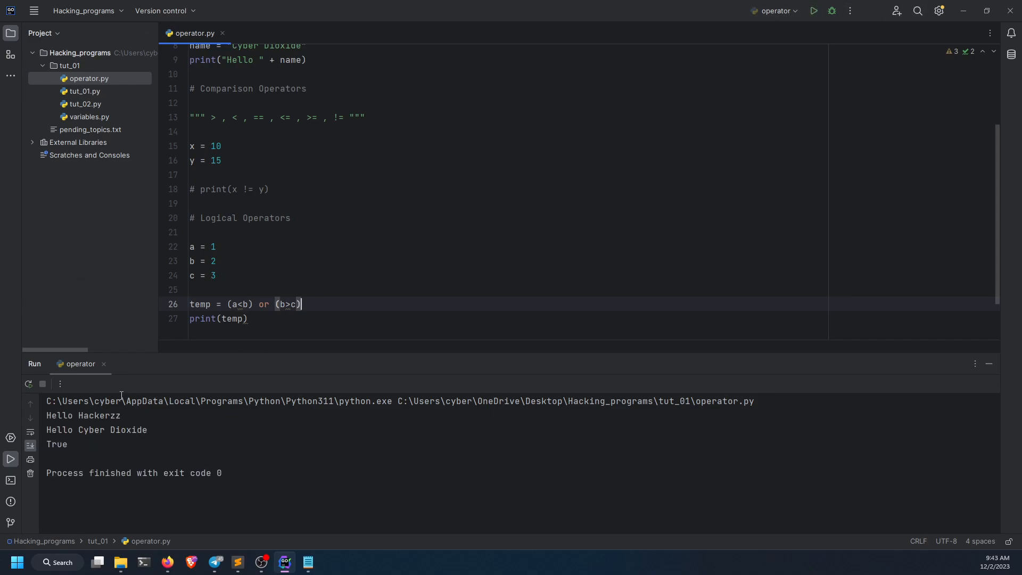
double_click(56, 445)
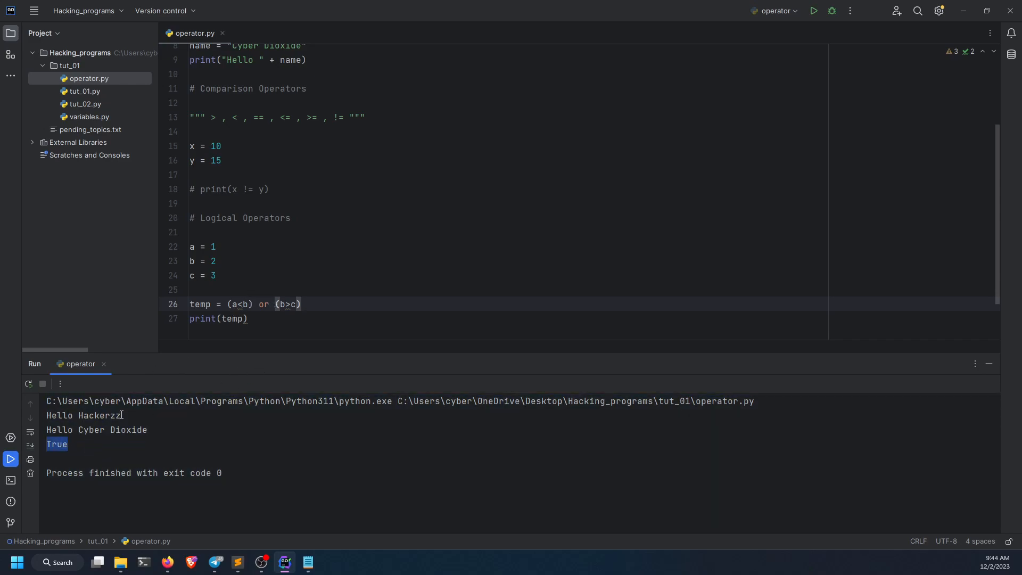
click(228, 303)
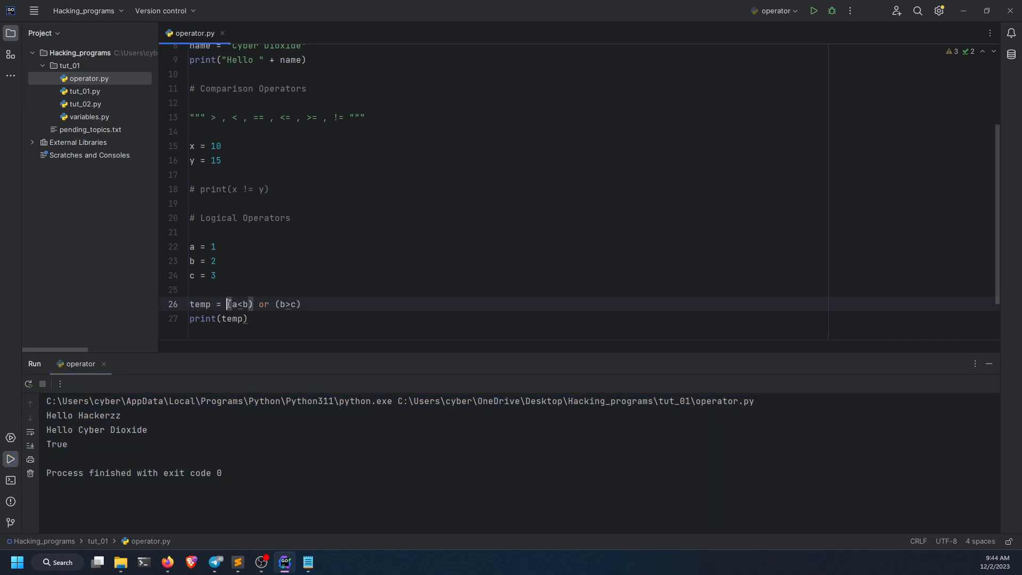
double_click(240, 303)
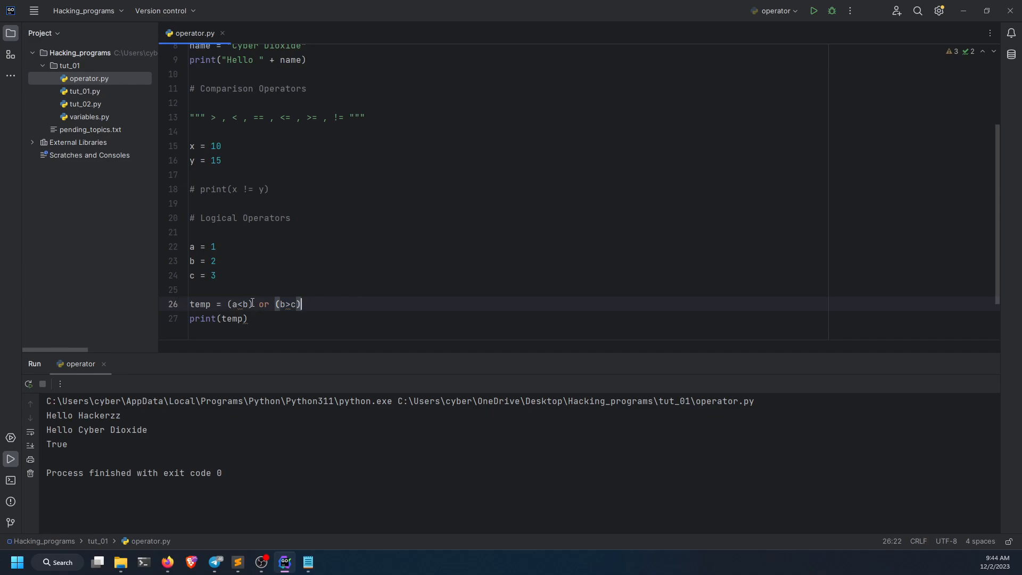
click(247, 304)
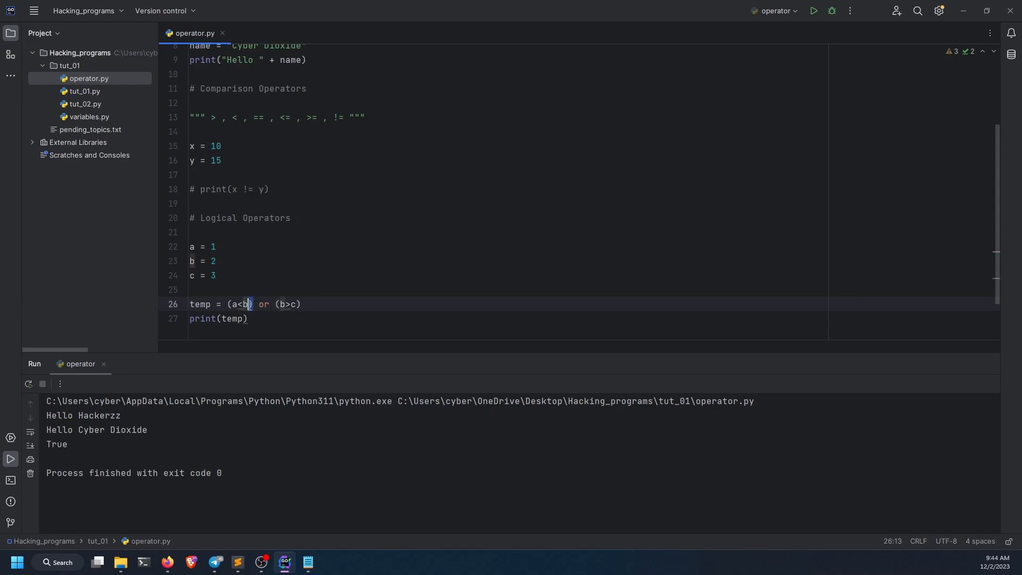
double_click(239, 304)
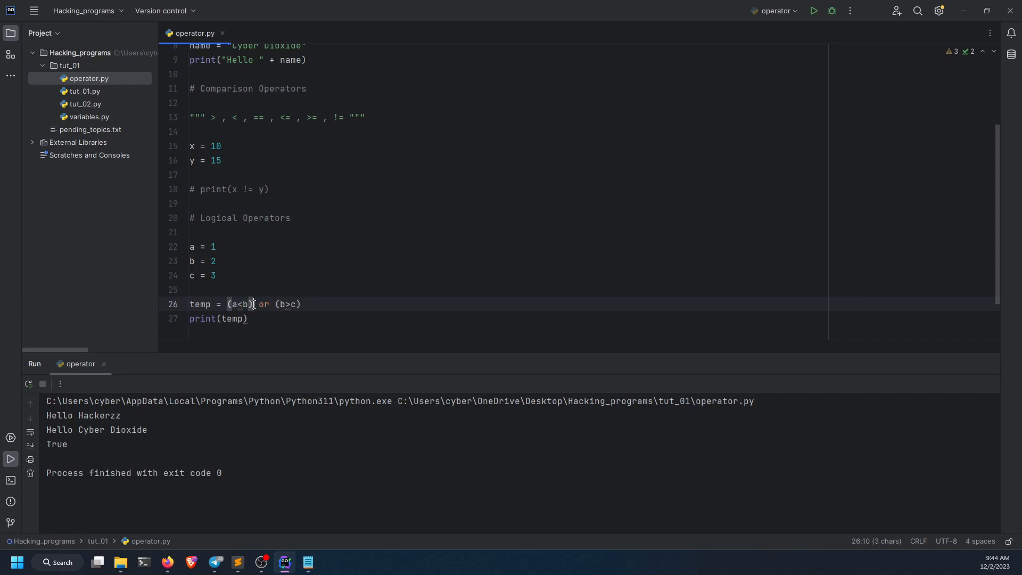
click(320, 304)
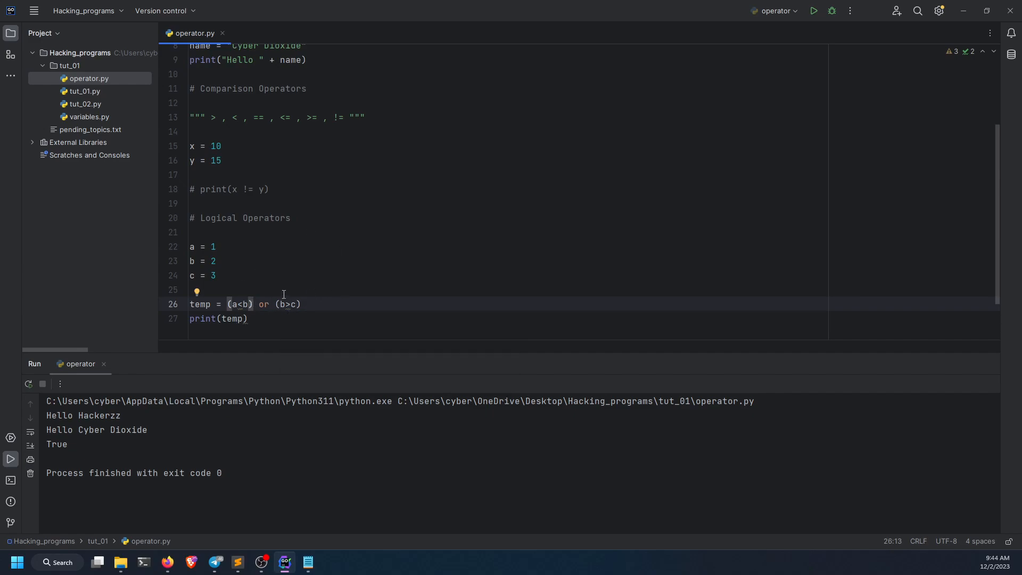
Set temp to not(a<b) and run the script to print False.
text(not)
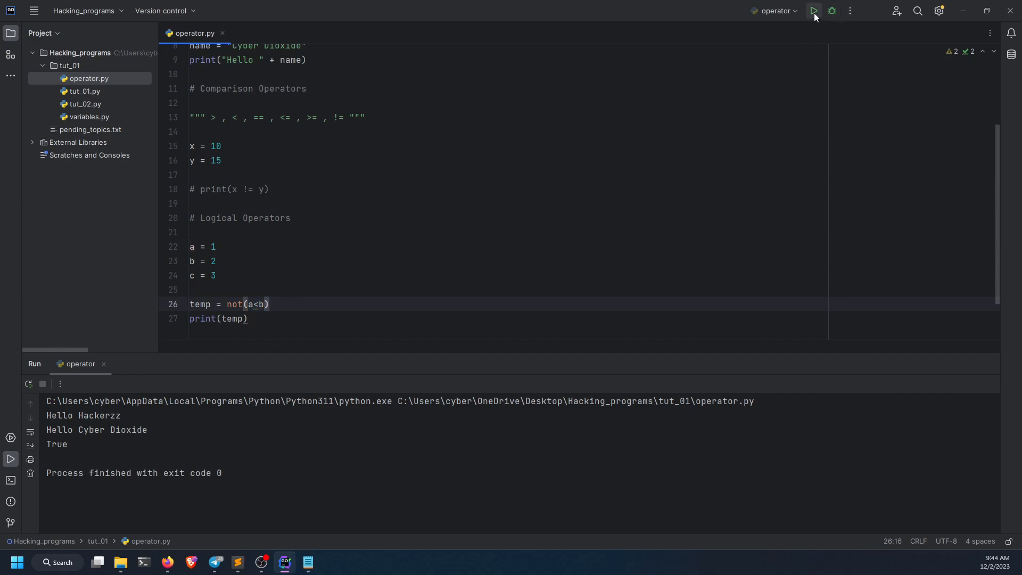
click(812, 10)
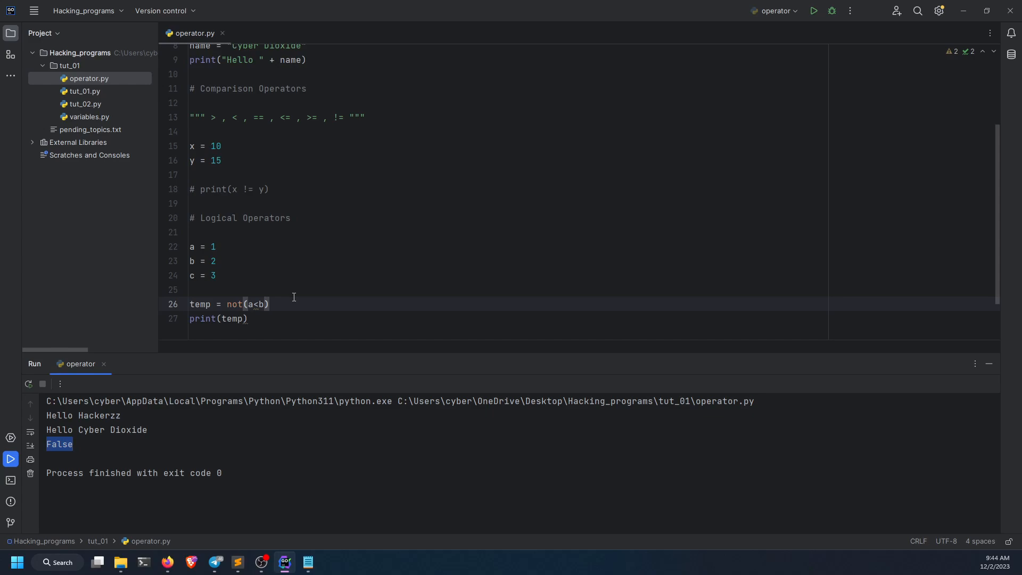
mouse_move(253, 299)
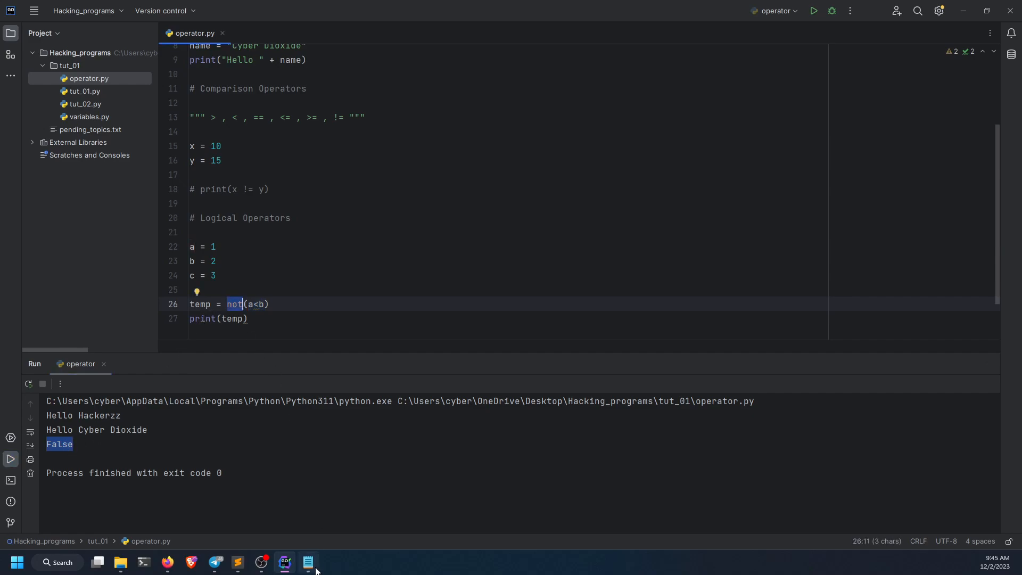
Review the Notepad NOT rule, then return to the not(a<b) line in PyCharm.
click(308, 562)
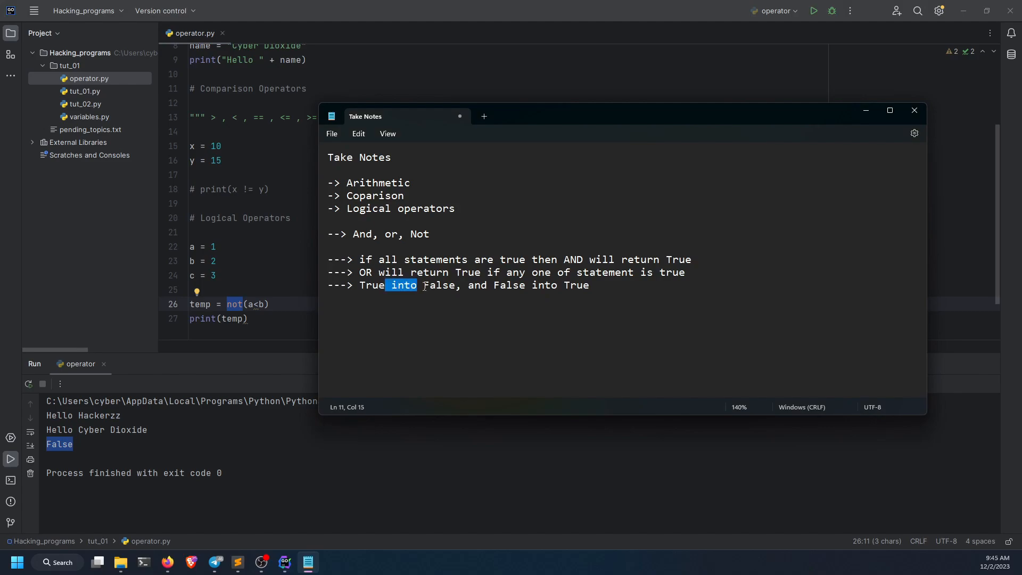
click(589, 285)
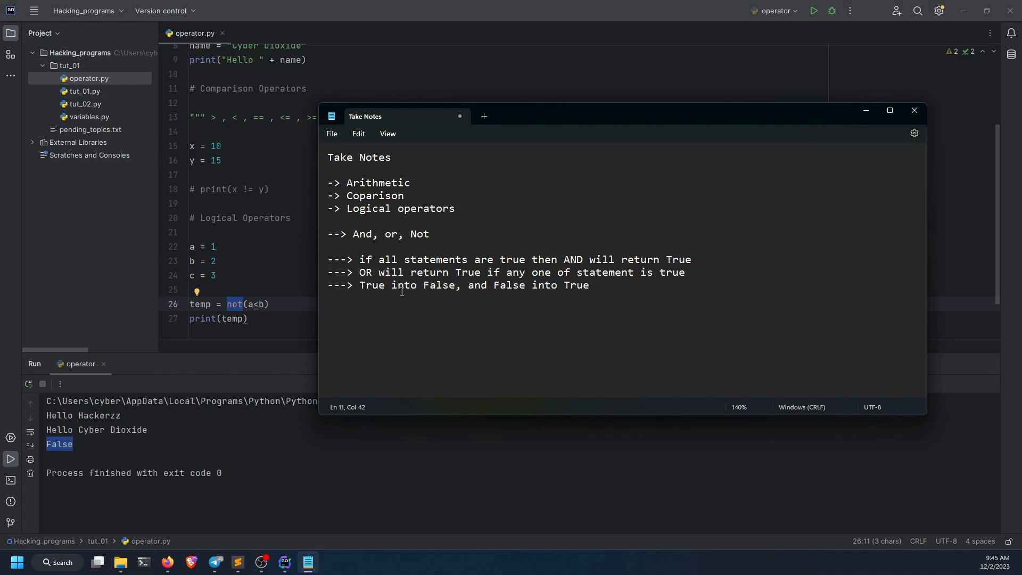
double_click(440, 285)
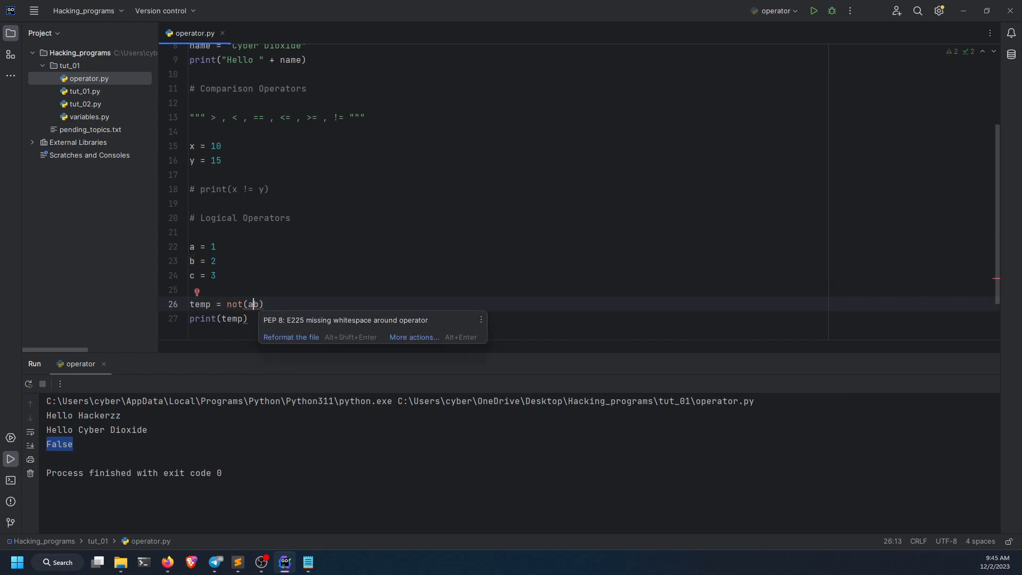
Change temp to not(a>b) and run it so the output shows True.
text(>)
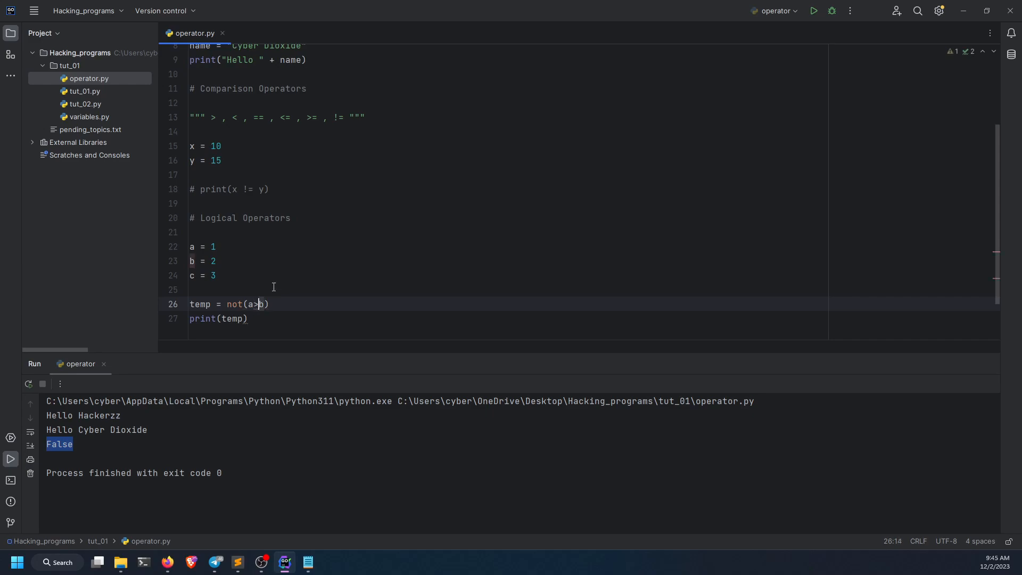
click(813, 10)
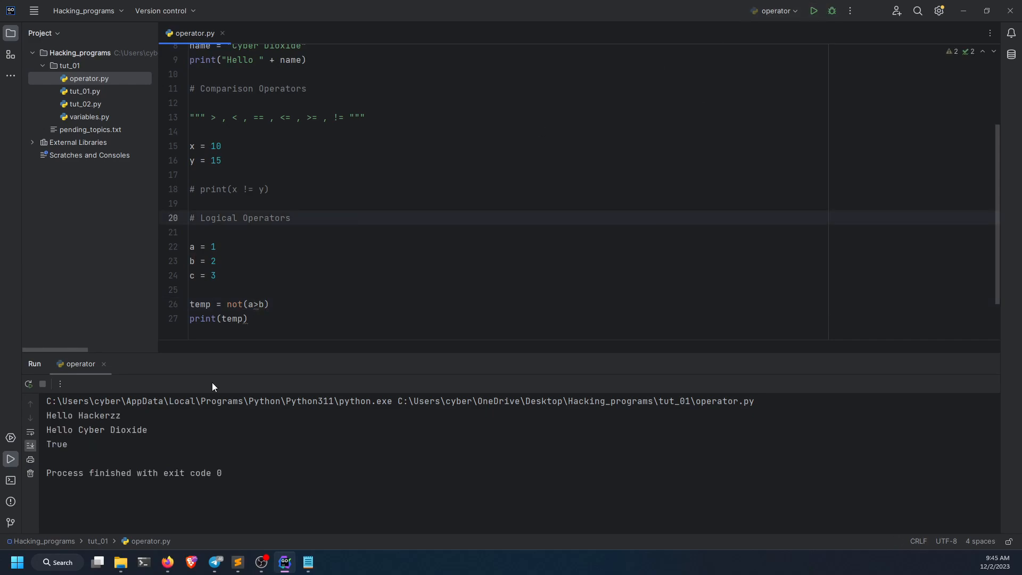
double_click(56, 447)
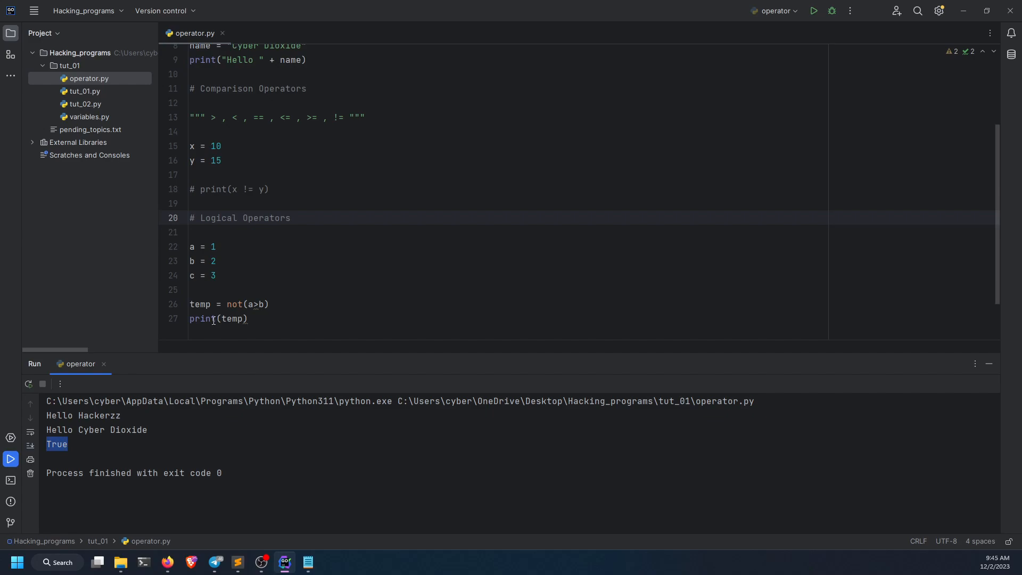
click(196, 290)
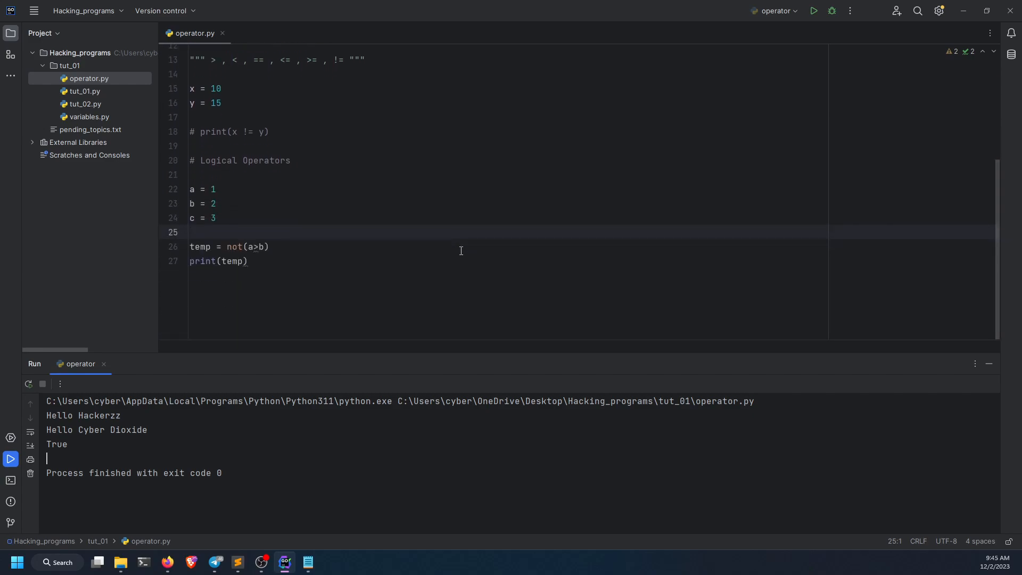
scroll(up, 3)
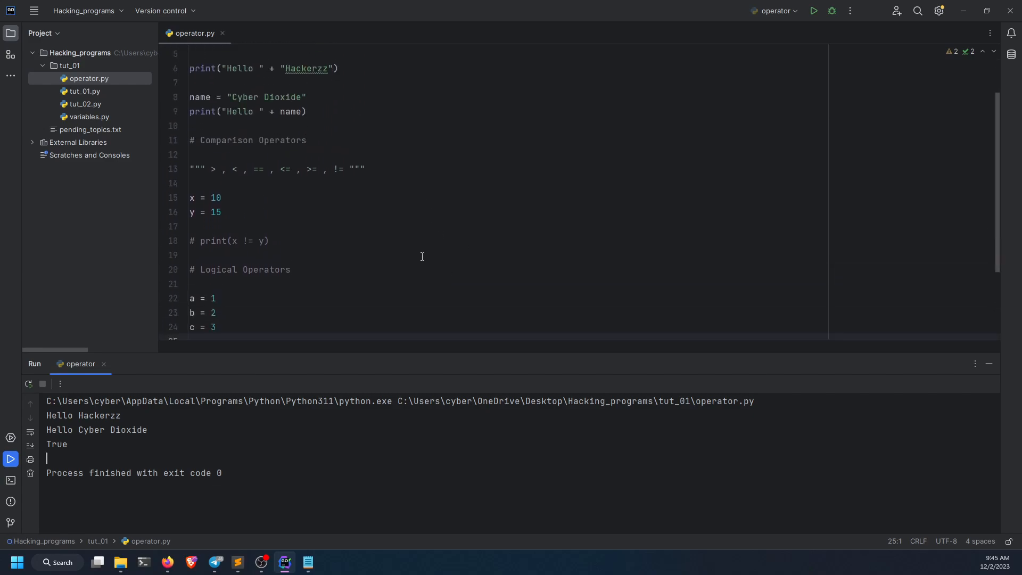
scroll(up, 3)
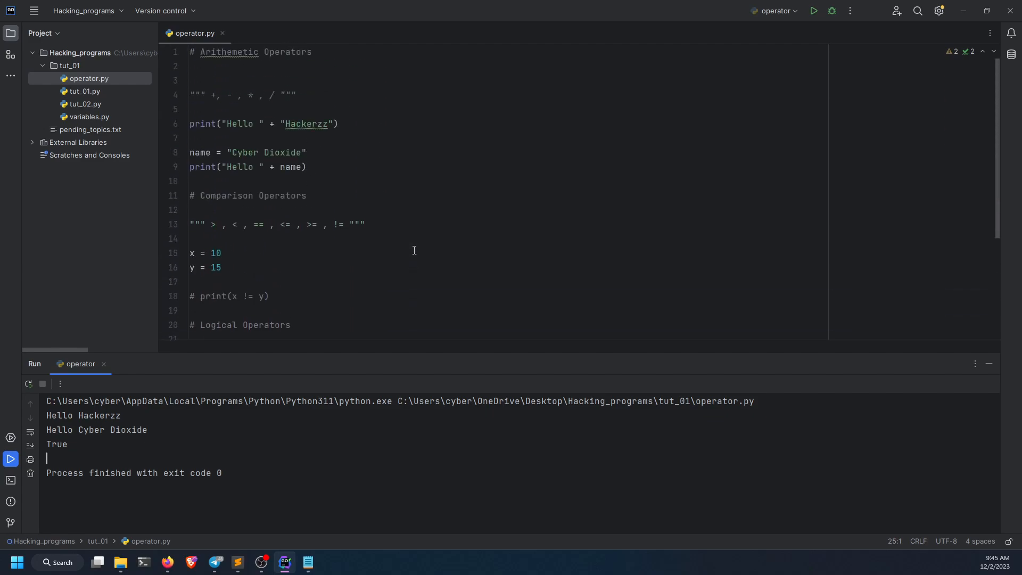